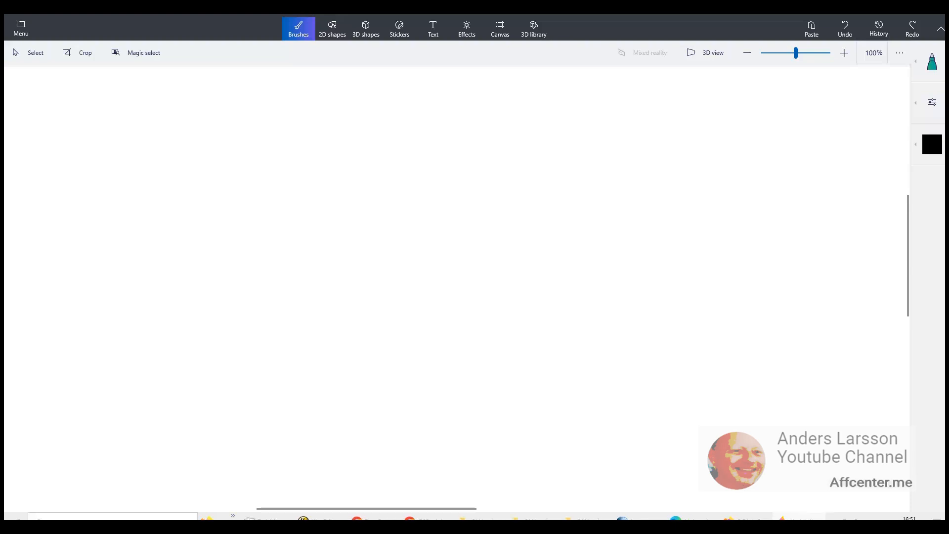
pyautogui.moveTo(345, 251)
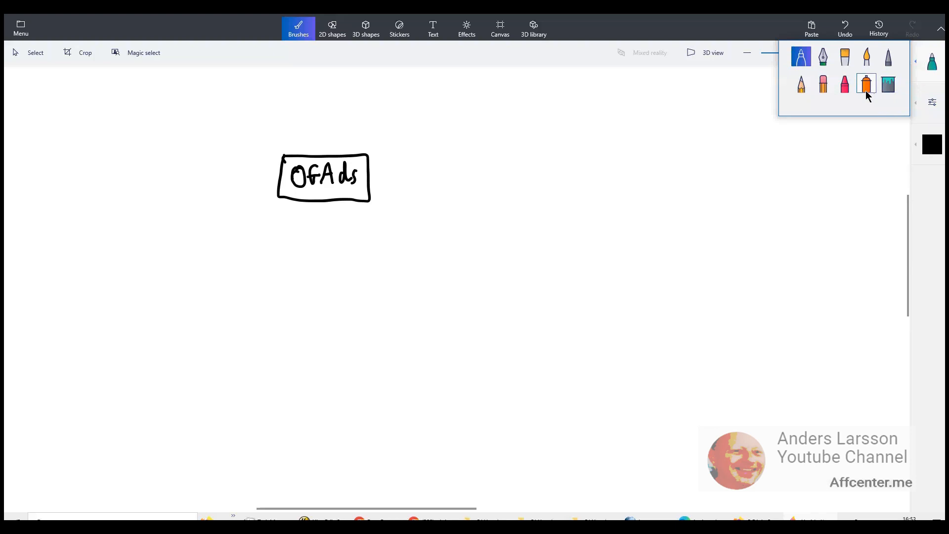
# - Choose the highlighter from the Brushes list to glow around the OGAds box
pyautogui.click(866, 83)
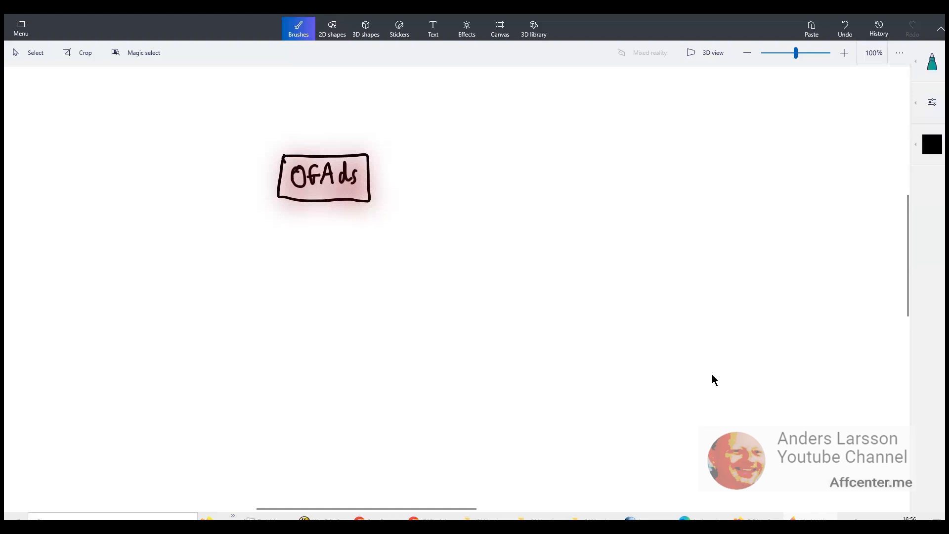
pyautogui.moveTo(711, 364)
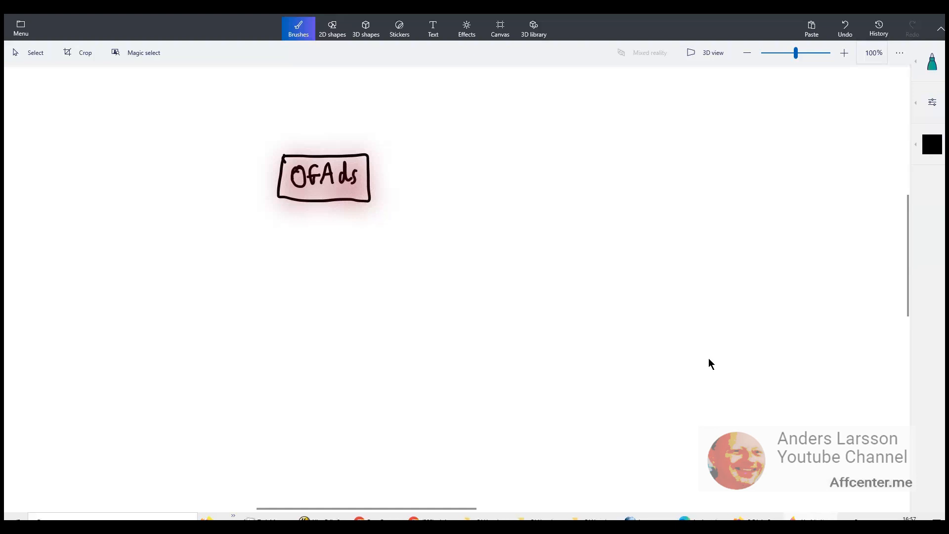
pyautogui.moveTo(707, 366)
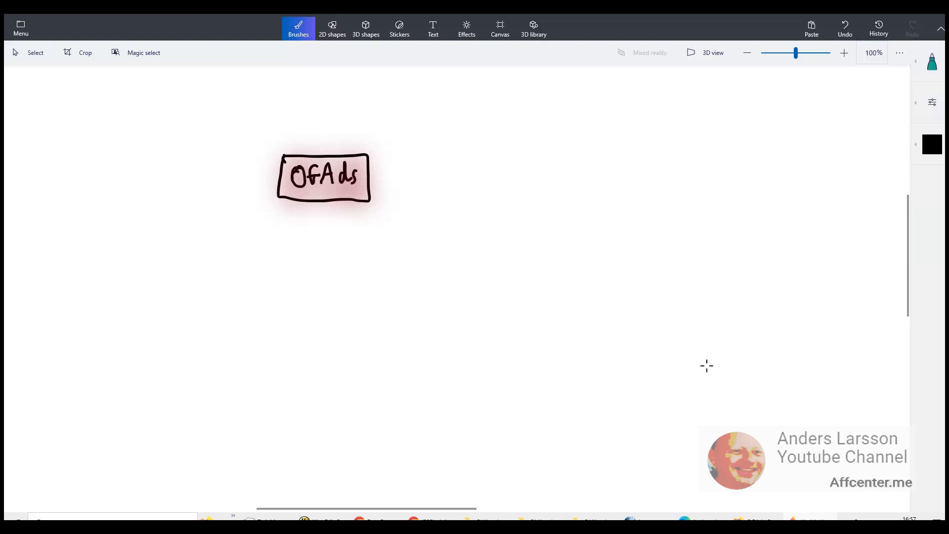
pyautogui.moveTo(703, 368)
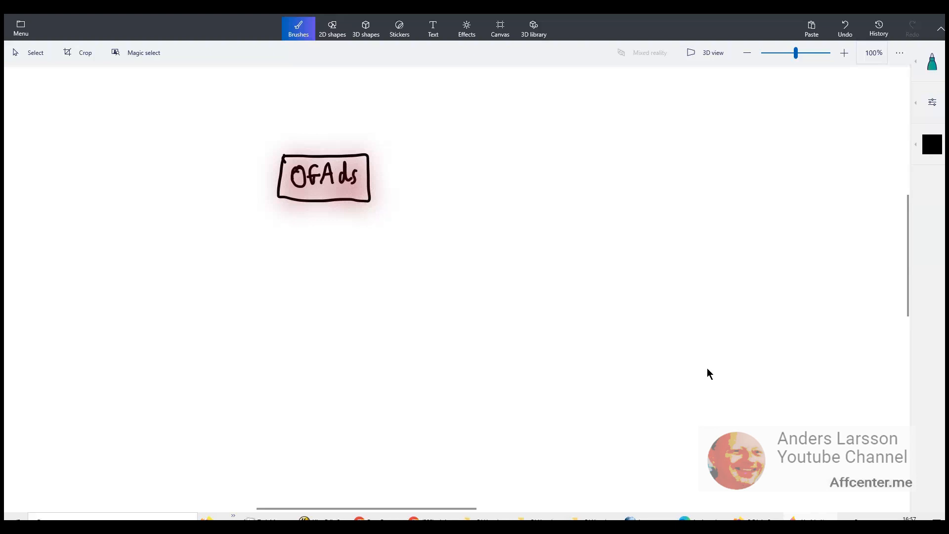
pyautogui.moveTo(629, 228)
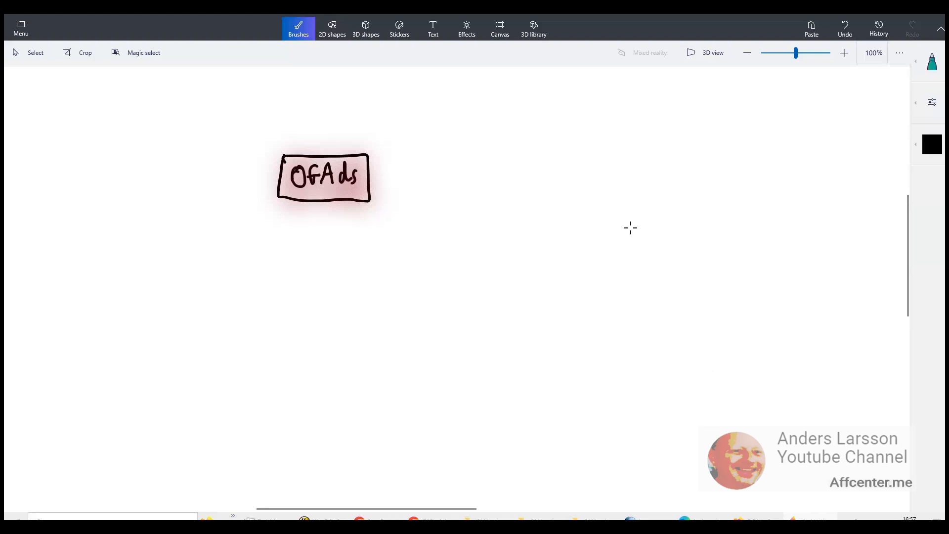
pyautogui.moveTo(644, 186)
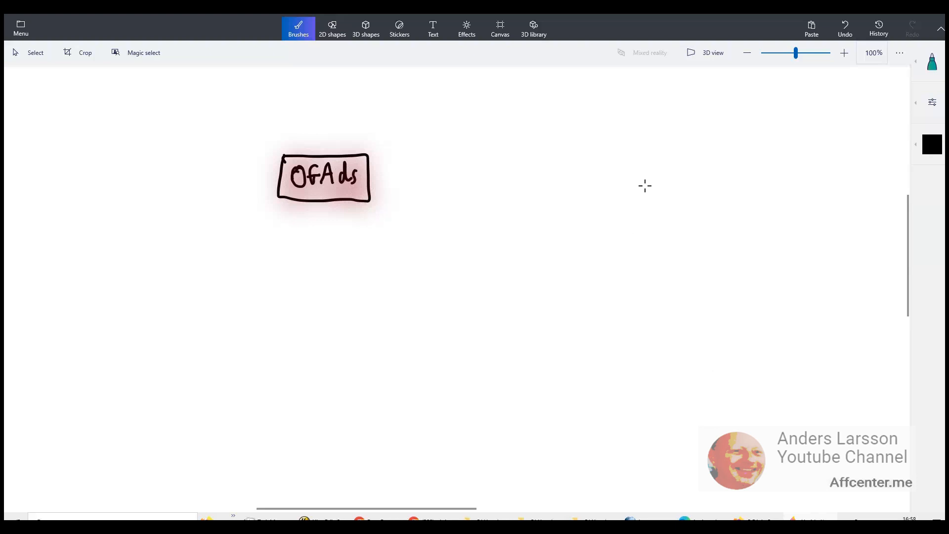
pyautogui.moveTo(643, 190)
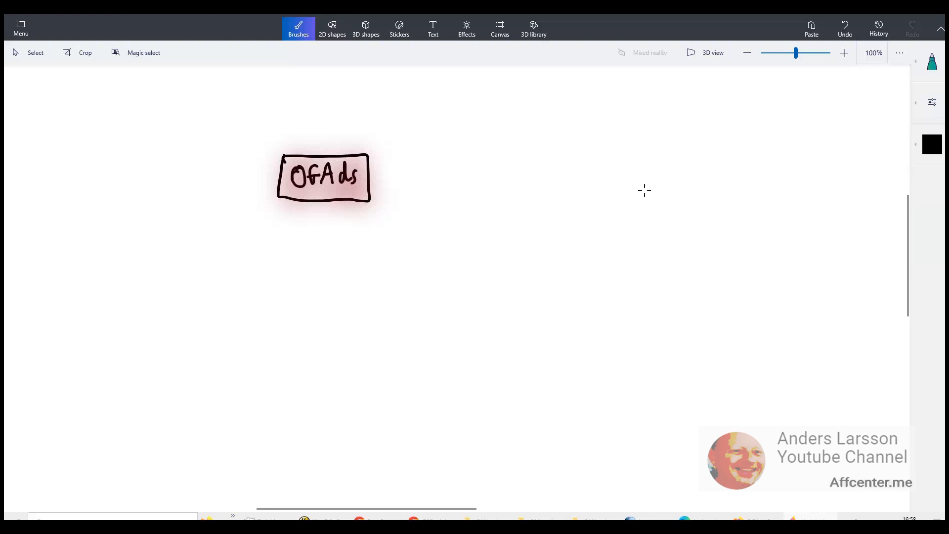
pyautogui.moveTo(637, 222)
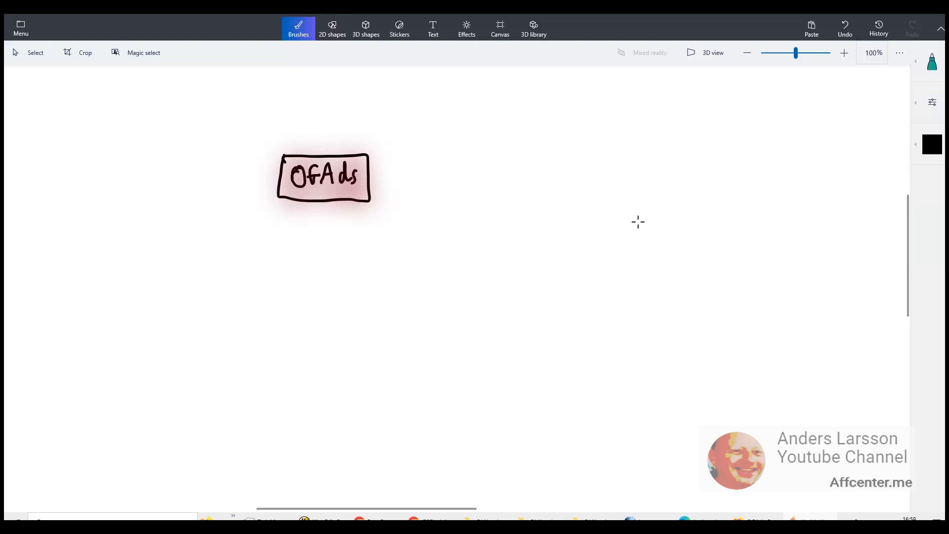
pyautogui.moveTo(636, 225)
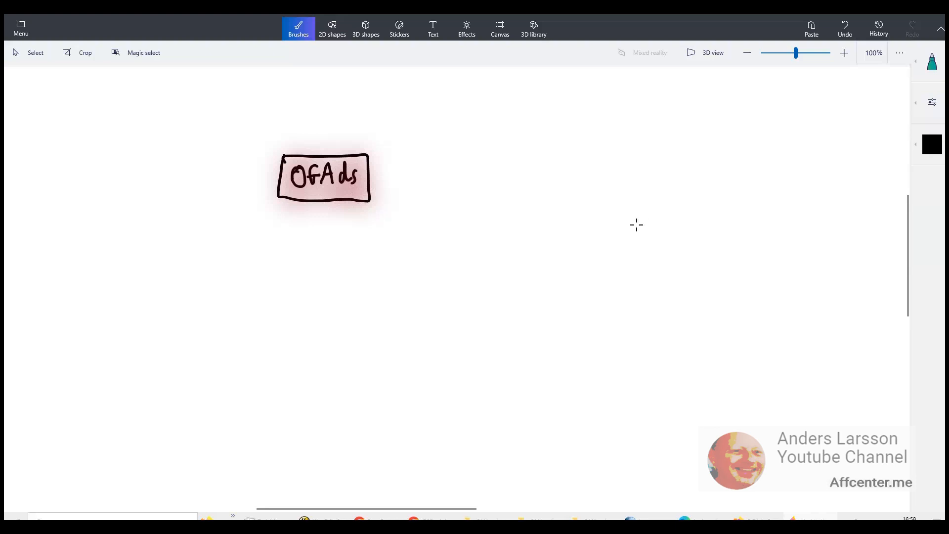
pyautogui.moveTo(638, 231)
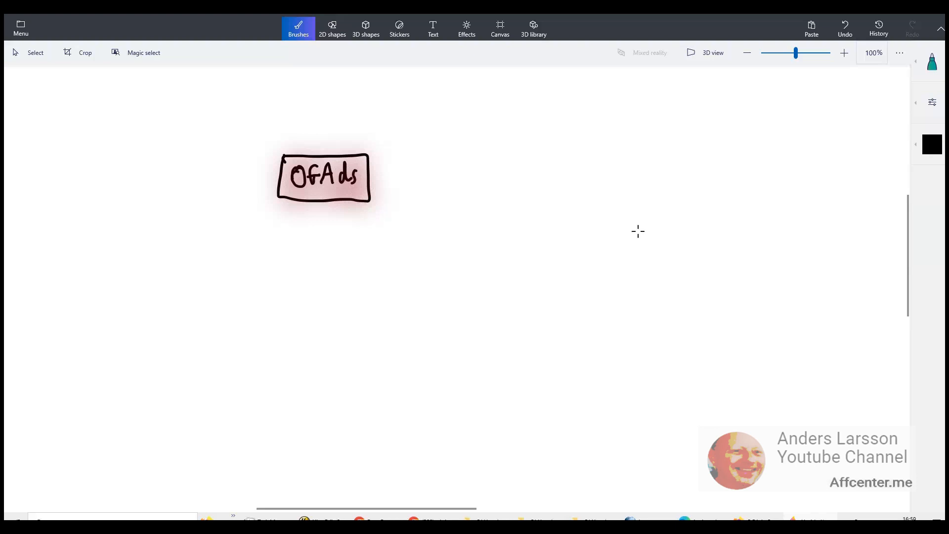
pyautogui.moveTo(641, 236)
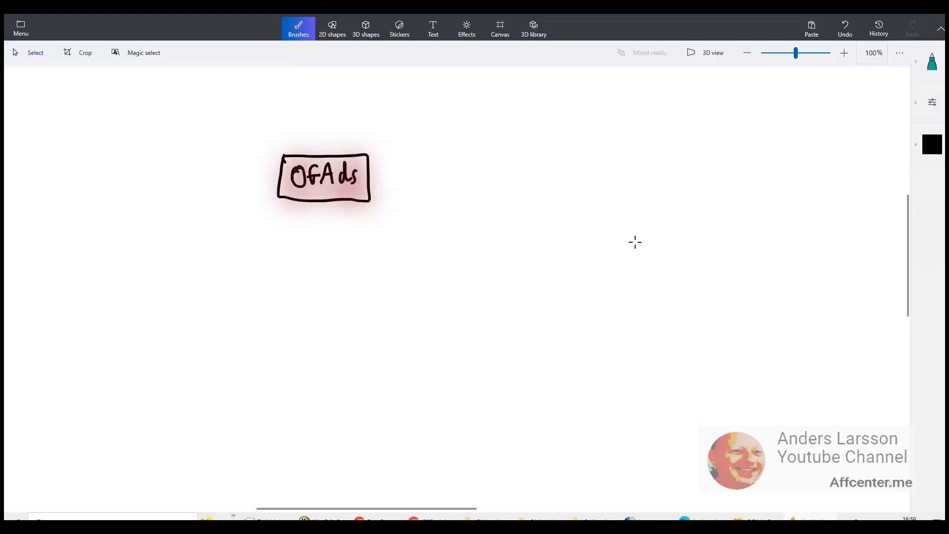
pyautogui.moveTo(288, 283)
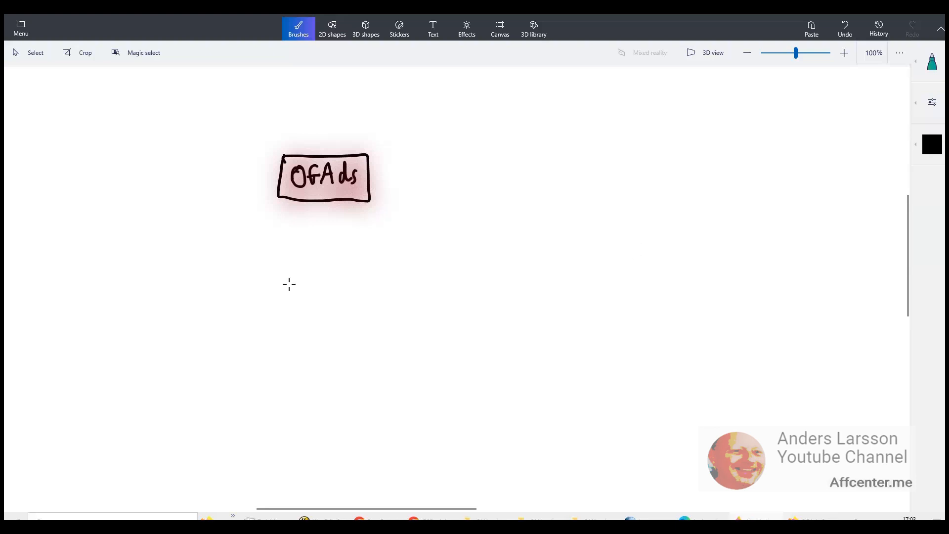
pyautogui.moveTo(287, 280)
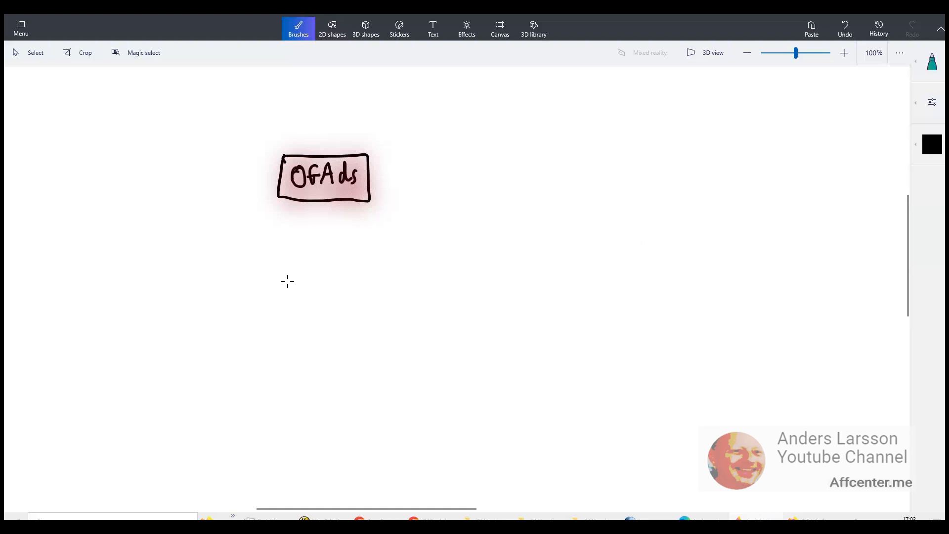
# - Frame the nine-square grid with a Gaming section and link a small left square to it
pyautogui.moveTo(273, 254); pyautogui.dragTo(351, 425)
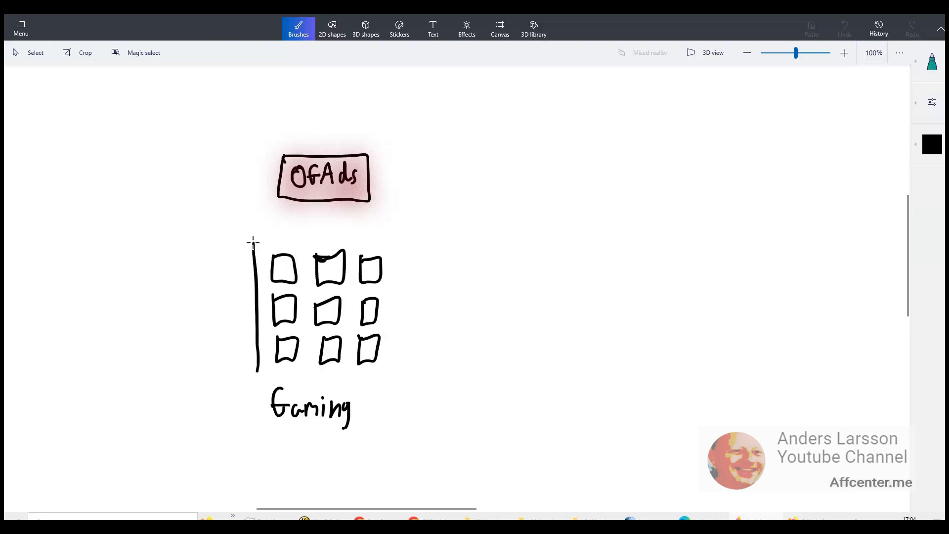
pyautogui.moveTo(254, 230); pyautogui.dragTo(410, 377)
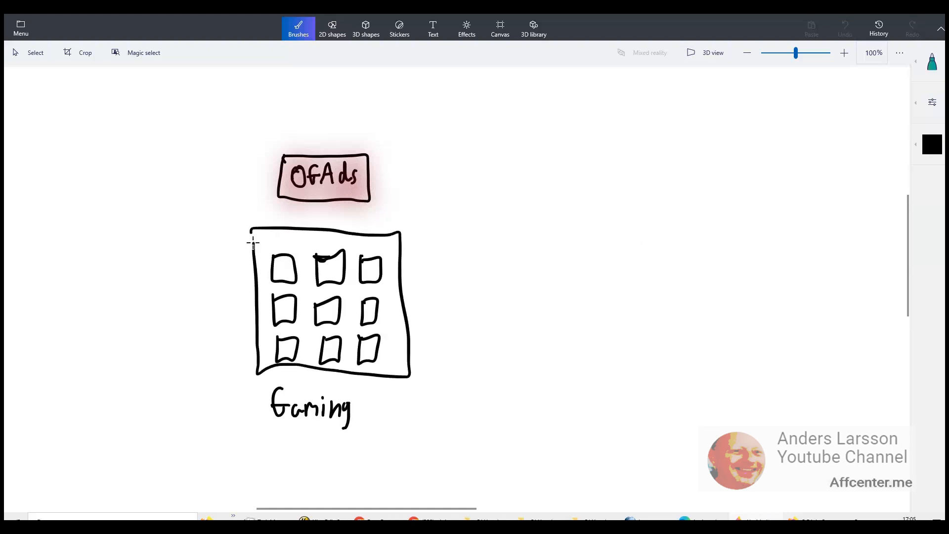
pyautogui.moveTo(253, 376); pyautogui.dragTo(414, 436)
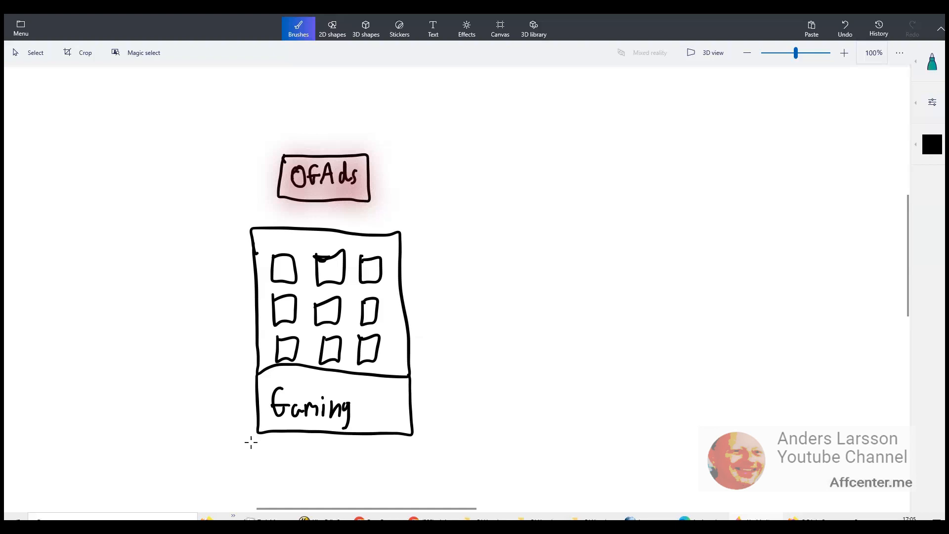
pyautogui.moveTo(236, 449)
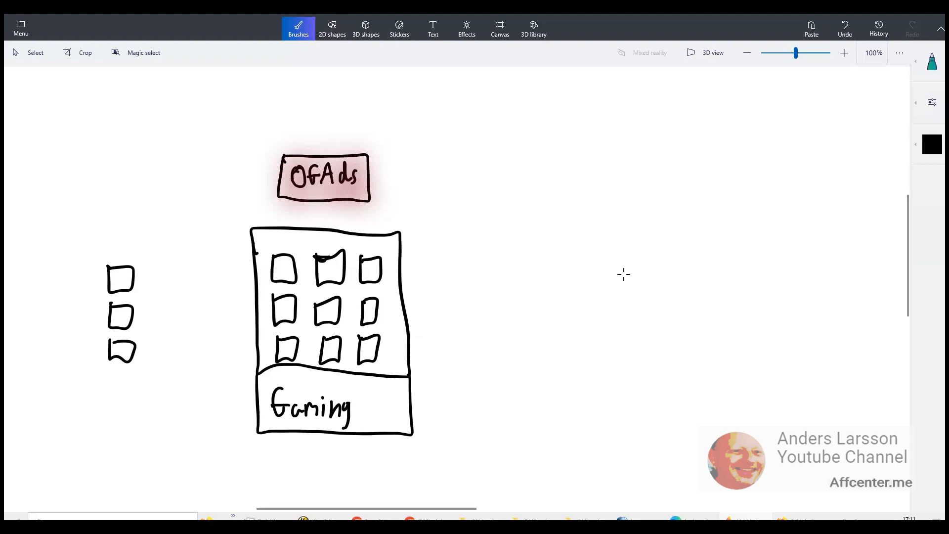
pyautogui.moveTo(136, 282)
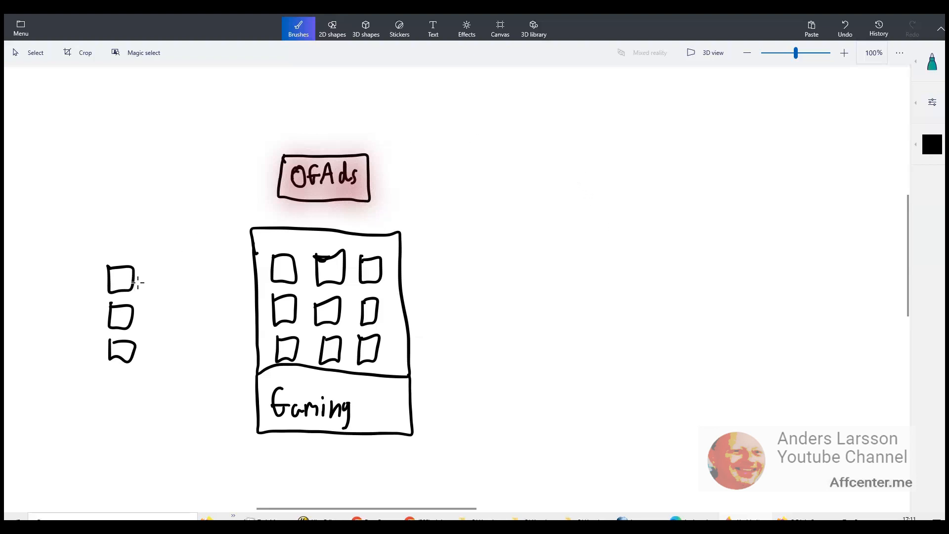
pyautogui.moveTo(136, 278); pyautogui.dragTo(260, 266)
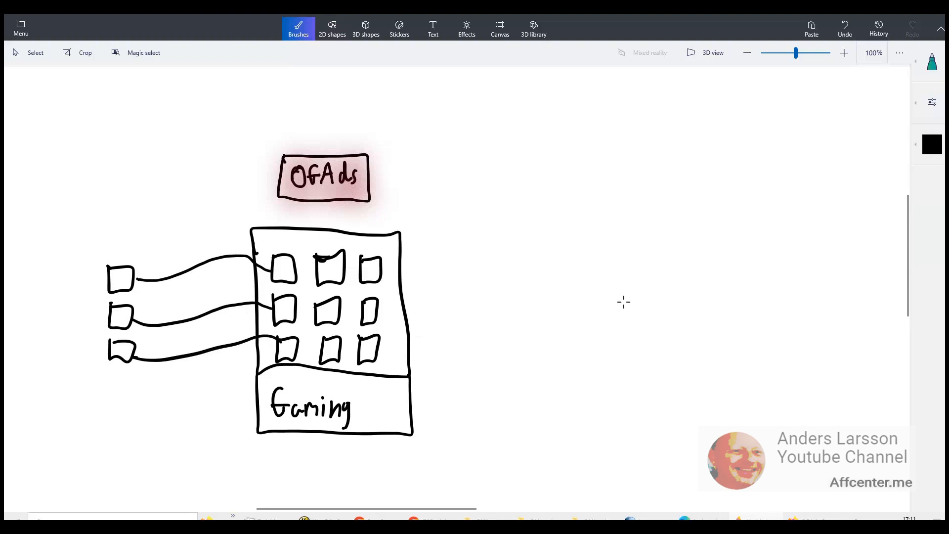
pyautogui.moveTo(630, 377)
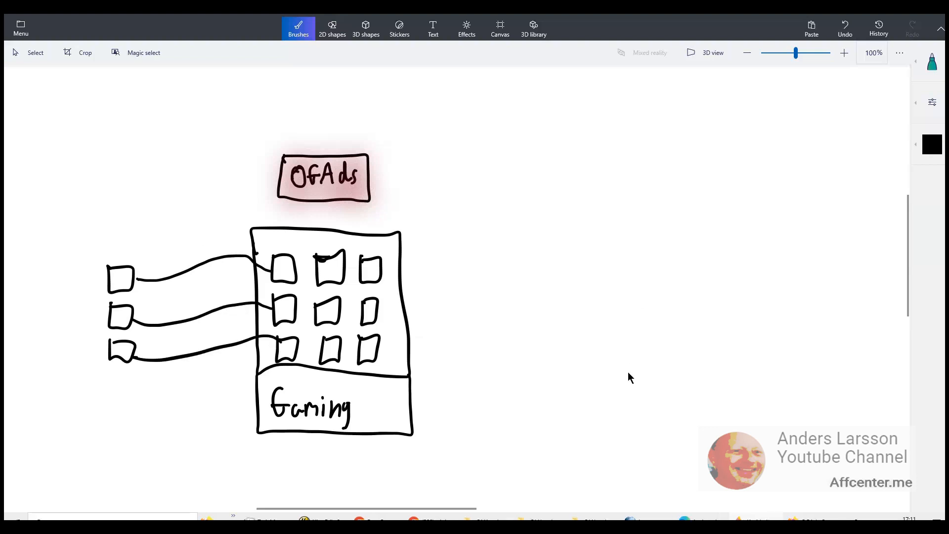
pyautogui.moveTo(736, 427)
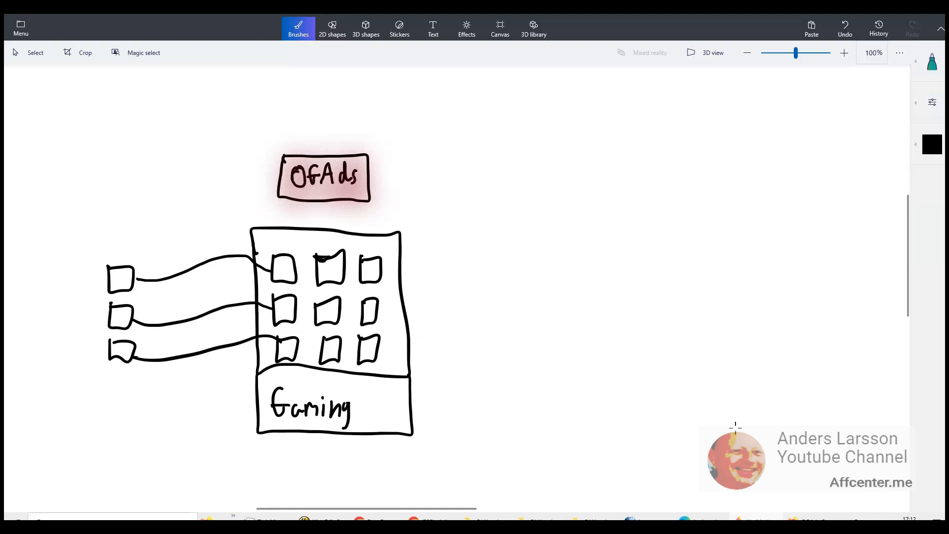
pyautogui.moveTo(664, 410)
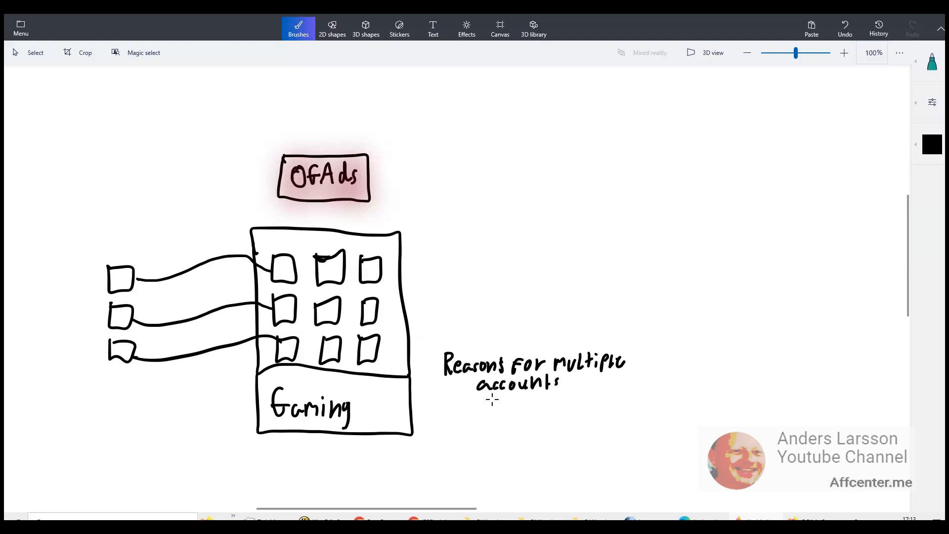
# - Circle the three small squares, box the 3 min Long note, and link the grid to Voice recording
pyautogui.moveTo(497, 405); pyautogui.dragTo(196, 445)
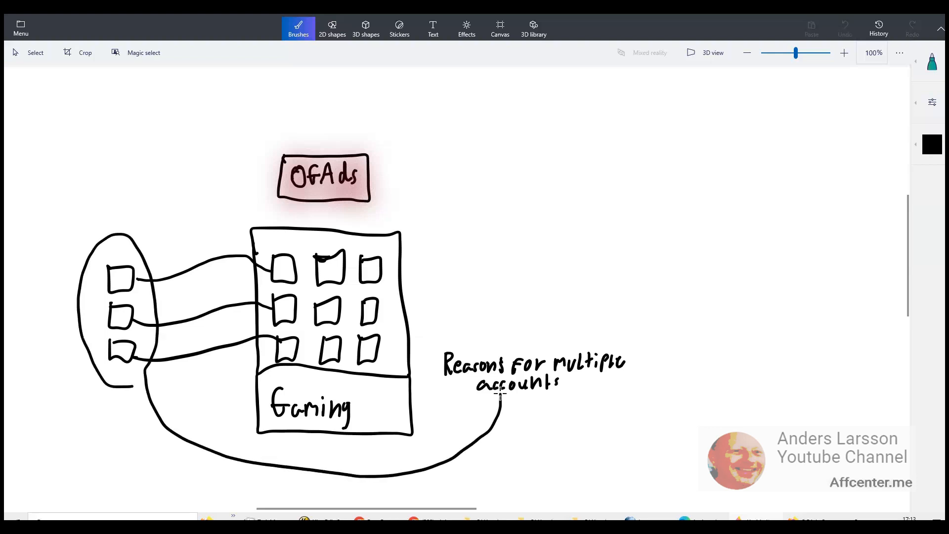
pyautogui.moveTo(399, 242); pyautogui.dragTo(479, 152)
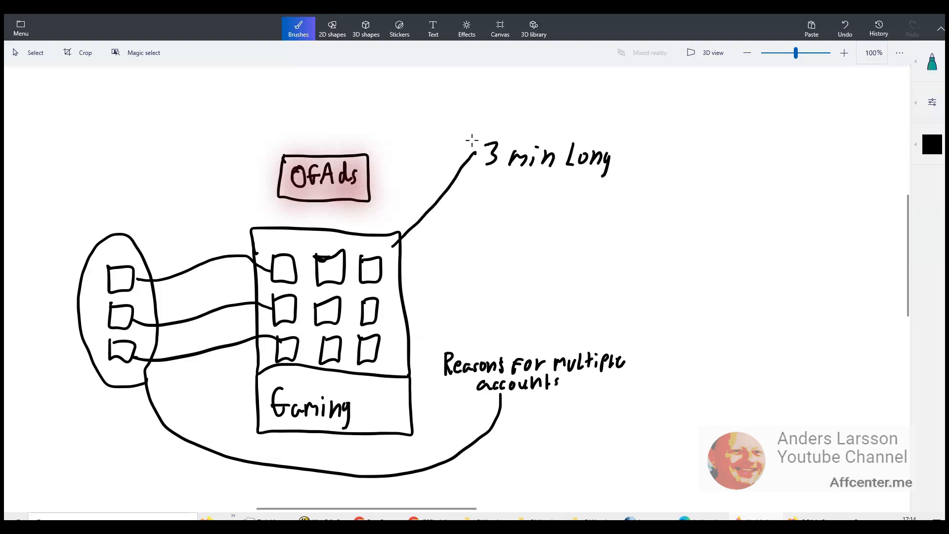
pyautogui.moveTo(473, 139); pyautogui.dragTo(633, 182)
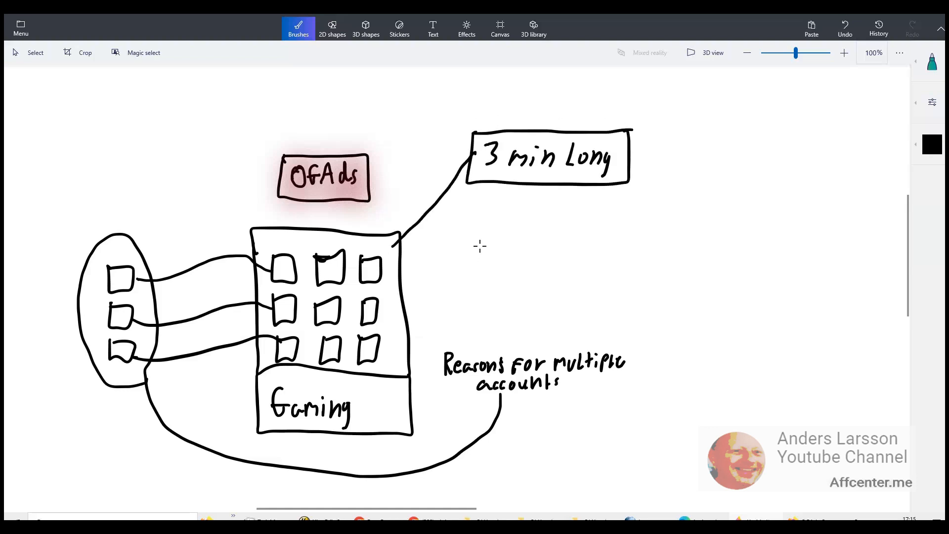
pyautogui.moveTo(483, 223)
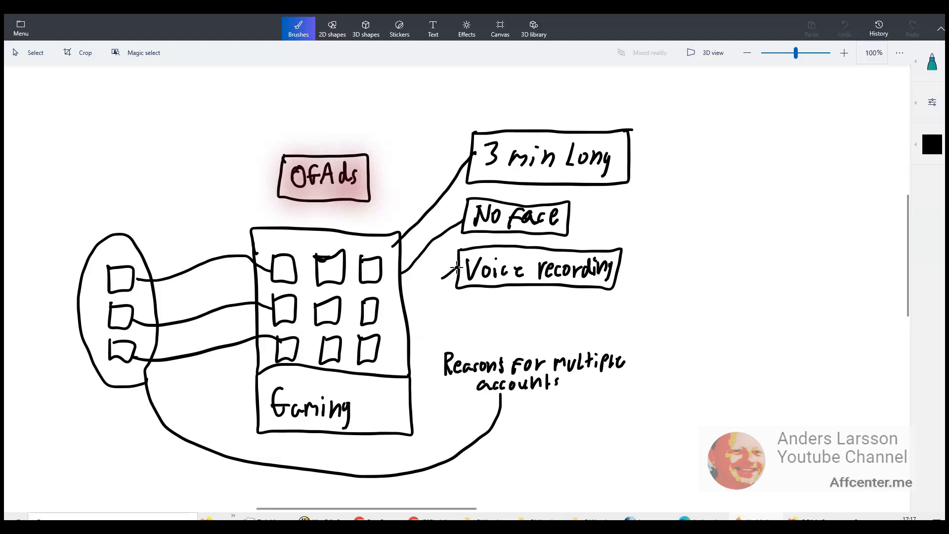
pyautogui.moveTo(402, 285); pyautogui.dragTo(457, 268)
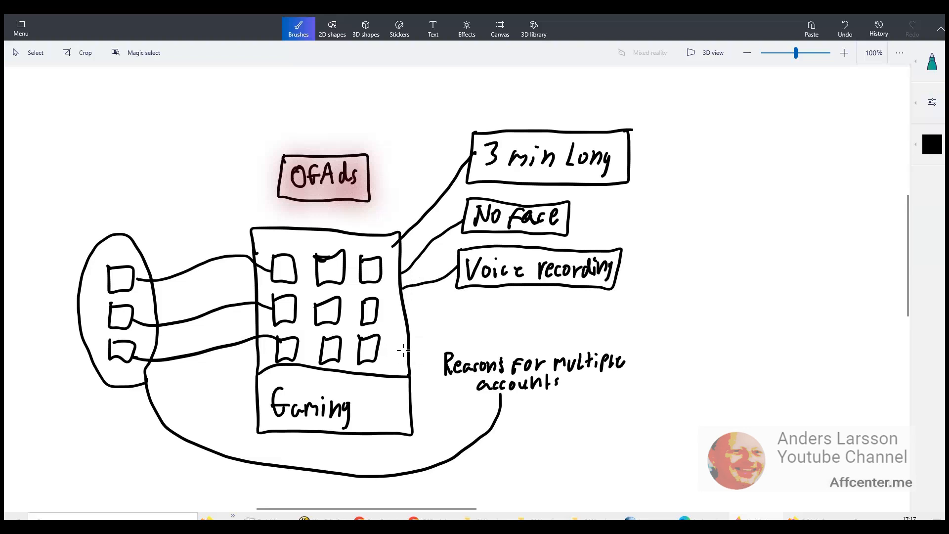
pyautogui.moveTo(425, 423)
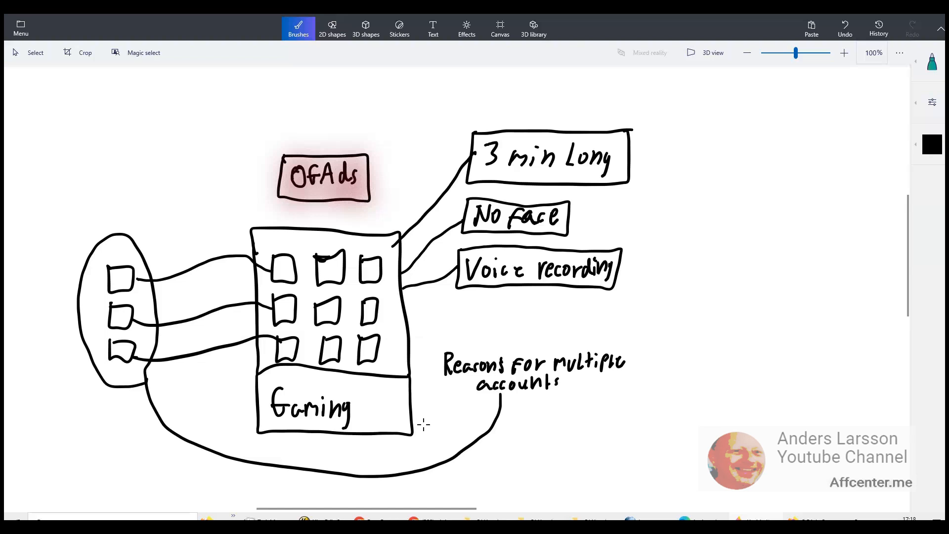
pyautogui.moveTo(424, 428)
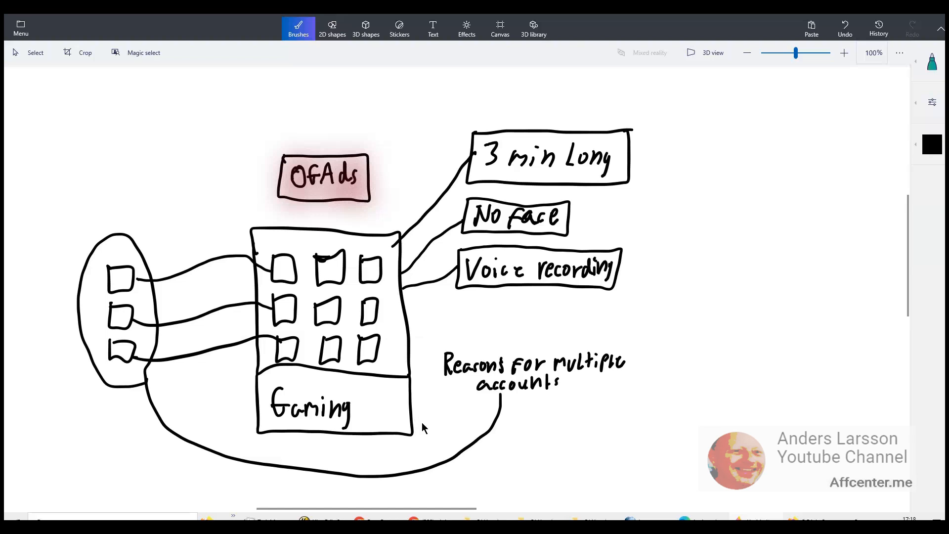
# - Handwrite 'SMM panel' and draw a box around it
pyautogui.write('SMM panel')
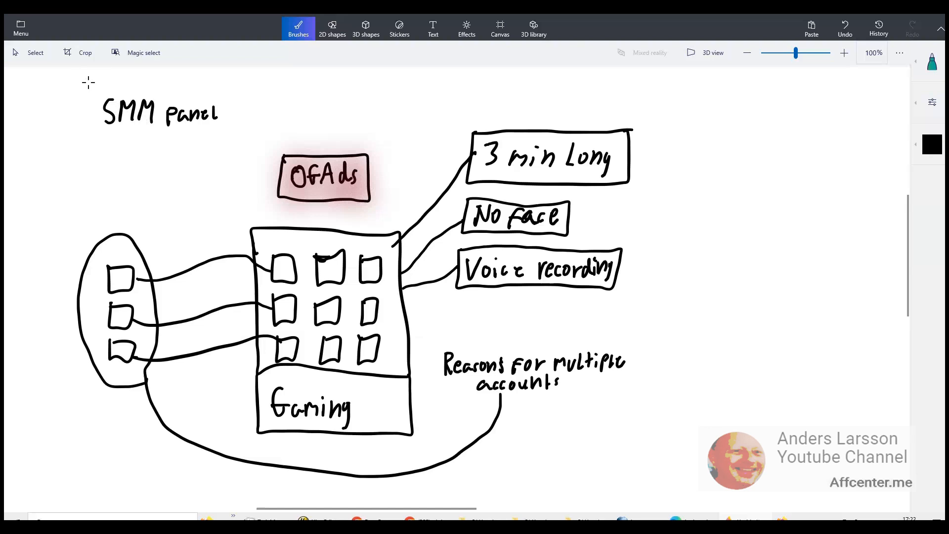
pyautogui.moveTo(90, 90)
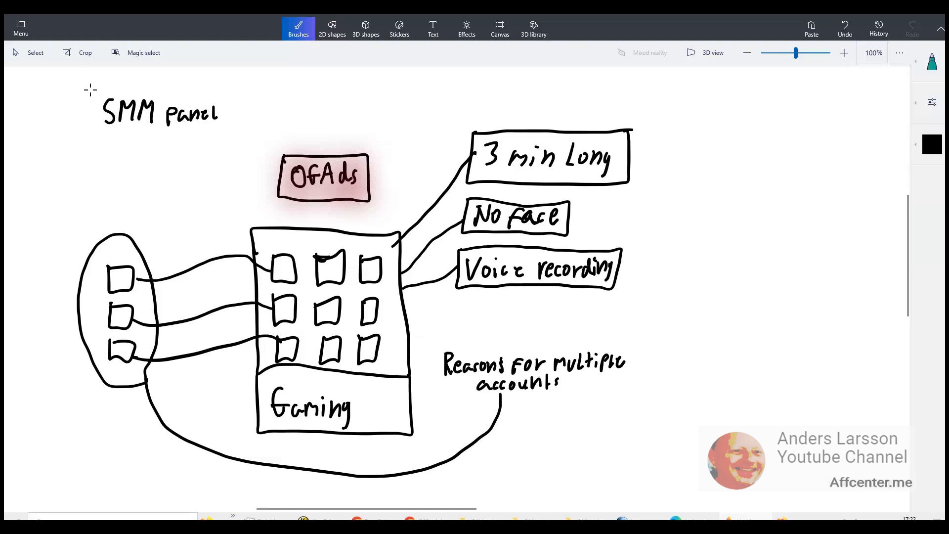
pyautogui.moveTo(91, 91); pyautogui.dragTo(194, 131)
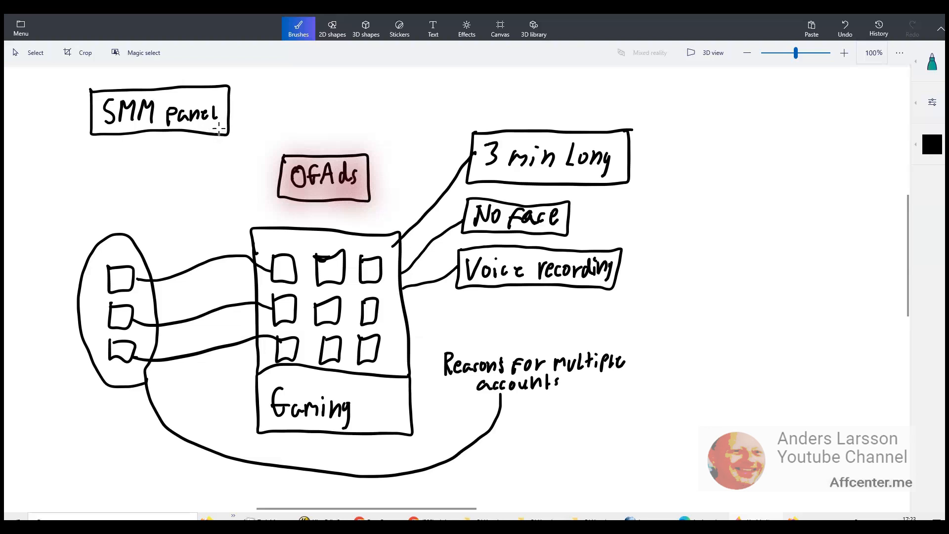
pyautogui.moveTo(215, 157)
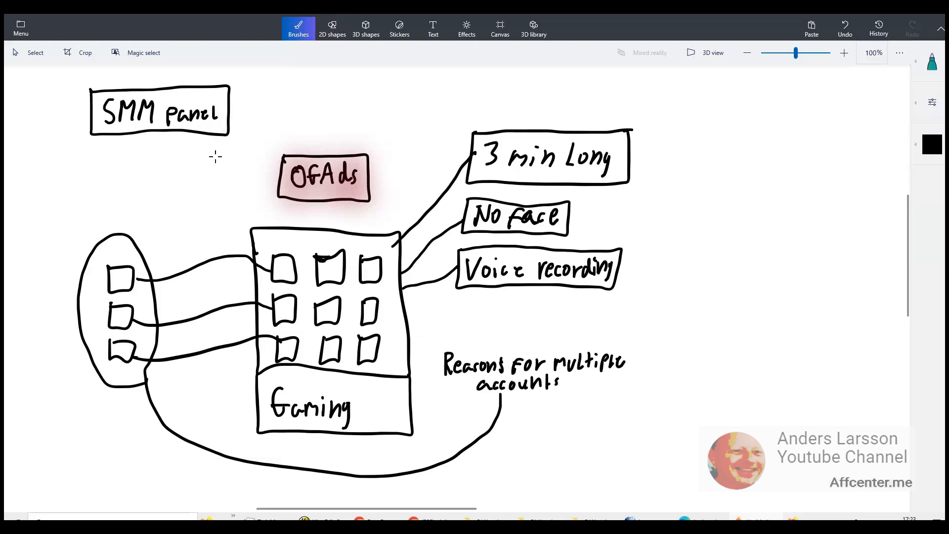
# - Write 'Social Media views, likes, subs' linked from SMM panel down to the grid
pyautogui.moveTo(106, 191); pyautogui.dragTo(228, 212)
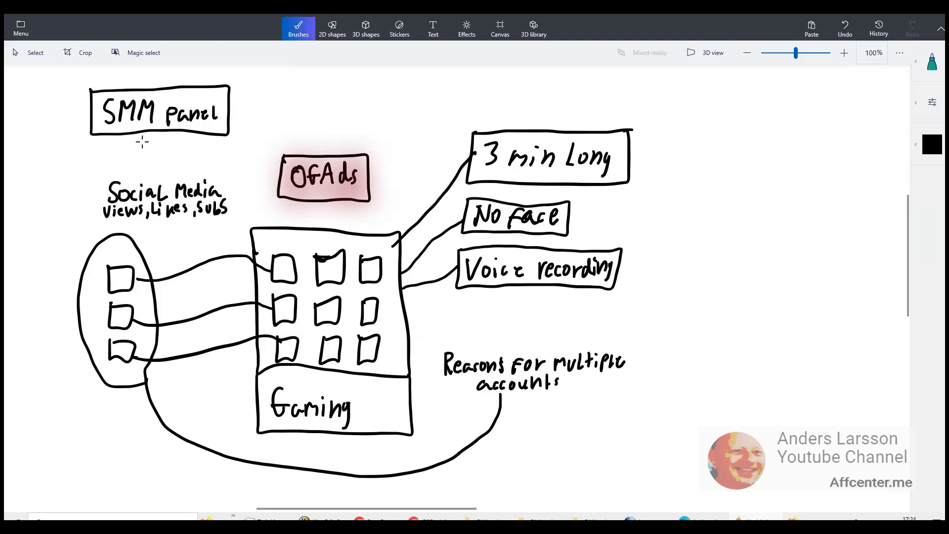
pyautogui.moveTo(139, 132); pyautogui.dragTo(144, 182)
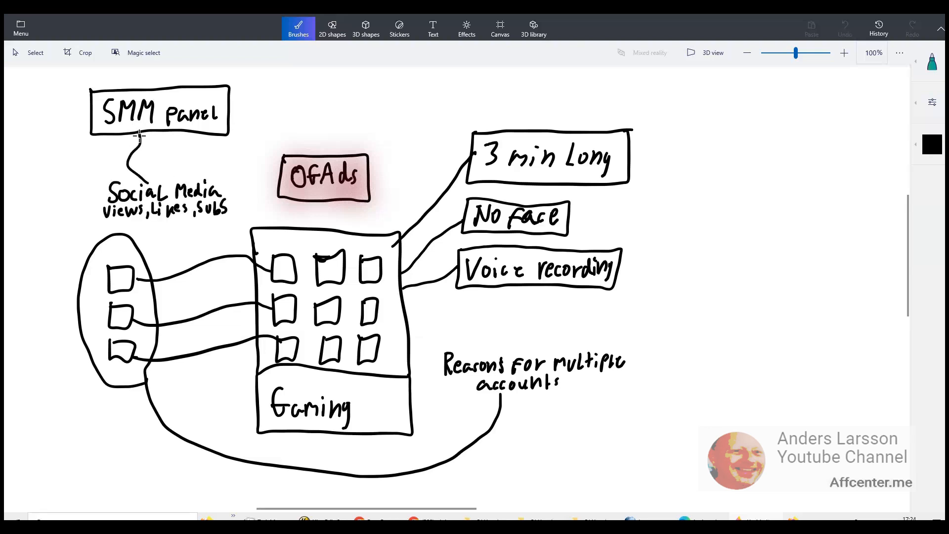
pyautogui.moveTo(227, 218); pyautogui.dragTo(273, 233)
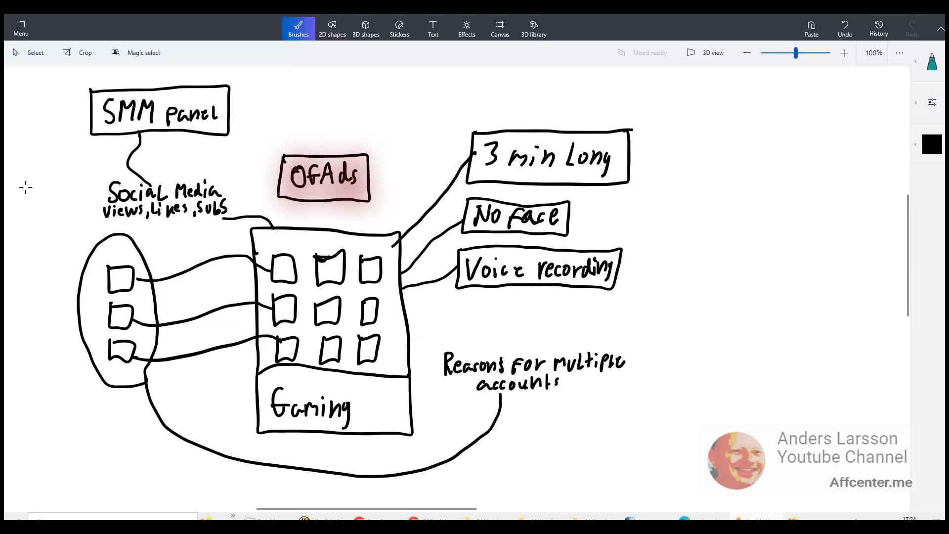
# - Write Boost, CPA and High Retention, connecting the content locker note to OGAds
pyautogui.write('Boost')
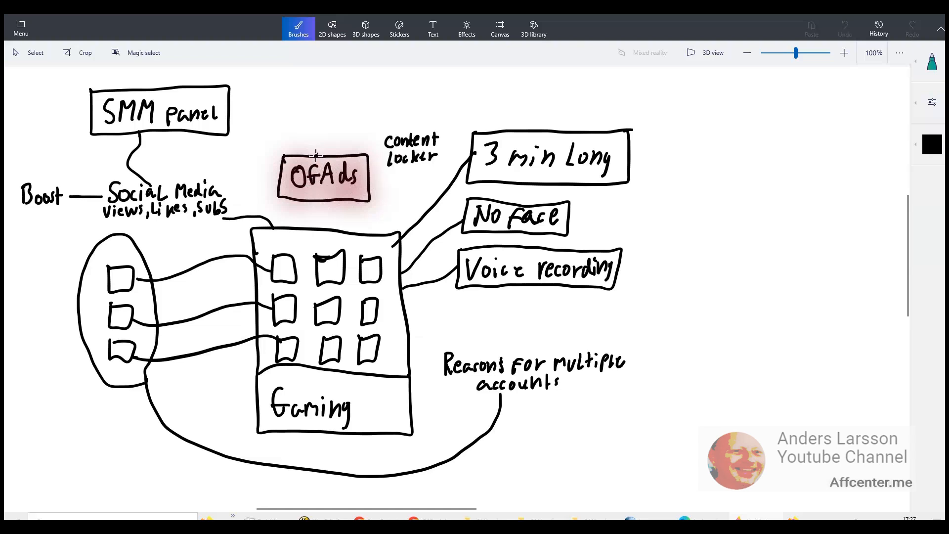
pyautogui.moveTo(314, 157); pyautogui.dragTo(378, 149)
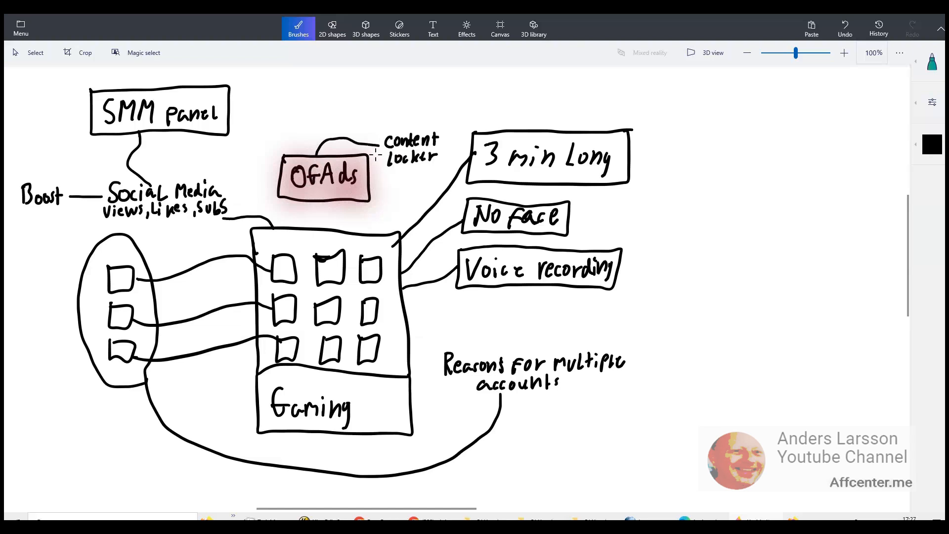
pyautogui.moveTo(462, 256)
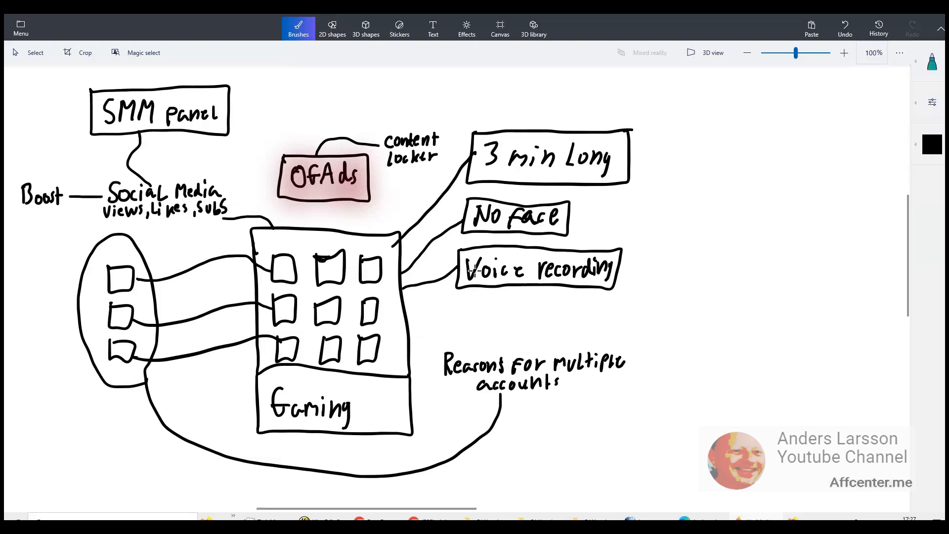
pyautogui.write('CPA')
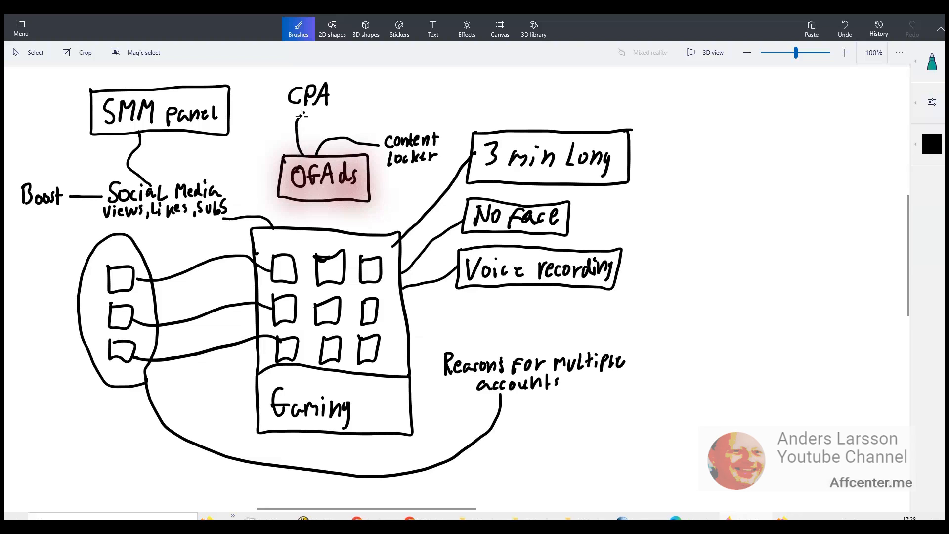
pyautogui.moveTo(357, 106)
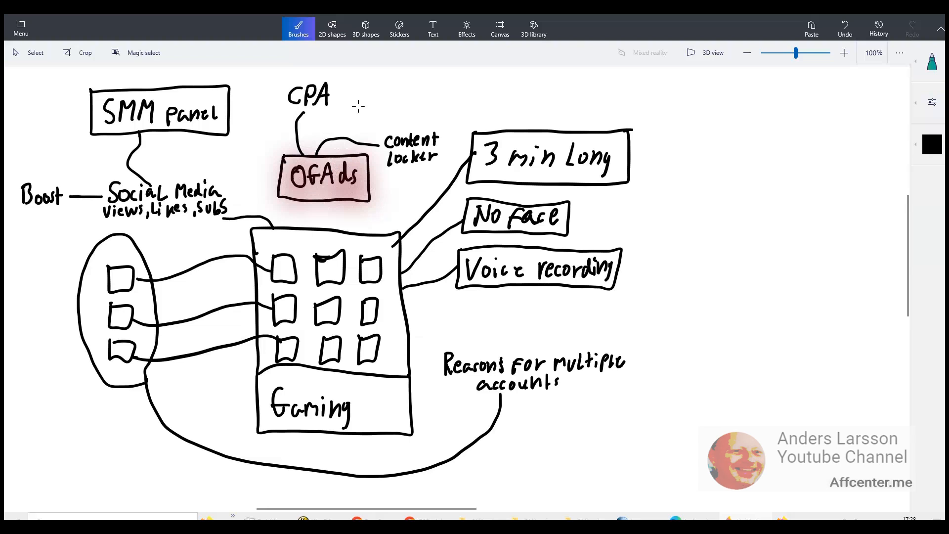
pyautogui.moveTo(379, 159)
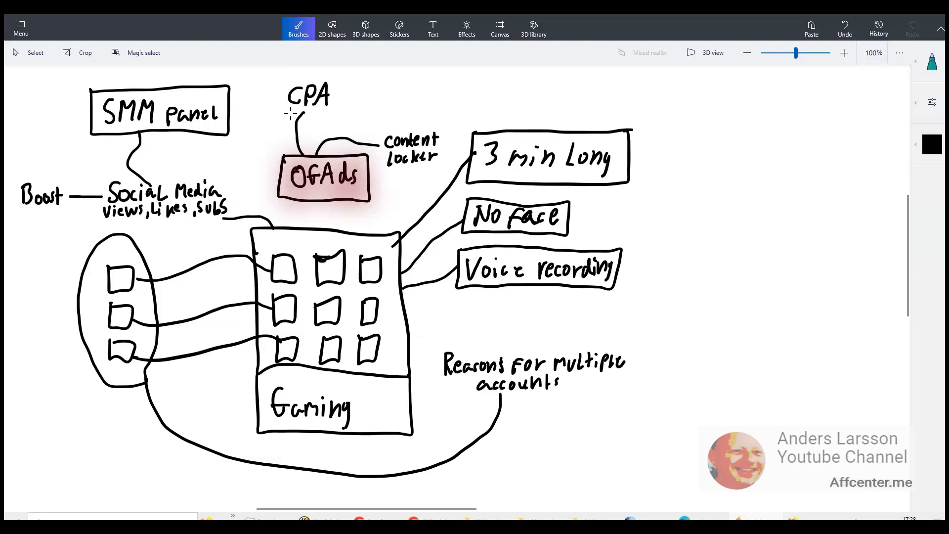
pyautogui.moveTo(333, 205)
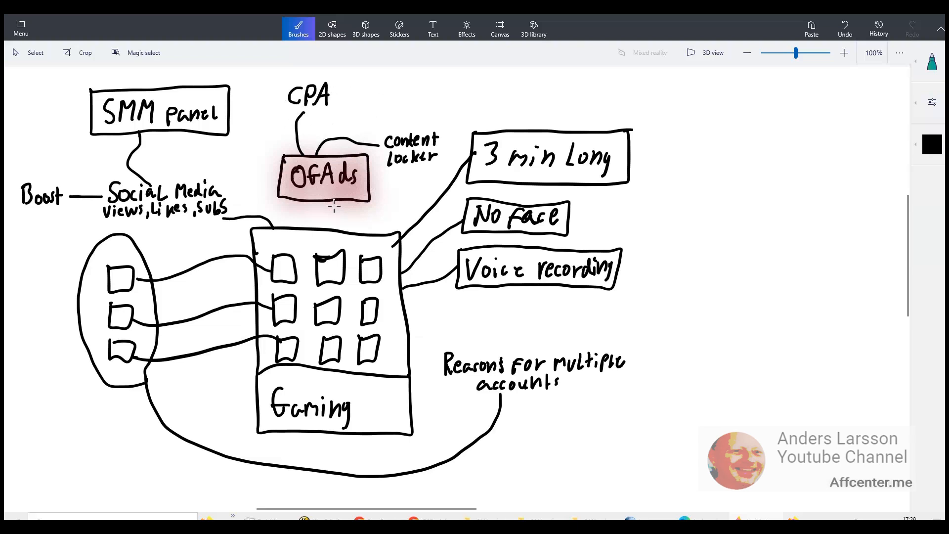
pyautogui.moveTo(335, 213)
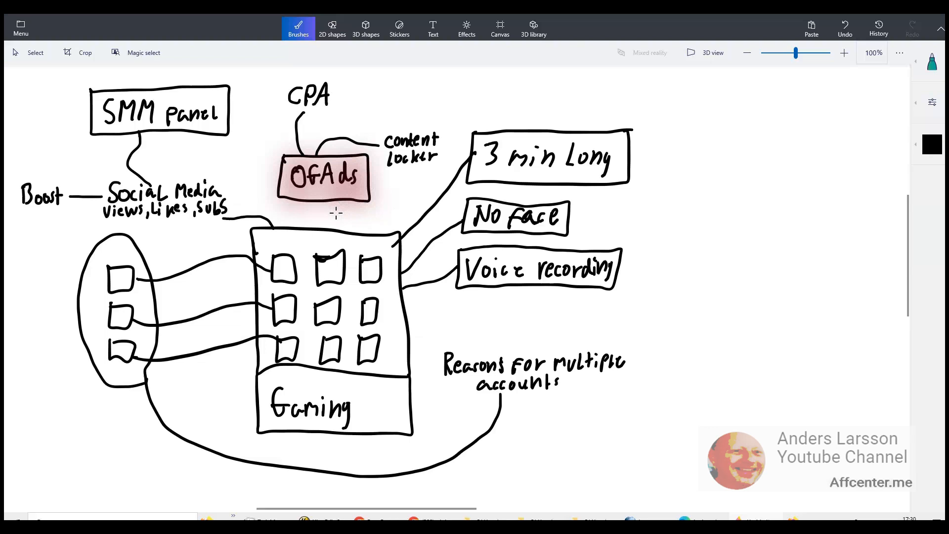
pyautogui.moveTo(327, 240)
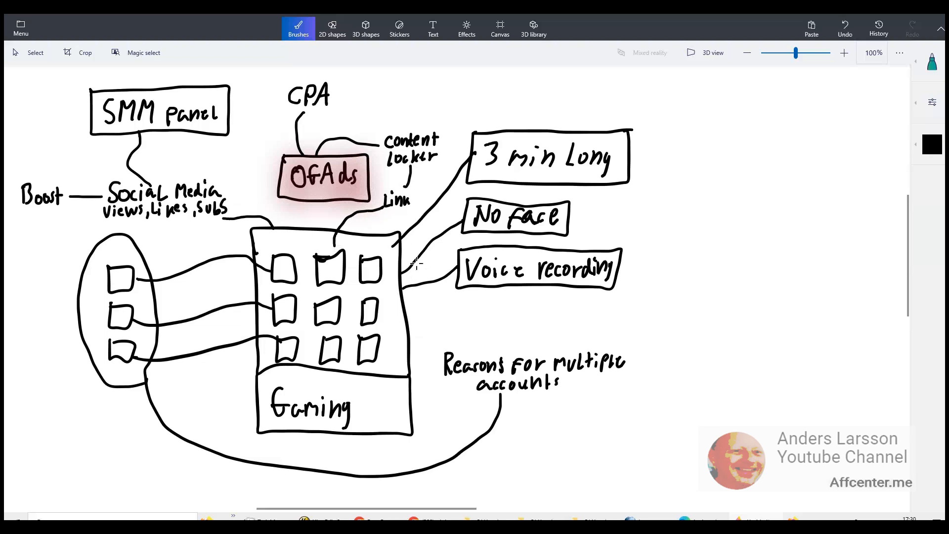
pyautogui.write('High Retention')
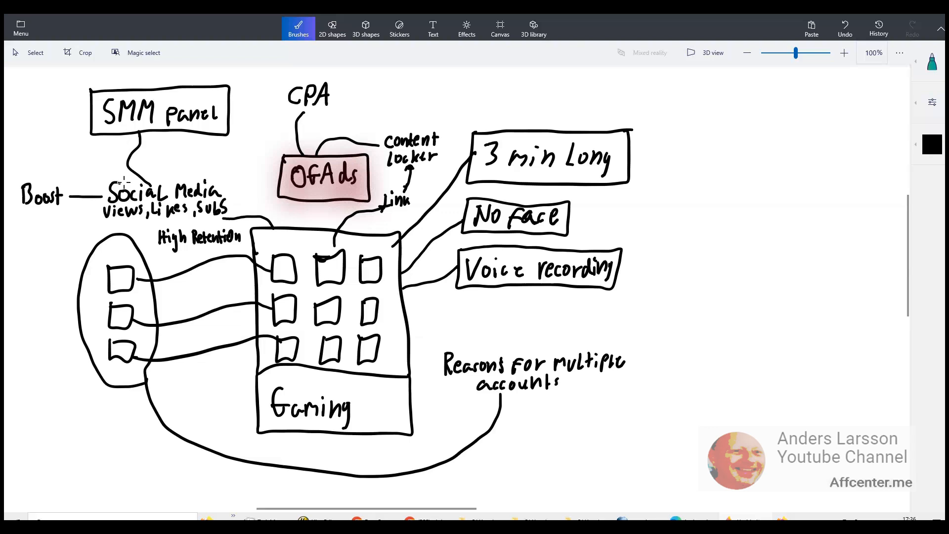
pyautogui.moveTo(87, 236)
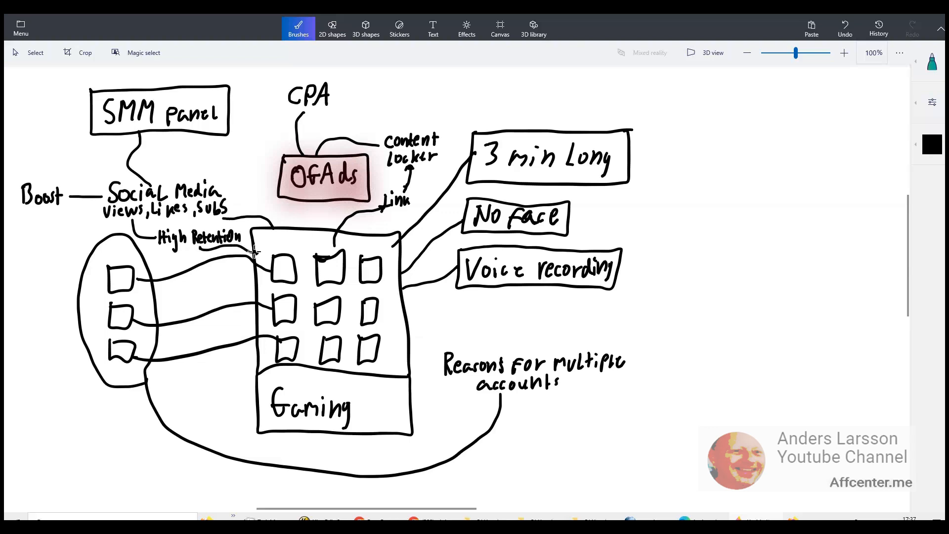
pyautogui.moveTo(255, 263)
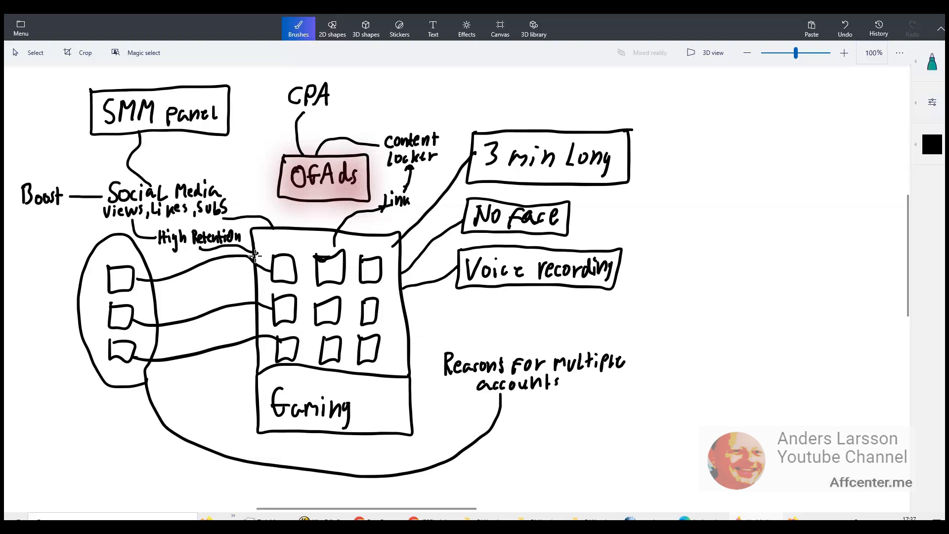
pyautogui.moveTo(217, 286)
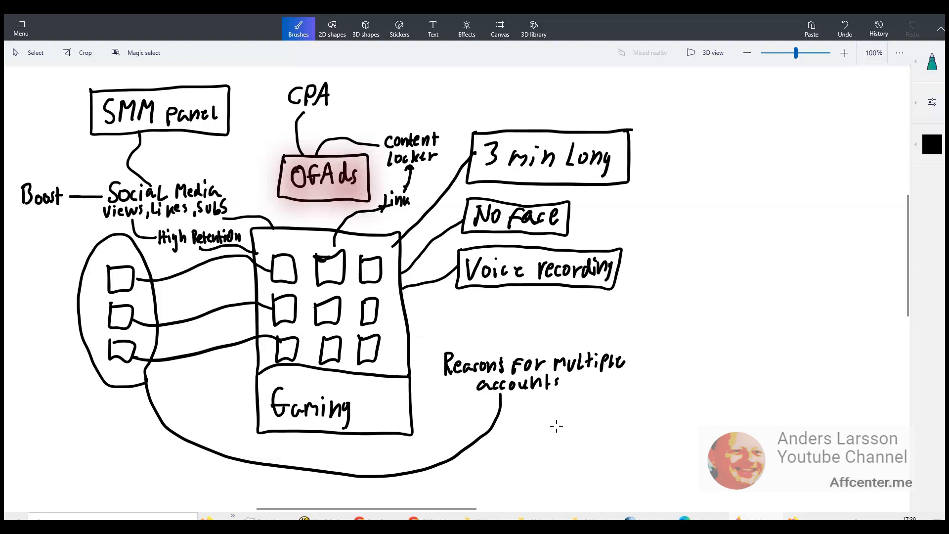
pyautogui.moveTo(433, 341)
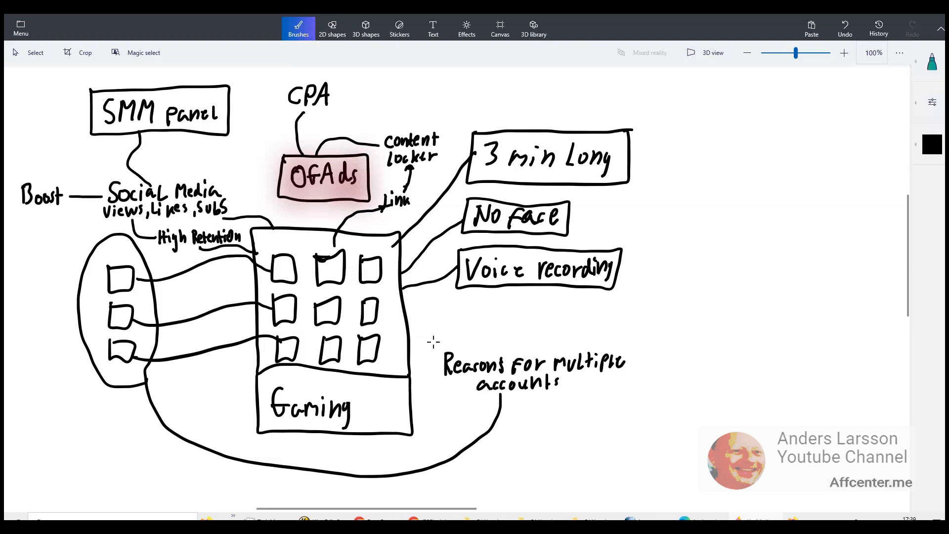
pyautogui.moveTo(432, 350)
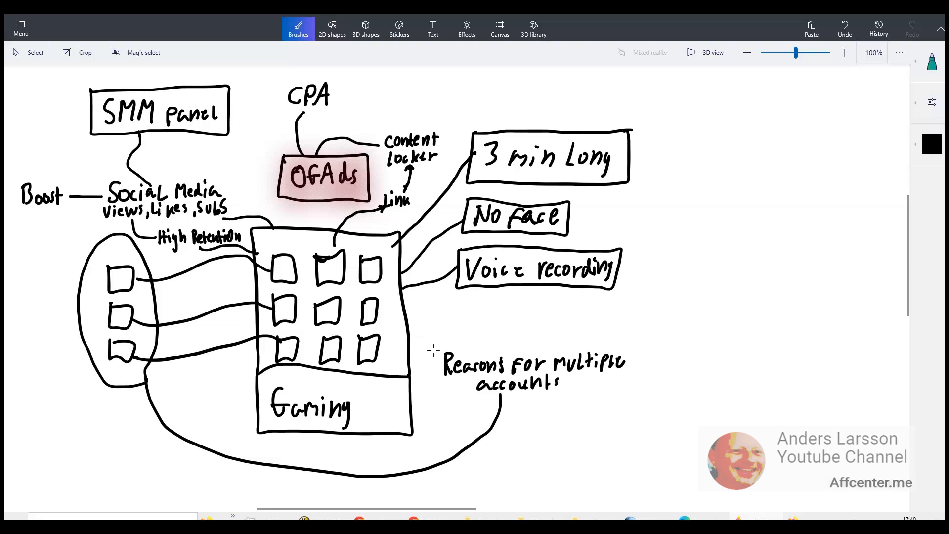
pyautogui.moveTo(413, 373)
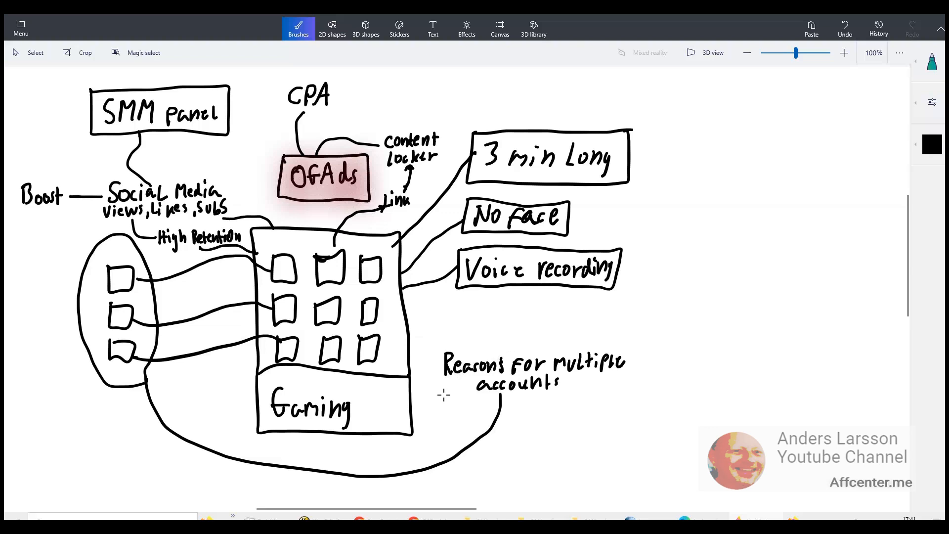
pyautogui.moveTo(446, 398)
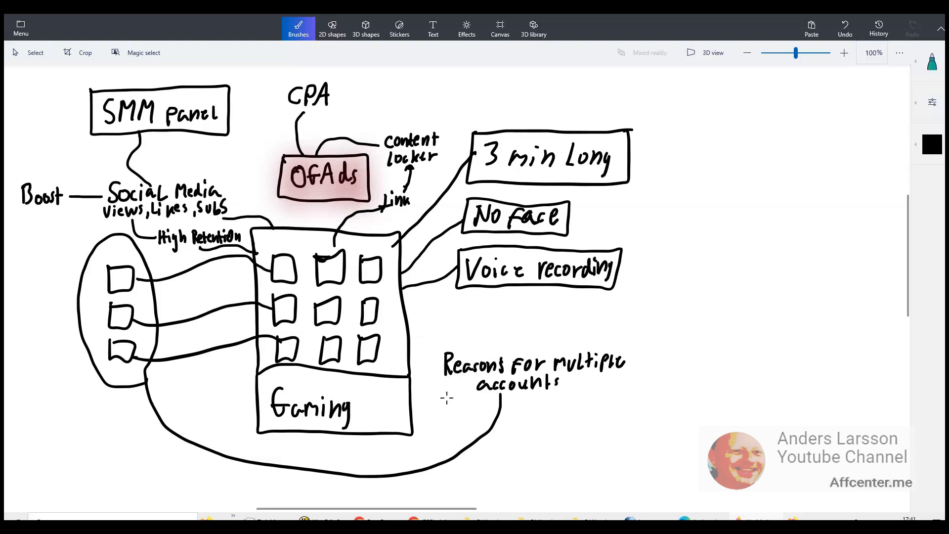
pyautogui.moveTo(458, 410)
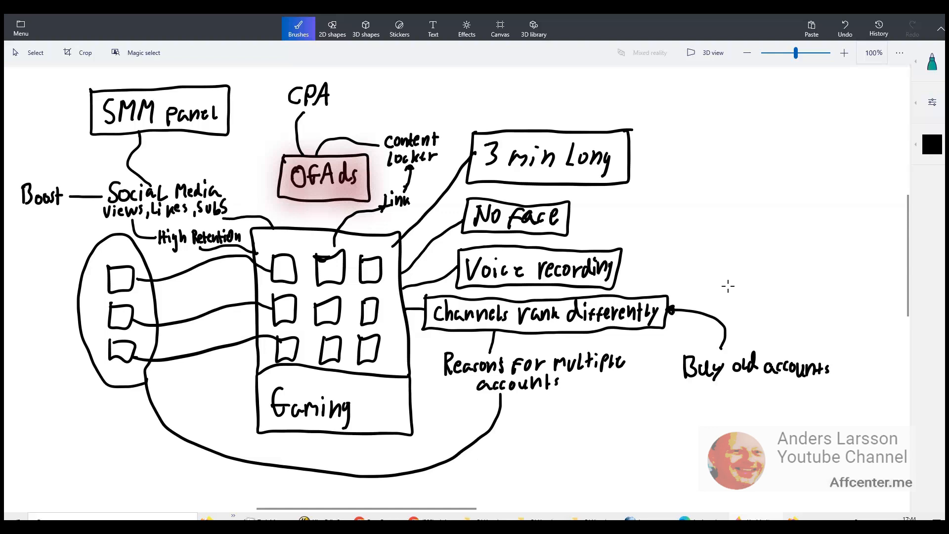
pyautogui.moveTo(742, 288)
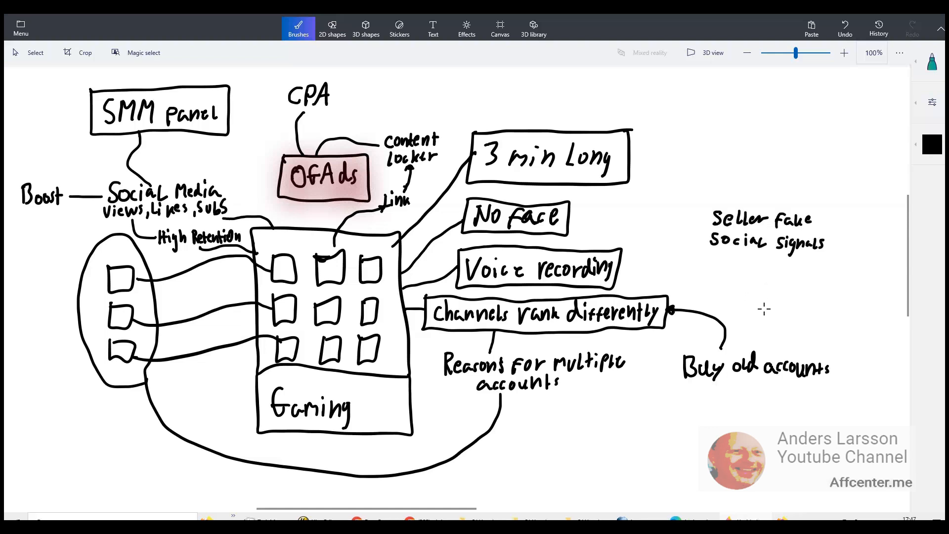
pyautogui.moveTo(755, 255)
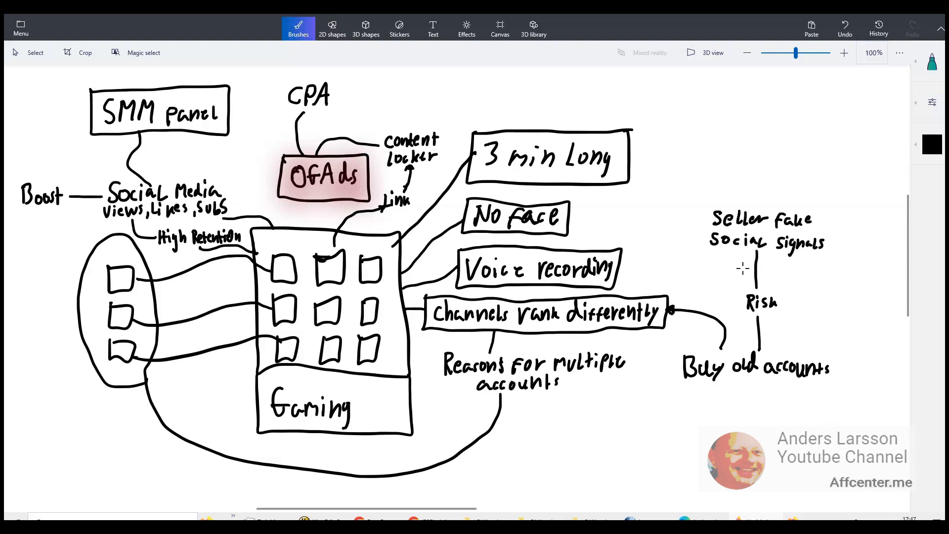
pyautogui.moveTo(739, 287)
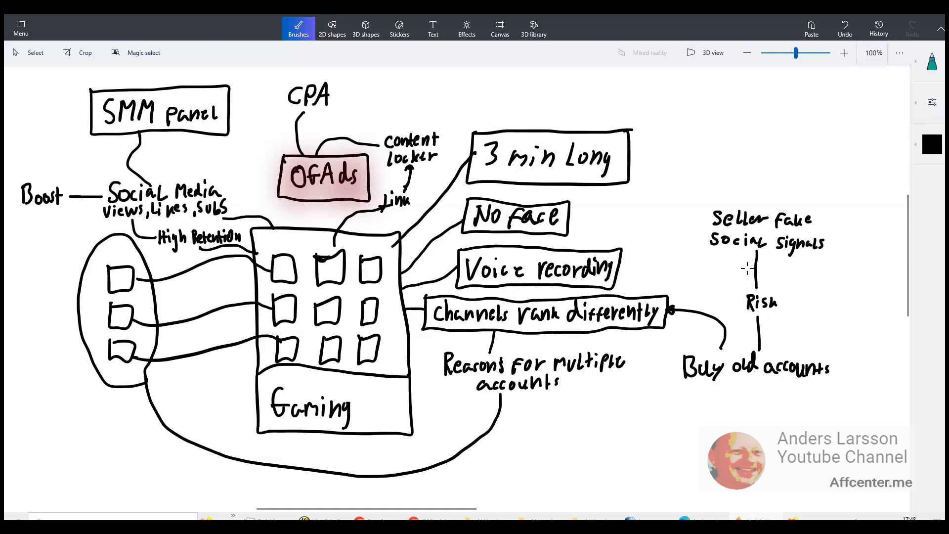
pyautogui.moveTo(750, 287)
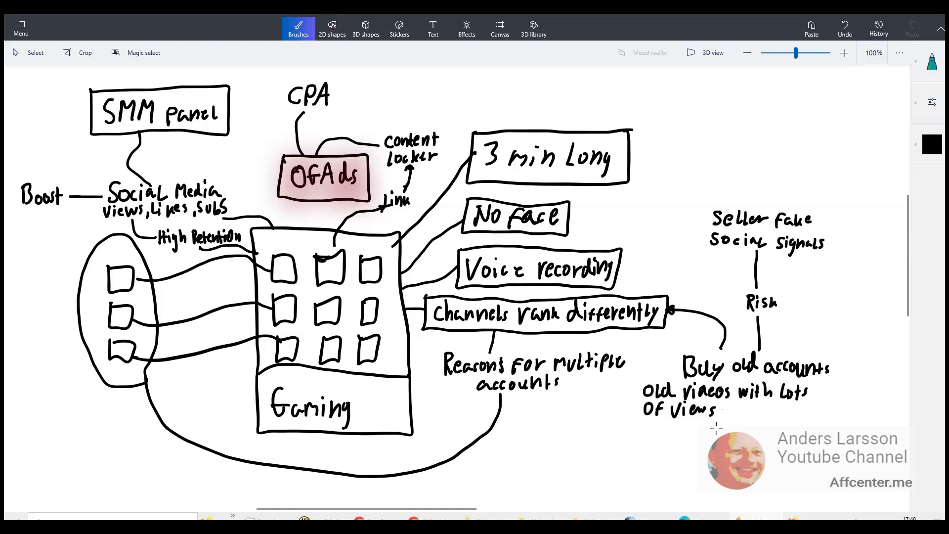
pyautogui.moveTo(756, 411)
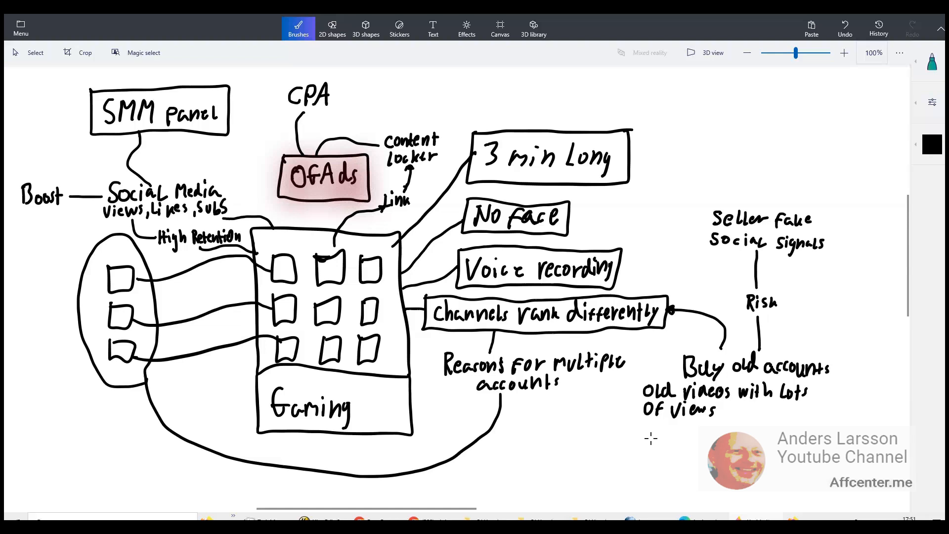
pyautogui.moveTo(795, 407)
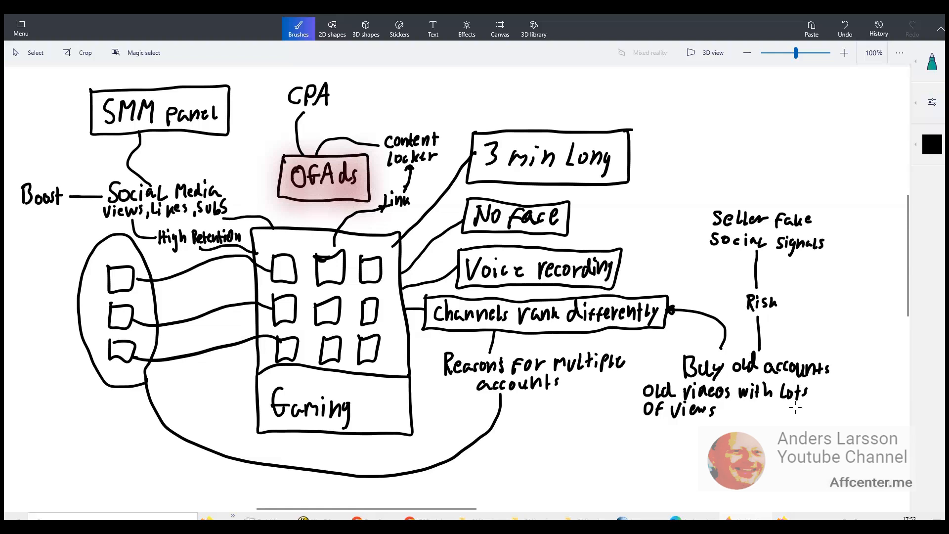
# - Handwrite 'Upload 1-2 vid a day' and a boxed 'SMM Boost $10-$20' note
pyautogui.scroll(-3)
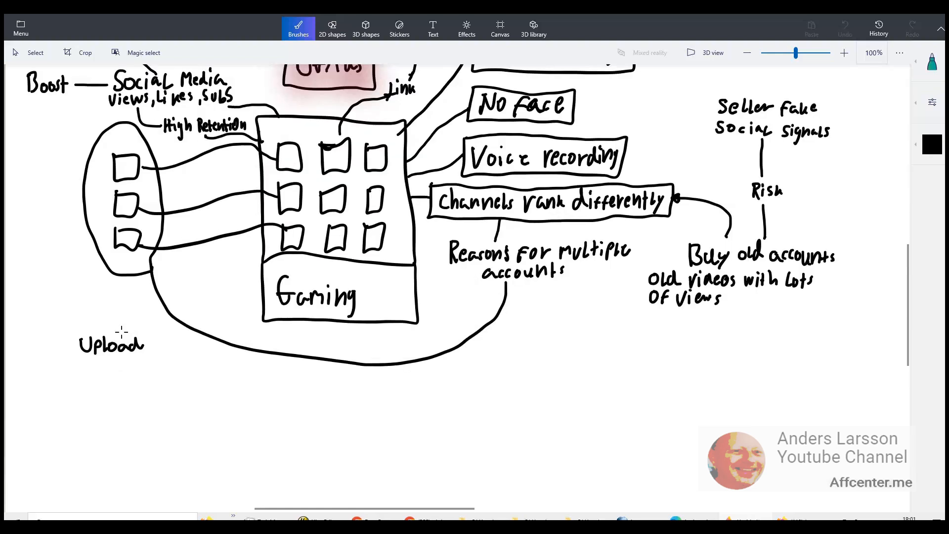
pyautogui.moveTo(121, 330); pyautogui.dragTo(245, 251)
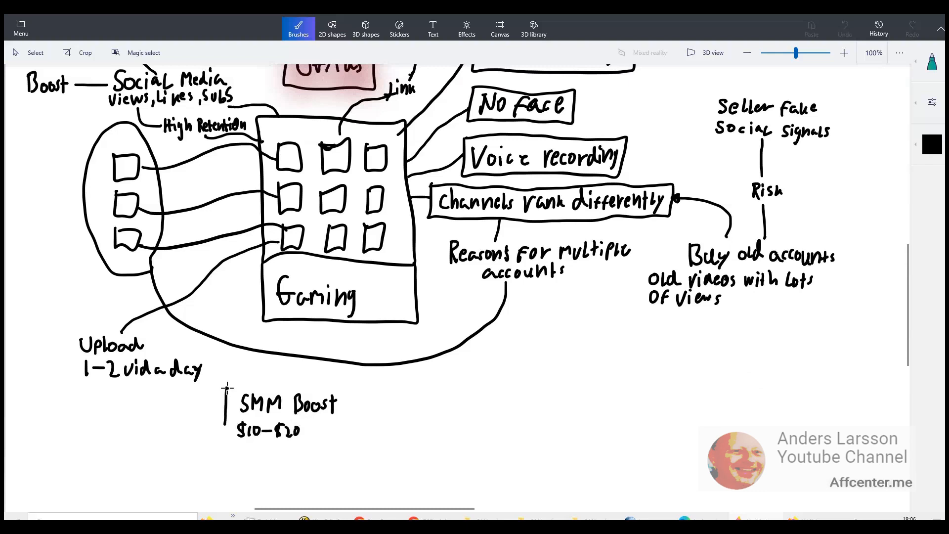
pyautogui.moveTo(227, 388); pyautogui.dragTo(348, 442)
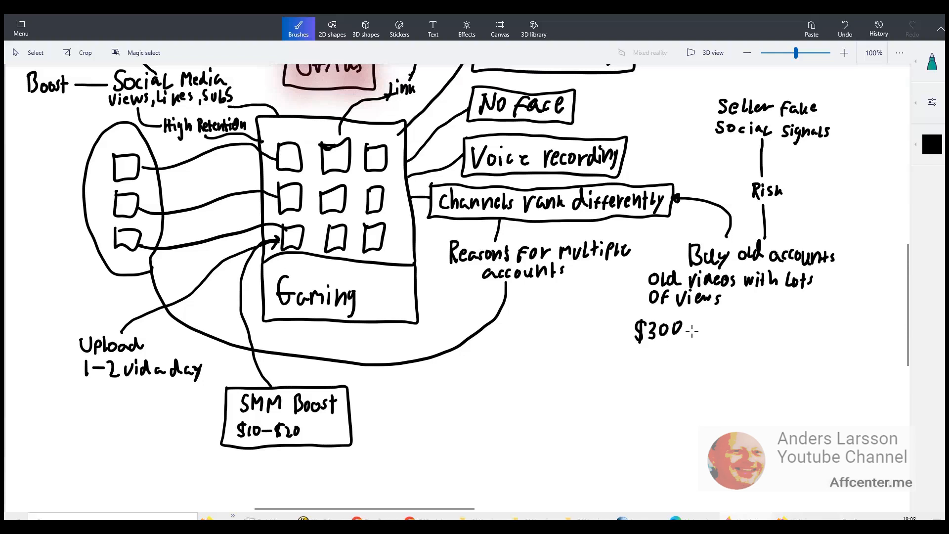
# - Draw an arrow from $300 pointing up at the old accounts
pyautogui.moveTo(695, 328); pyautogui.dragTo(718, 328)
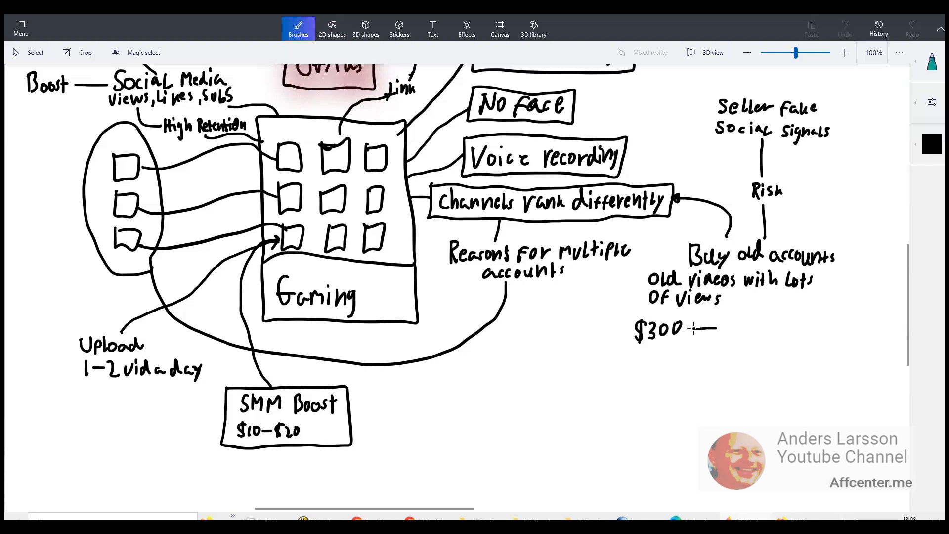
pyautogui.moveTo(699, 328); pyautogui.dragTo(746, 297)
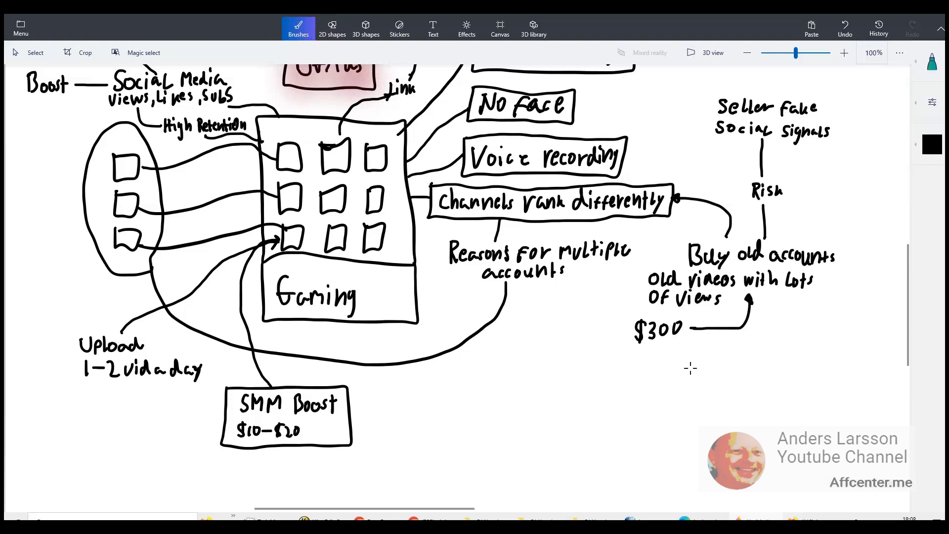
pyautogui.moveTo(703, 347)
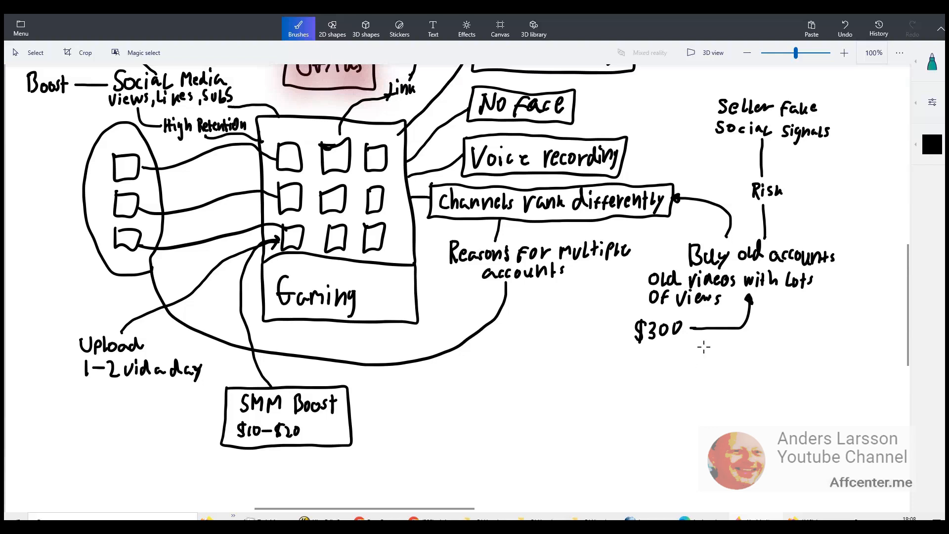
pyautogui.moveTo(392, 254)
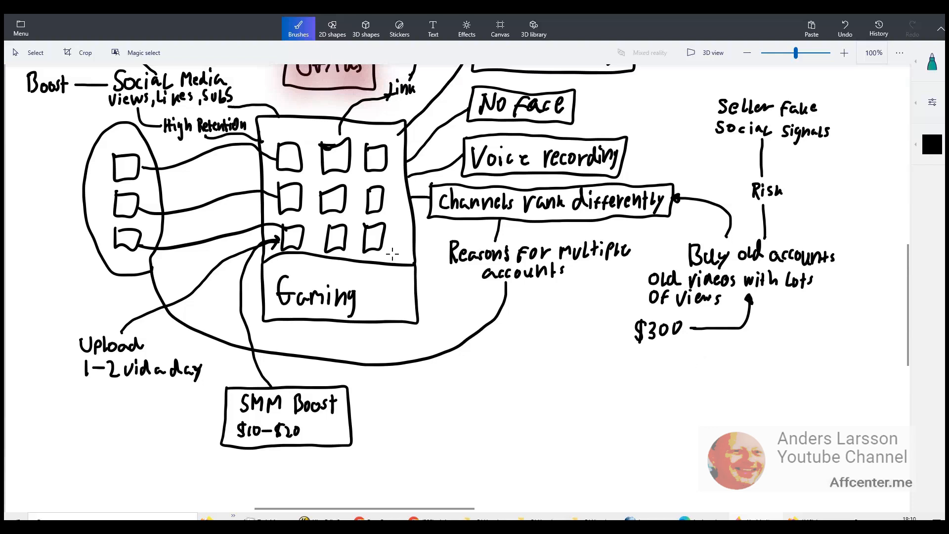
# - Draw a line down from the channel grid to a boxed 'Bait' note
pyautogui.moveTo(390, 251); pyautogui.dragTo(430, 382)
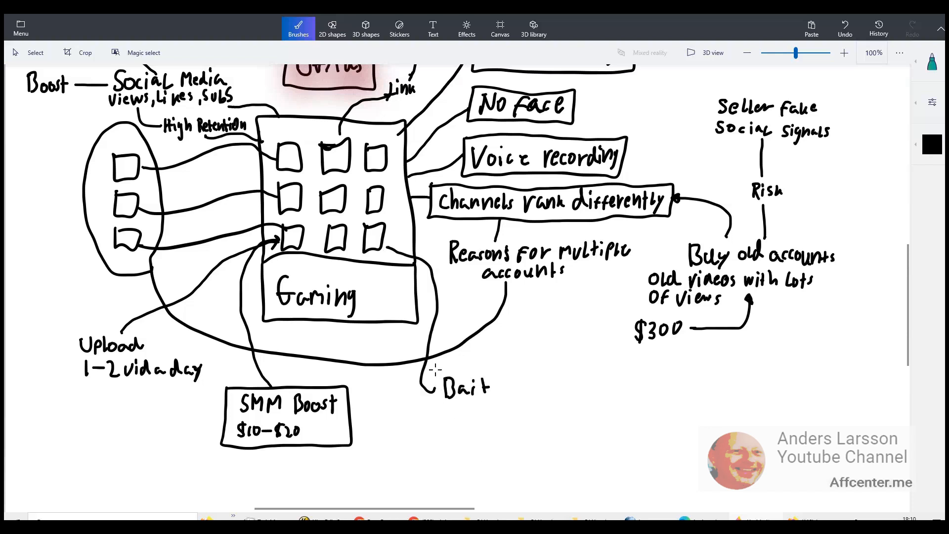
pyautogui.moveTo(433, 368); pyautogui.dragTo(502, 414)
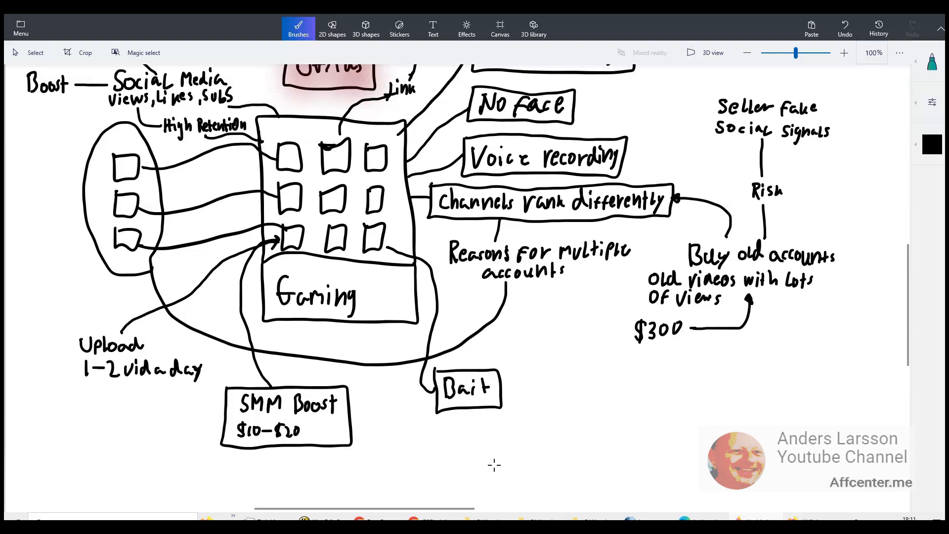
pyautogui.moveTo(527, 412)
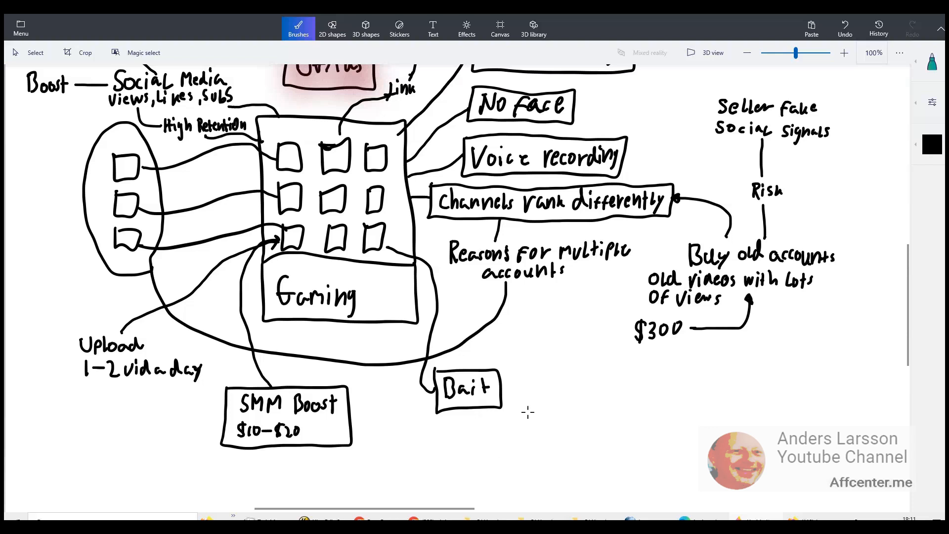
pyautogui.moveTo(524, 409)
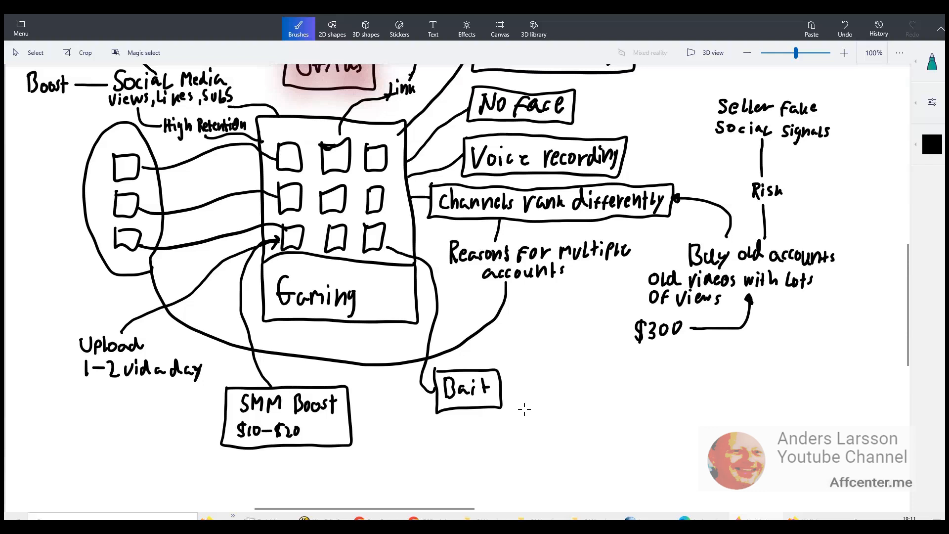
pyautogui.moveTo(528, 413)
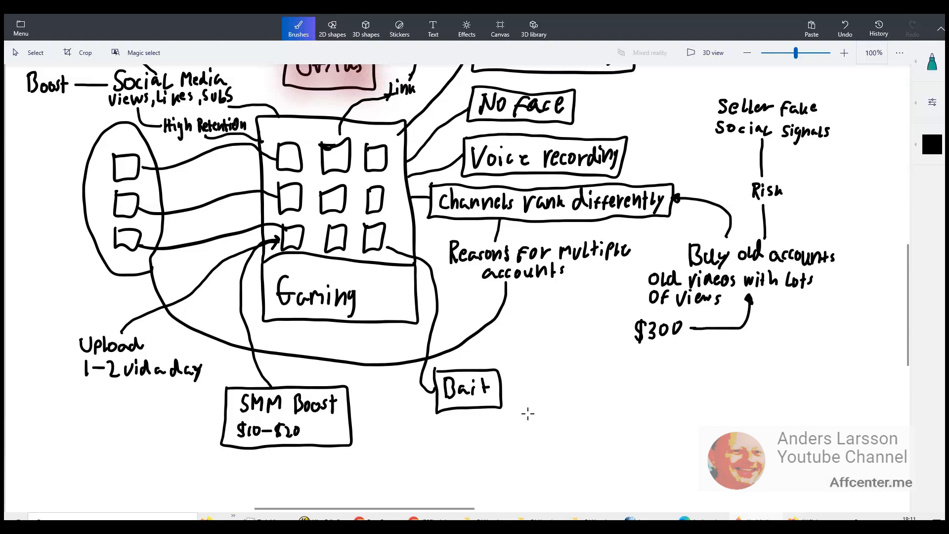
pyautogui.moveTo(532, 422)
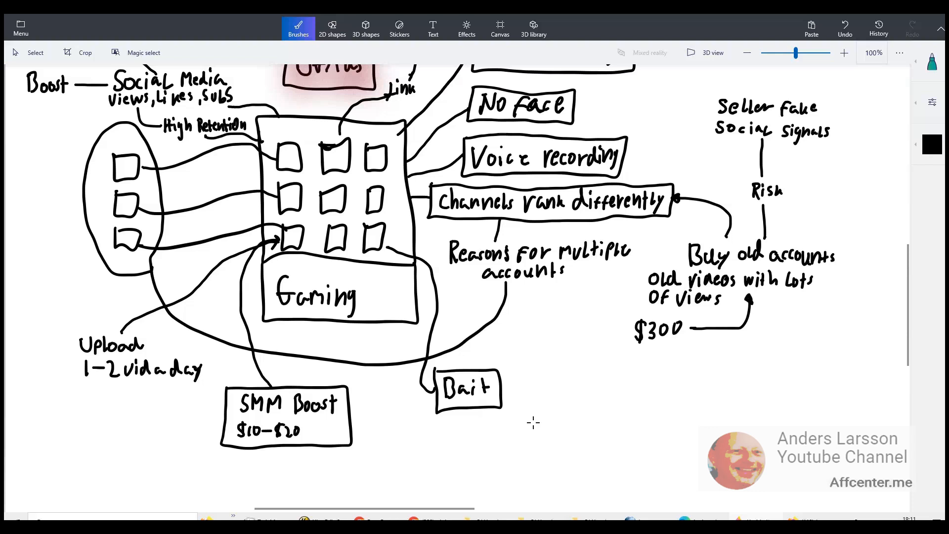
pyautogui.moveTo(534, 433)
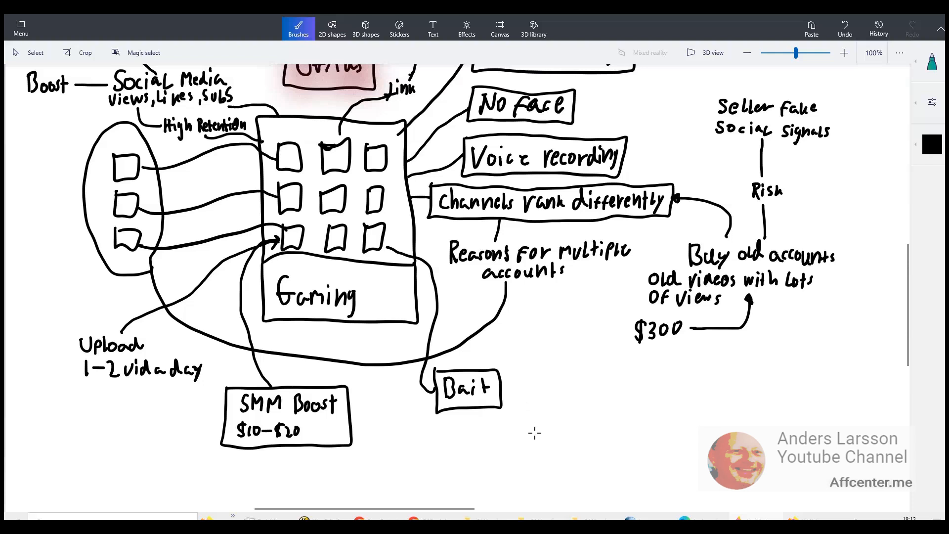
pyautogui.moveTo(528, 446)
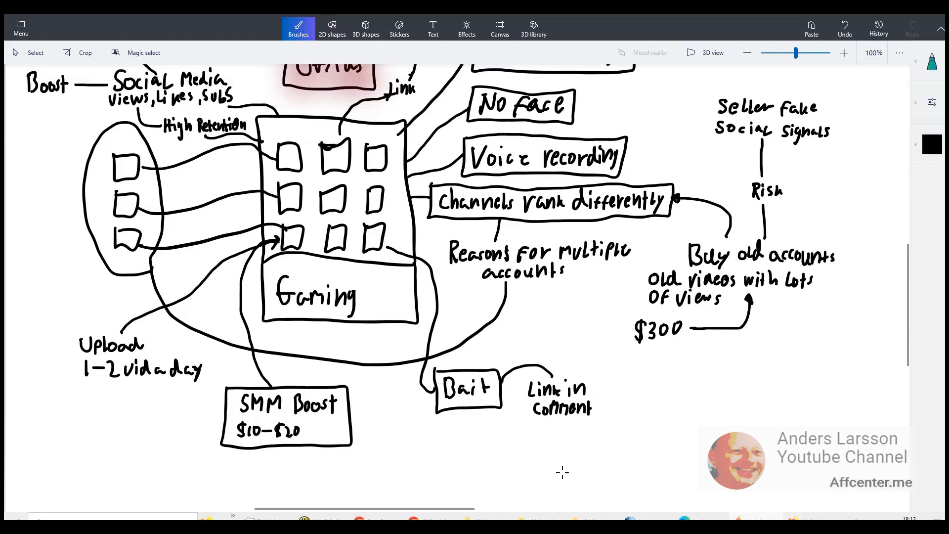
pyautogui.moveTo(569, 439)
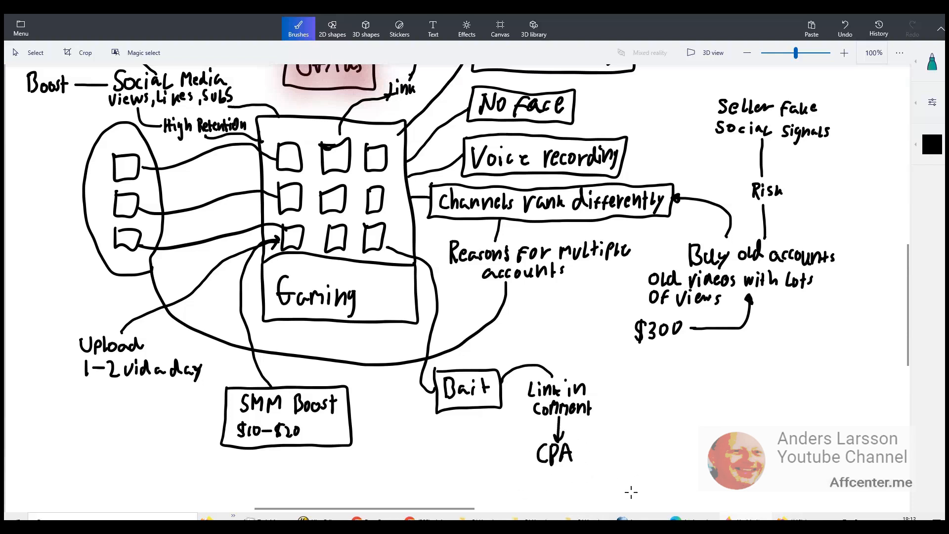
pyautogui.moveTo(590, 461)
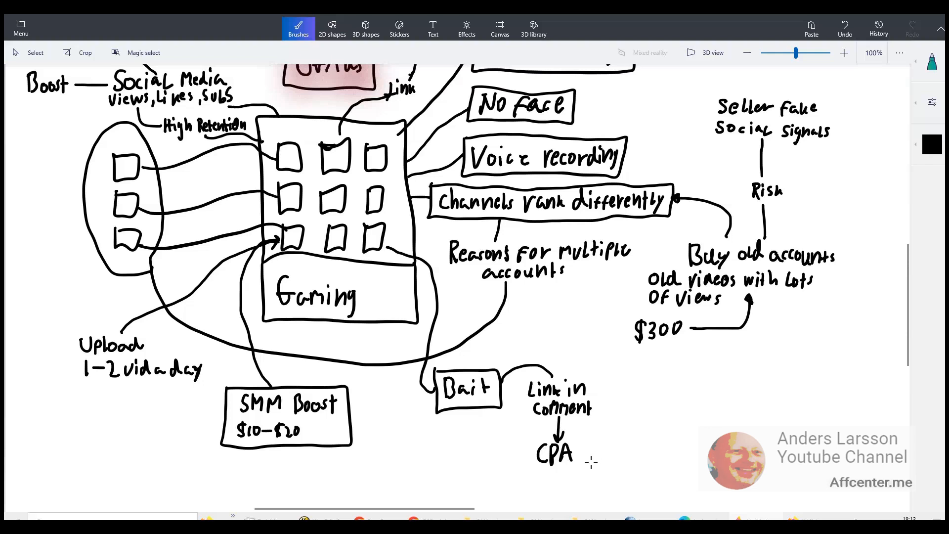
pyautogui.moveTo(581, 463)
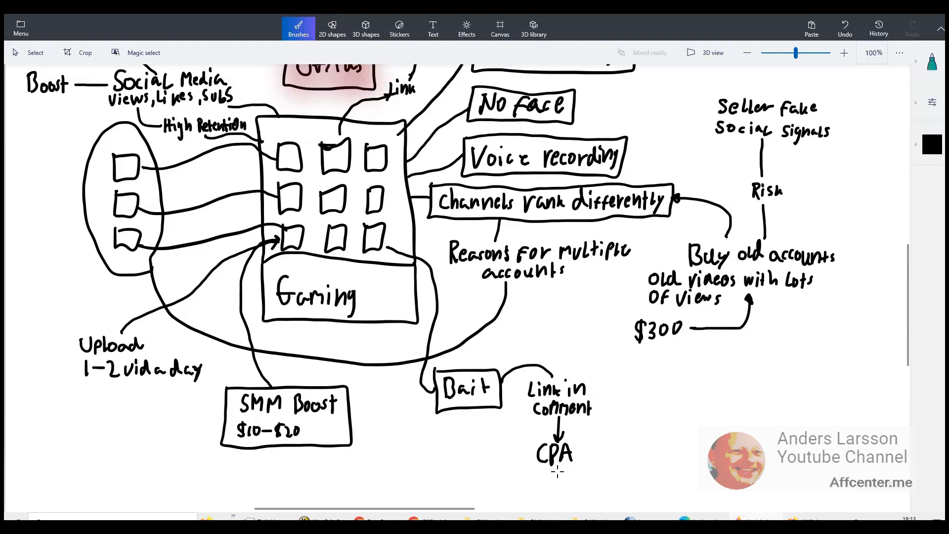
pyautogui.moveTo(554, 493)
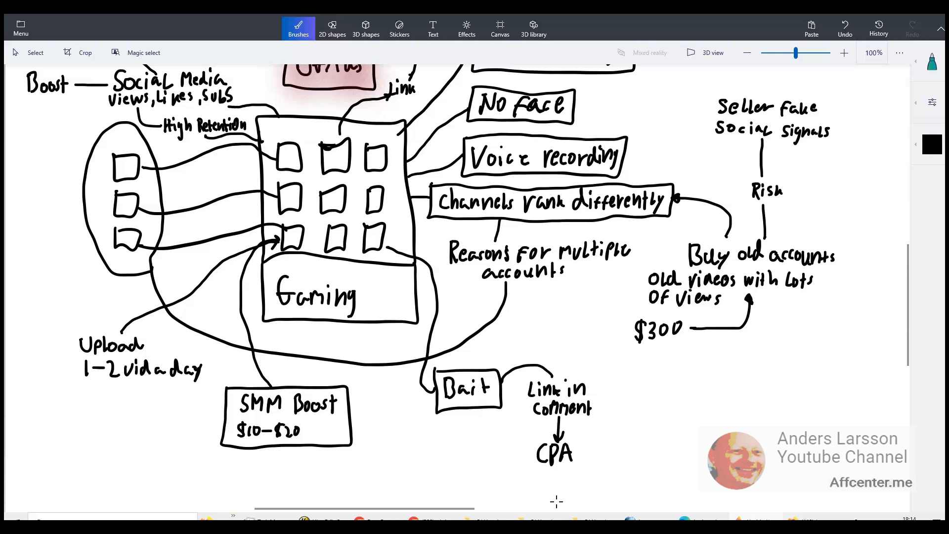
pyautogui.moveTo(555, 483)
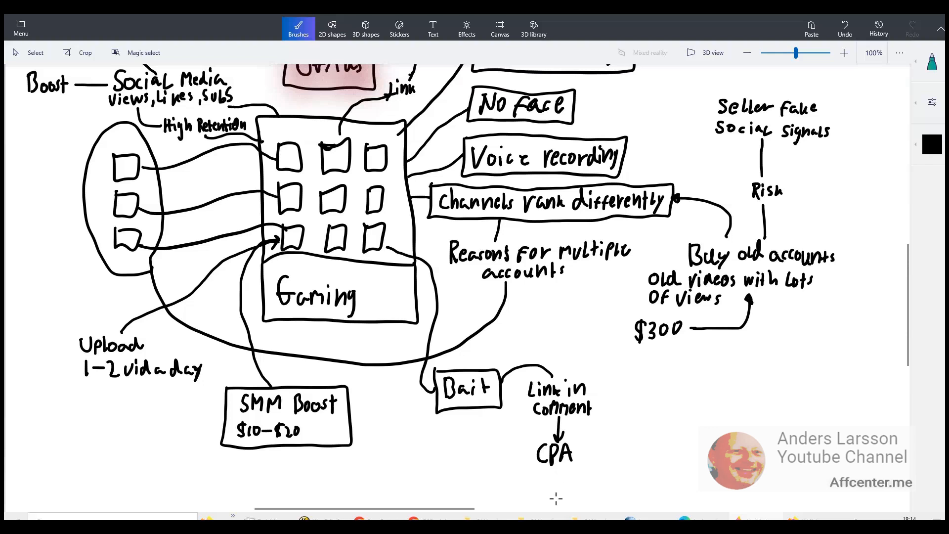
pyautogui.moveTo(559, 501)
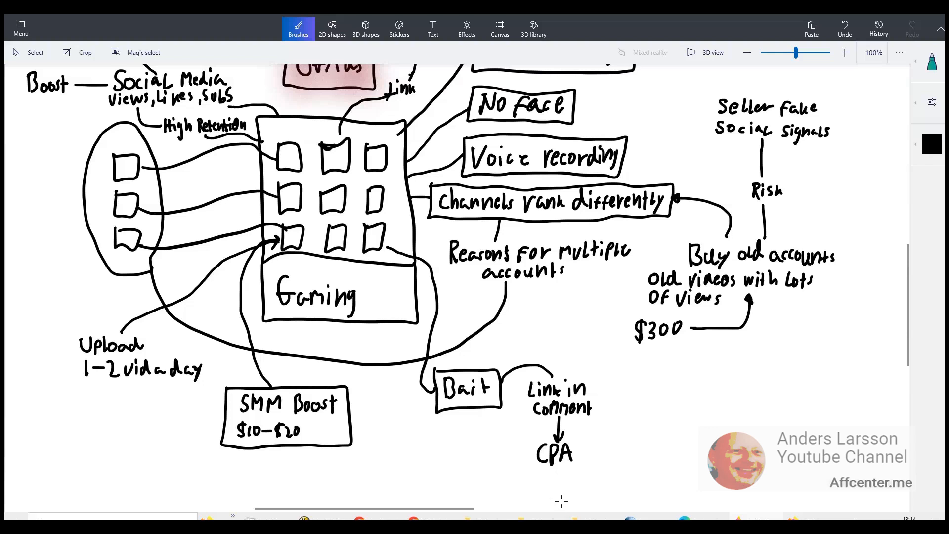
pyautogui.moveTo(558, 492)
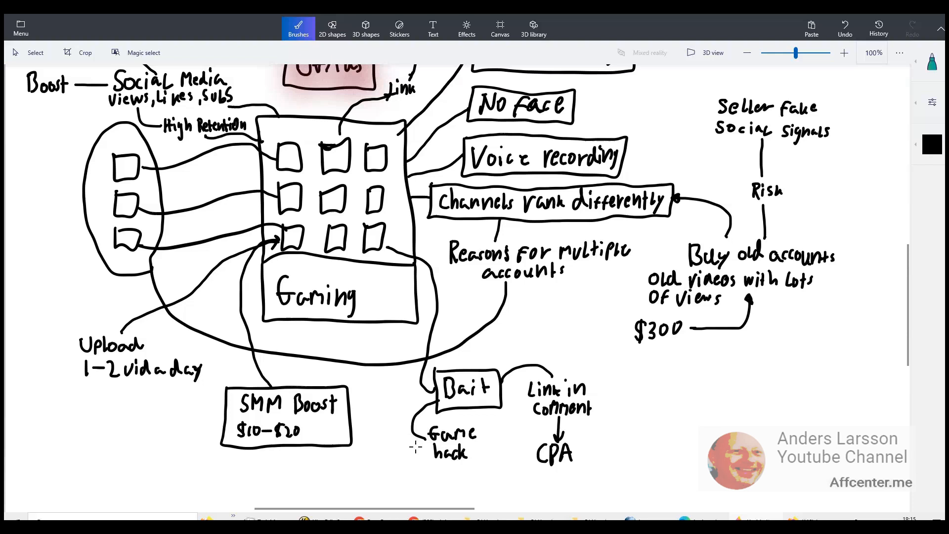
pyautogui.moveTo(406, 443)
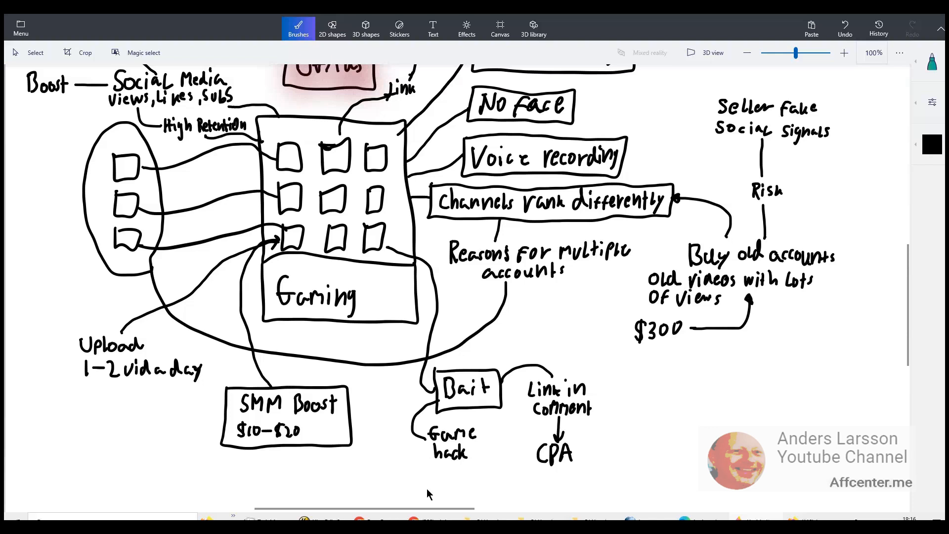
pyautogui.moveTo(400, 491)
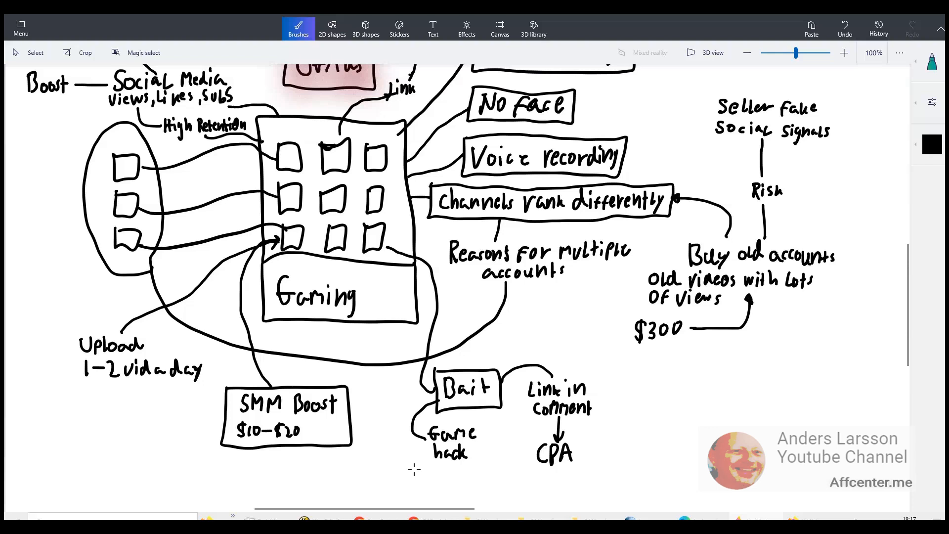
pyautogui.moveTo(413, 473)
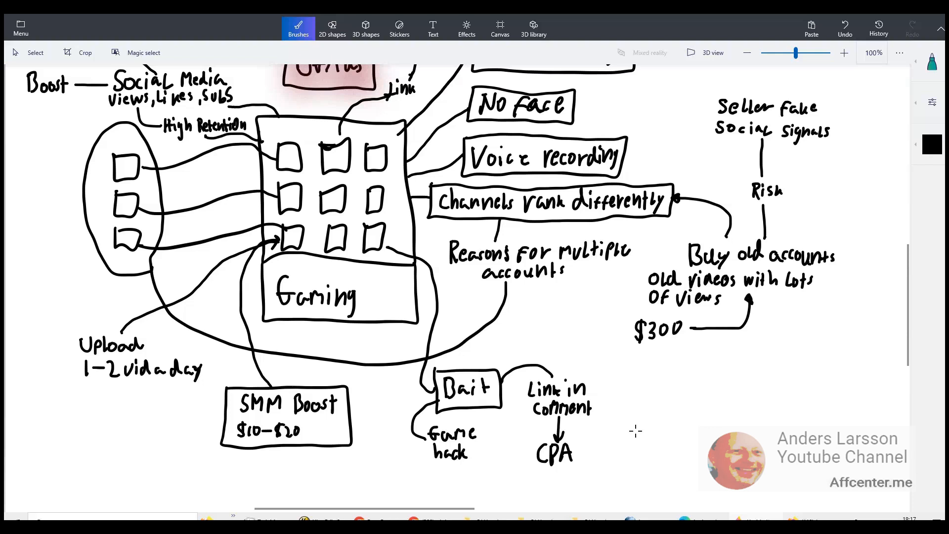
pyautogui.moveTo(603, 447)
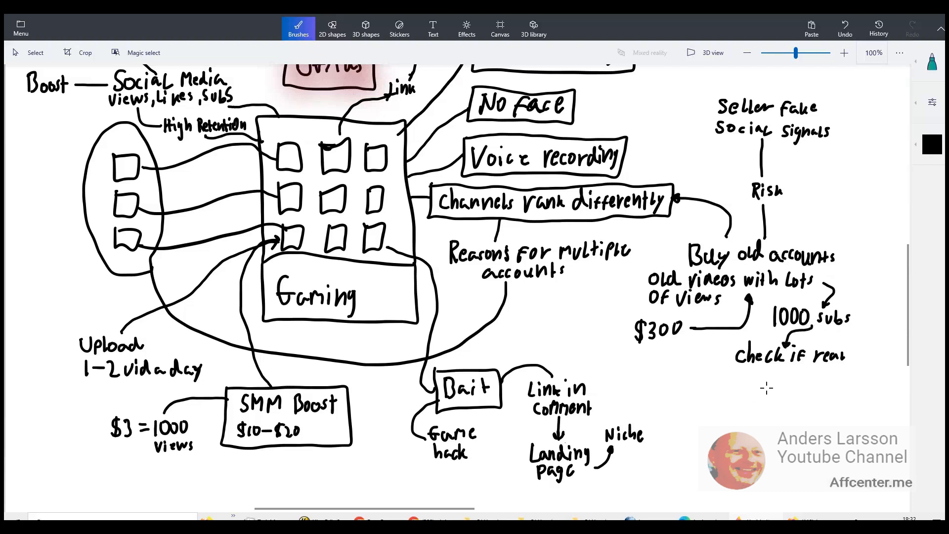
pyautogui.moveTo(762, 387)
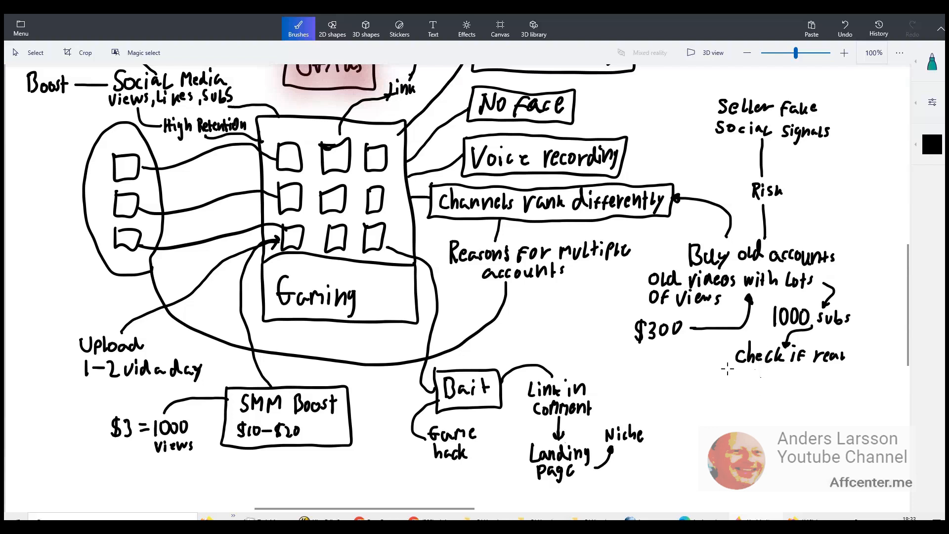
pyautogui.moveTo(736, 387)
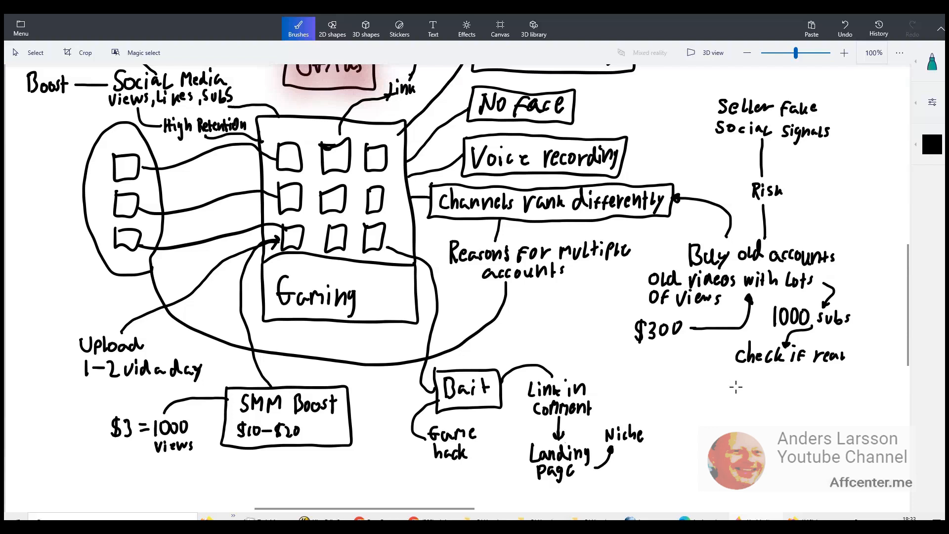
pyautogui.moveTo(703, 380)
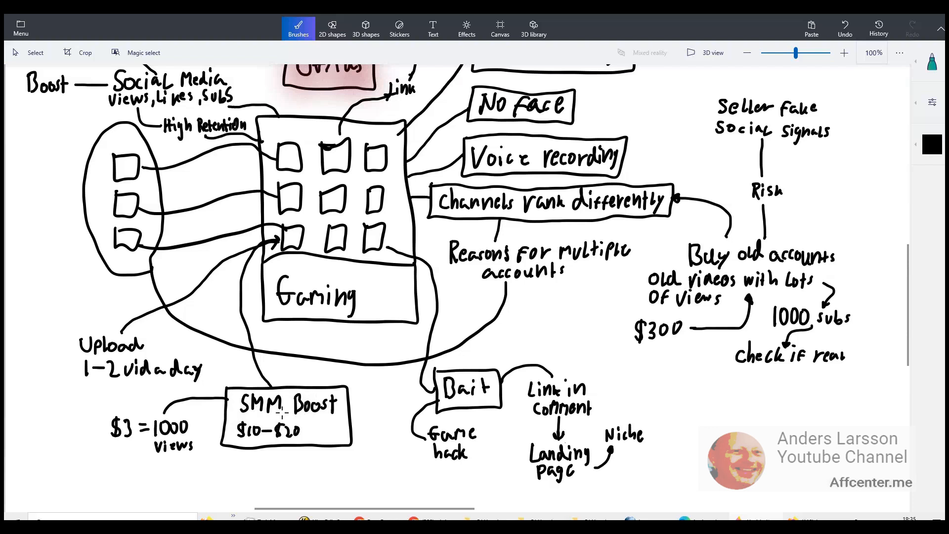
# - Handwrite '500 Likes' and 'Shares' price notes near SMM Boost
pyautogui.write('500 Lines')
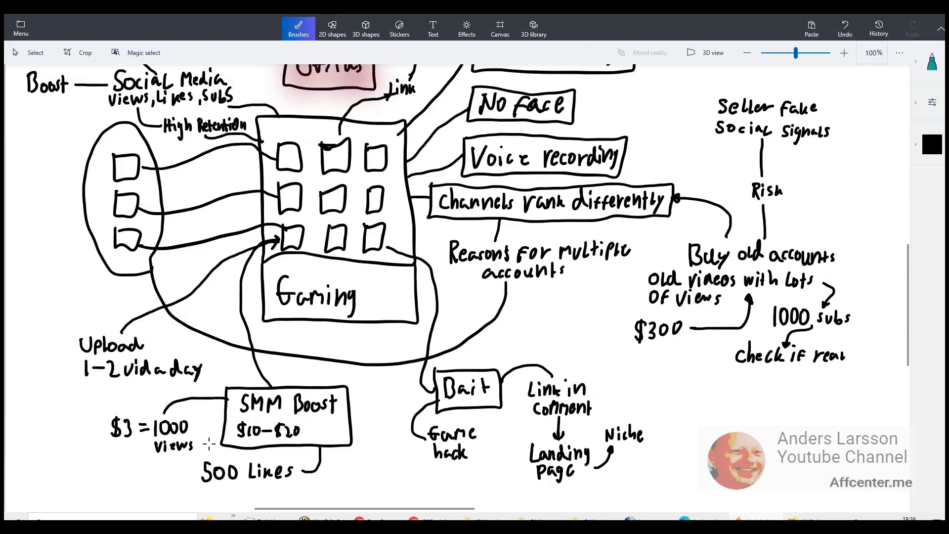
pyautogui.write('Shares')
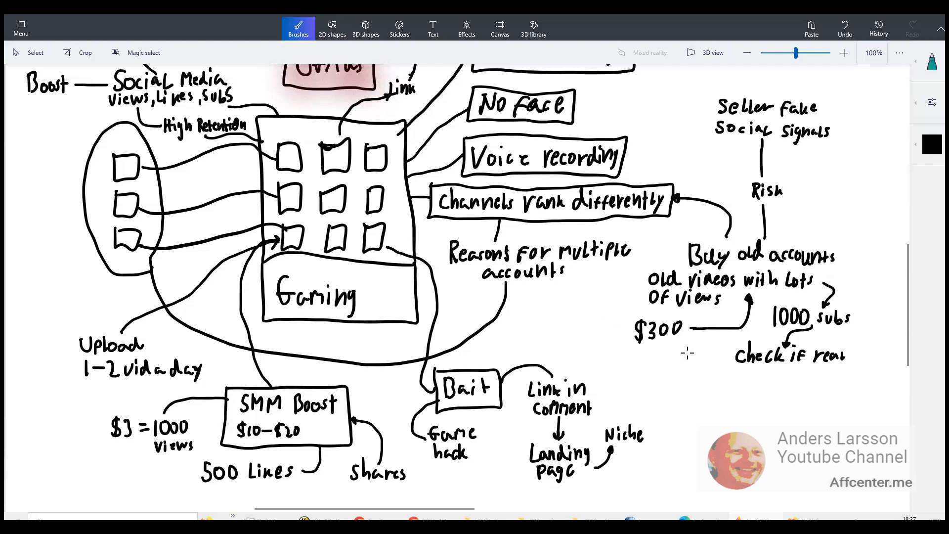
pyautogui.moveTo(653, 363)
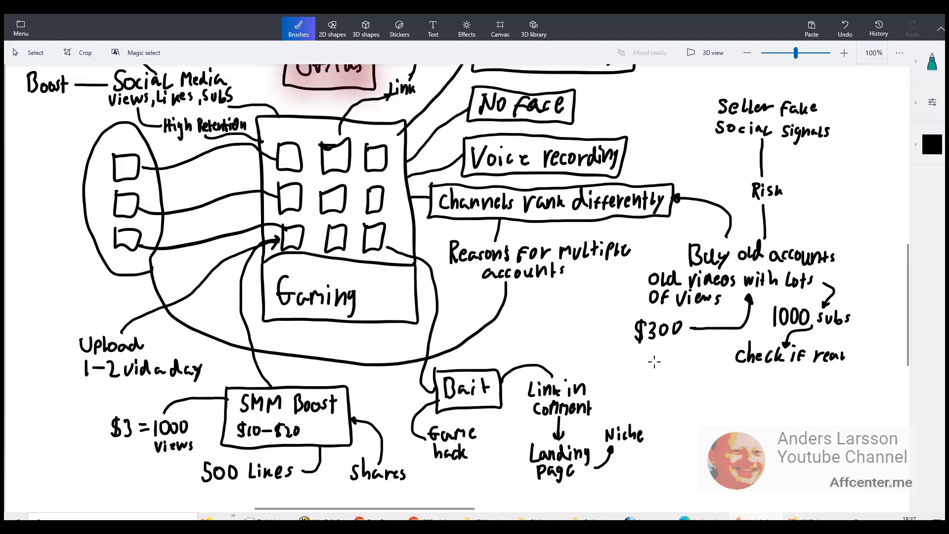
# - Draw the '$100–$400' price range under $300
pyautogui.moveTo(623, 363); pyautogui.dragTo(672, 363)
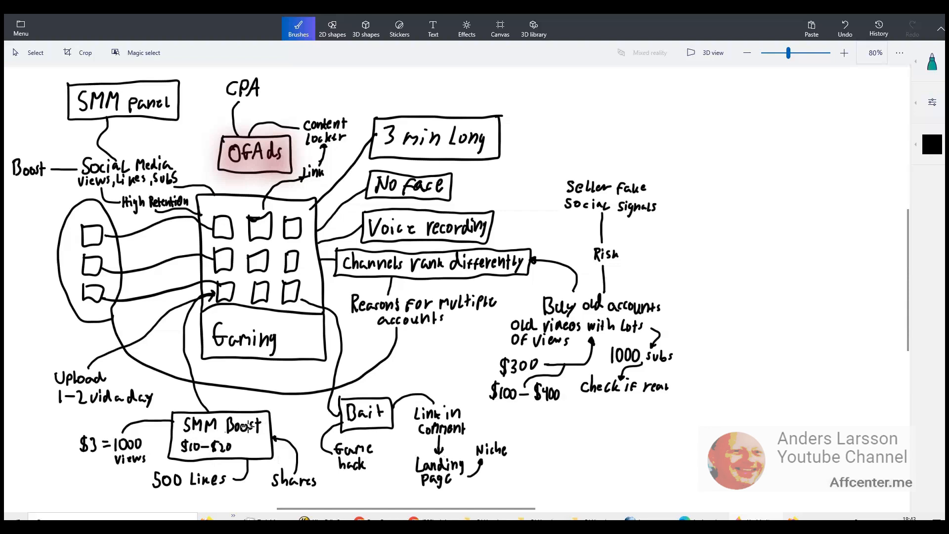
pyautogui.moveTo(691, 134)
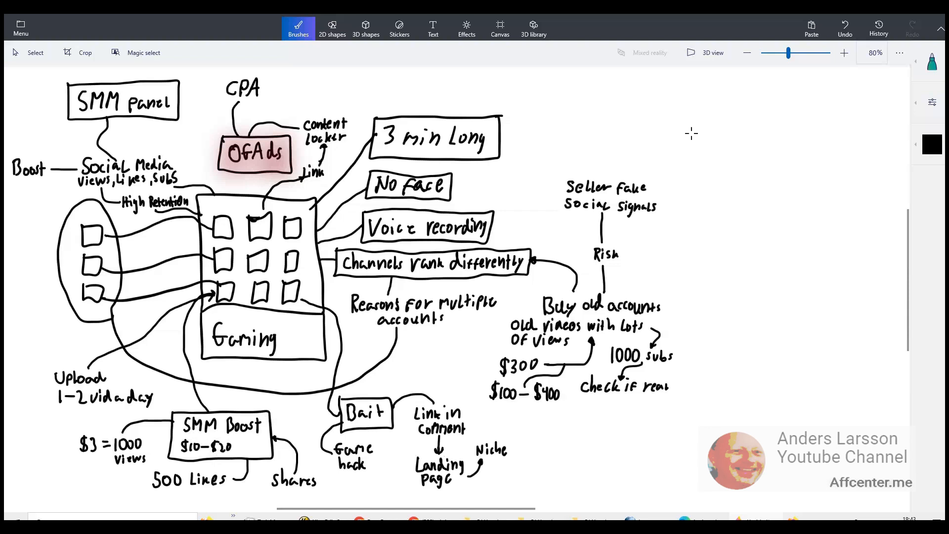
pyautogui.moveTo(674, 115)
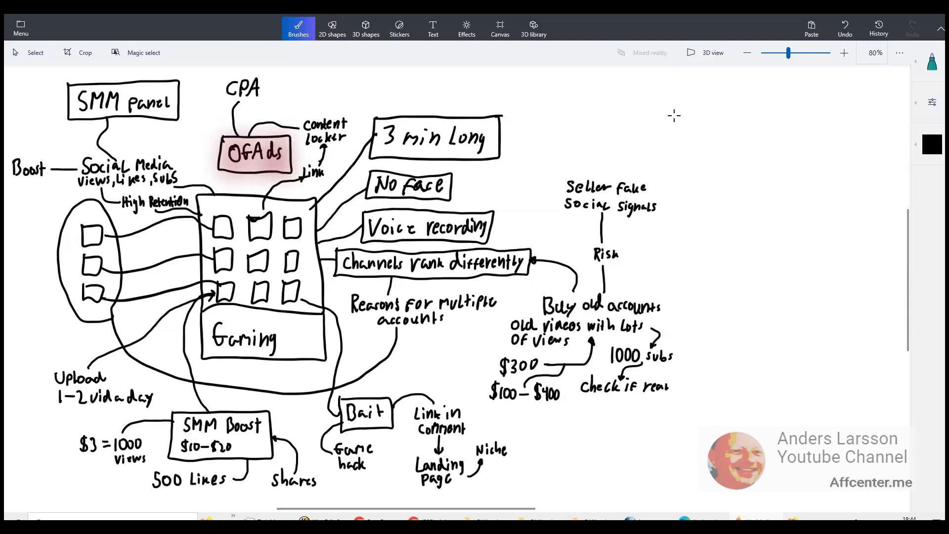
pyautogui.moveTo(706, 102)
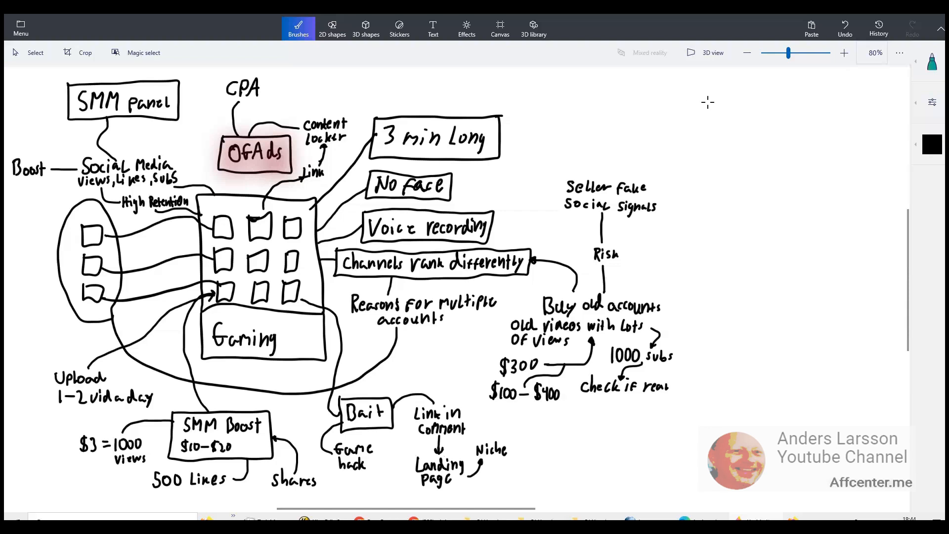
pyautogui.moveTo(700, 110)
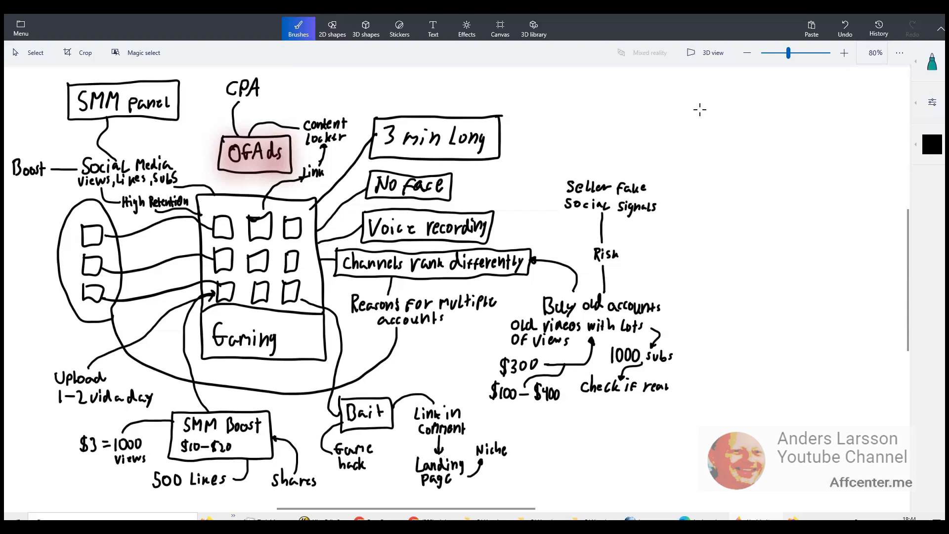
# - Add a boxed 'Person 1' label with an arrow pointing left toward the seller notes
pyautogui.write('Person 1')
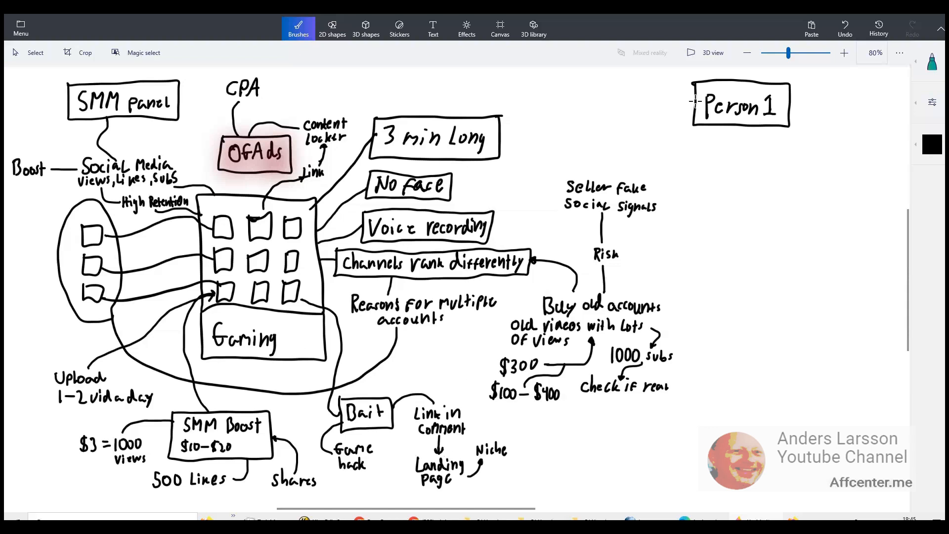
pyautogui.moveTo(694, 98); pyautogui.dragTo(541, 176)
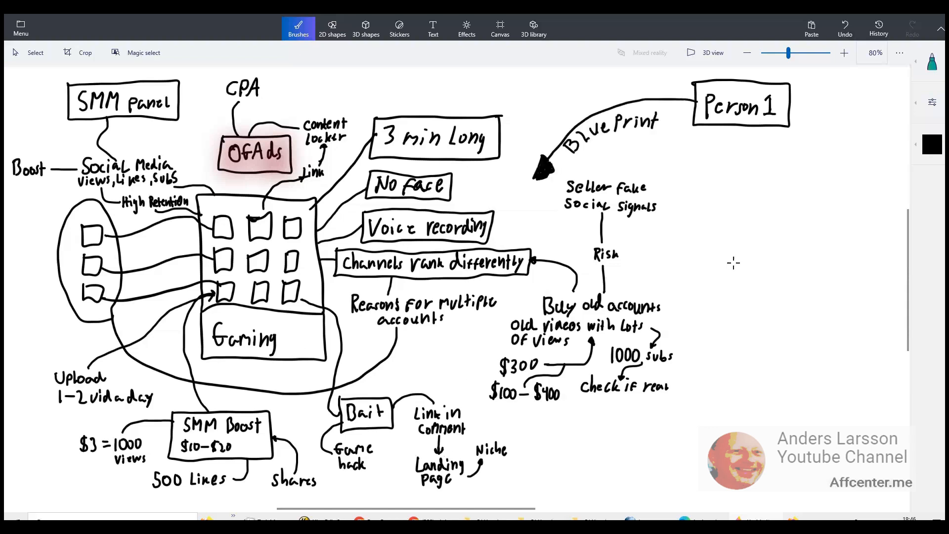
pyautogui.moveTo(732, 261)
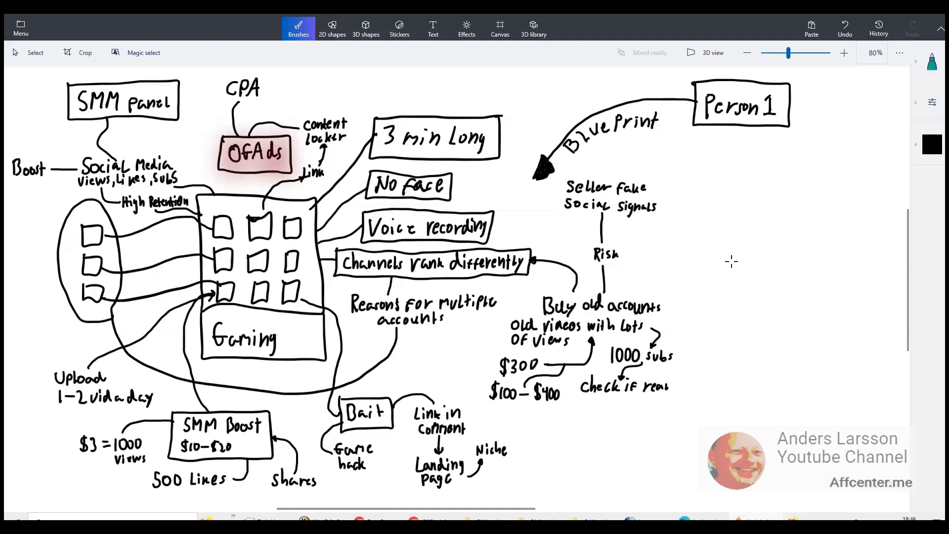
pyautogui.moveTo(732, 258)
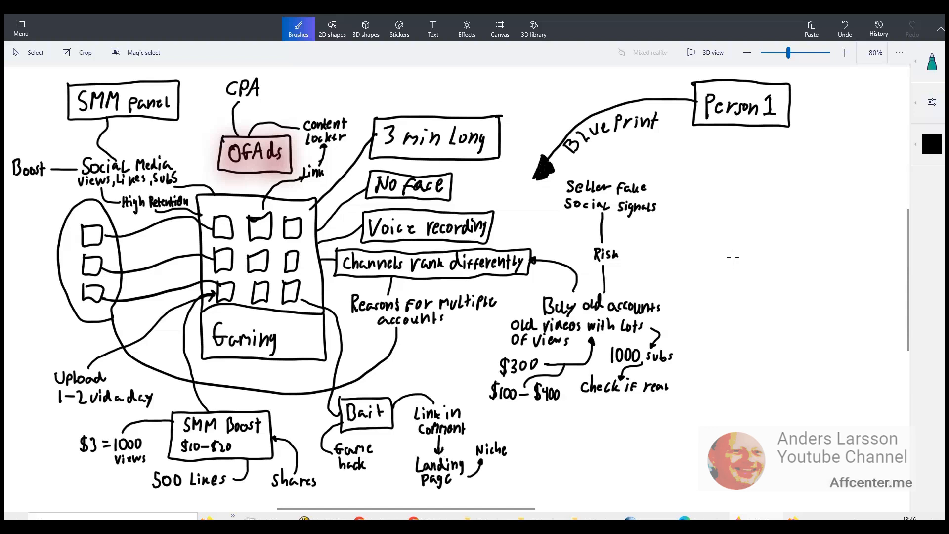
pyautogui.moveTo(724, 262)
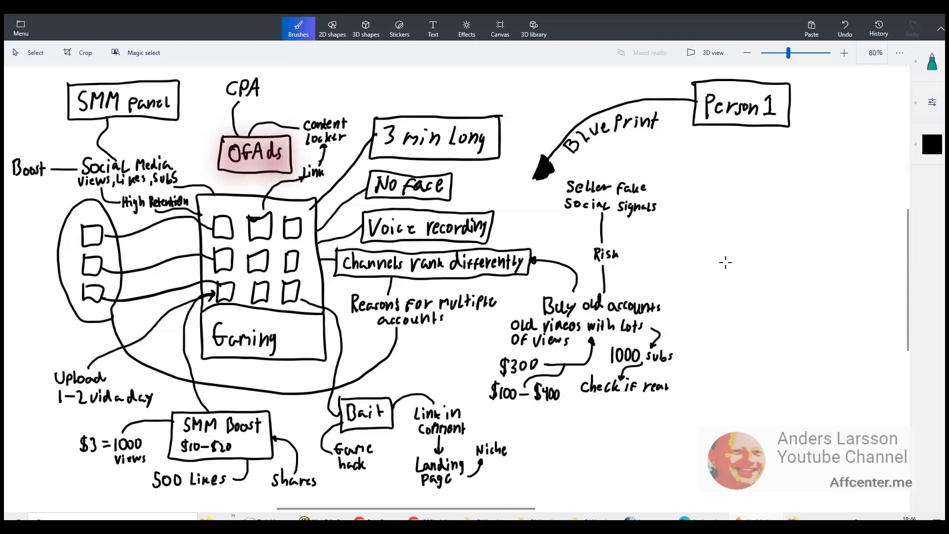
pyautogui.moveTo(720, 269)
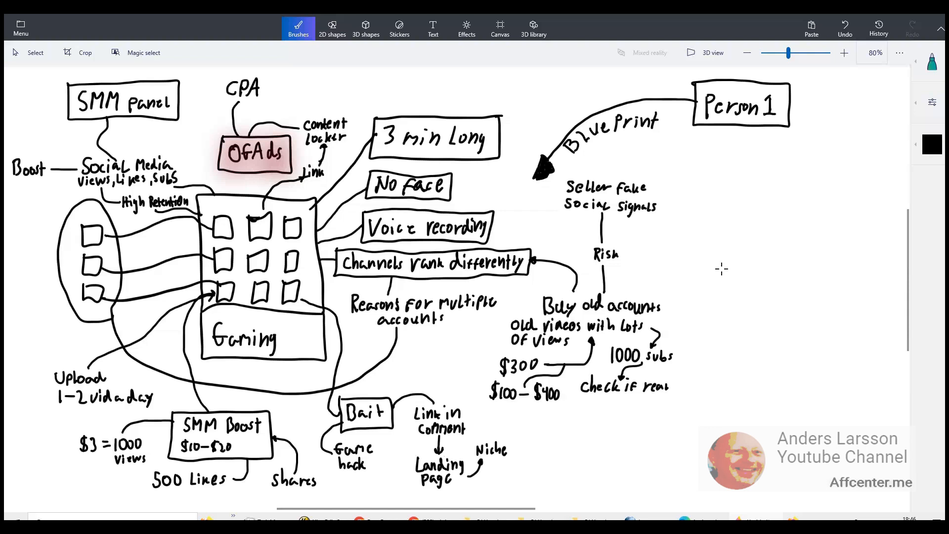
pyautogui.moveTo(718, 271)
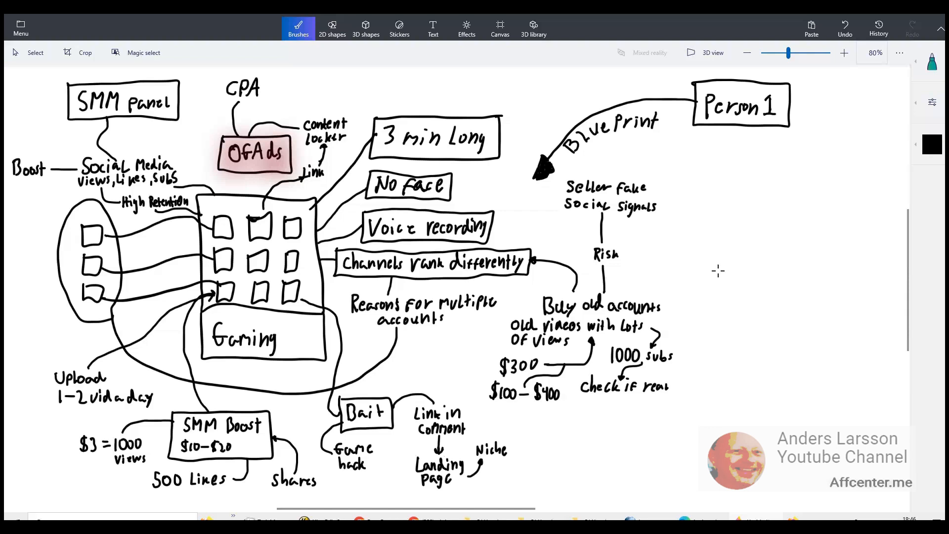
pyautogui.moveTo(701, 265)
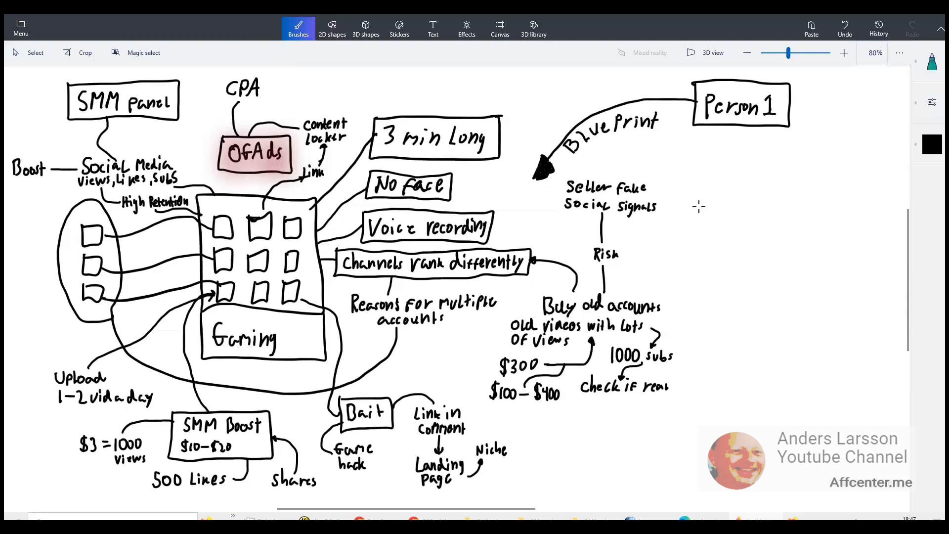
pyautogui.moveTo(693, 205)
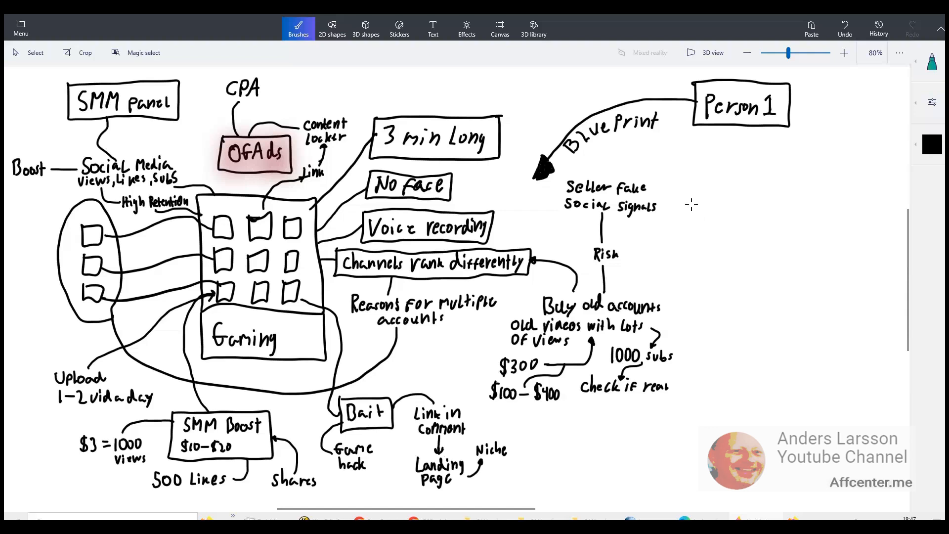
pyautogui.moveTo(691, 241)
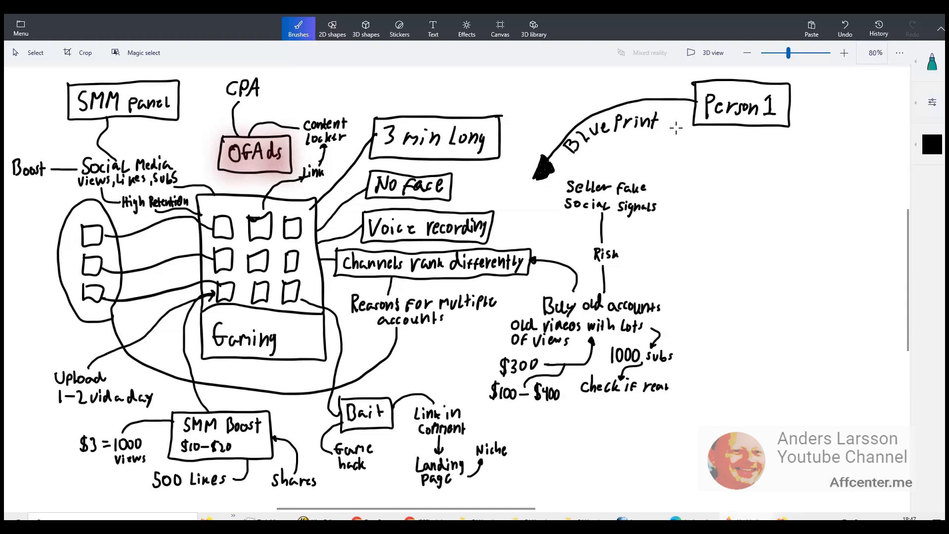
pyautogui.moveTo(610, 157)
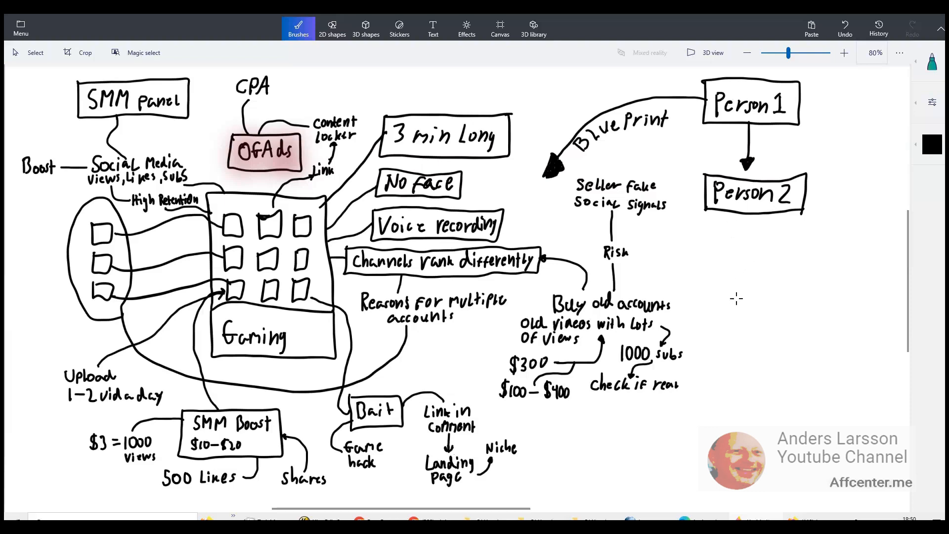
pyautogui.moveTo(762, 252)
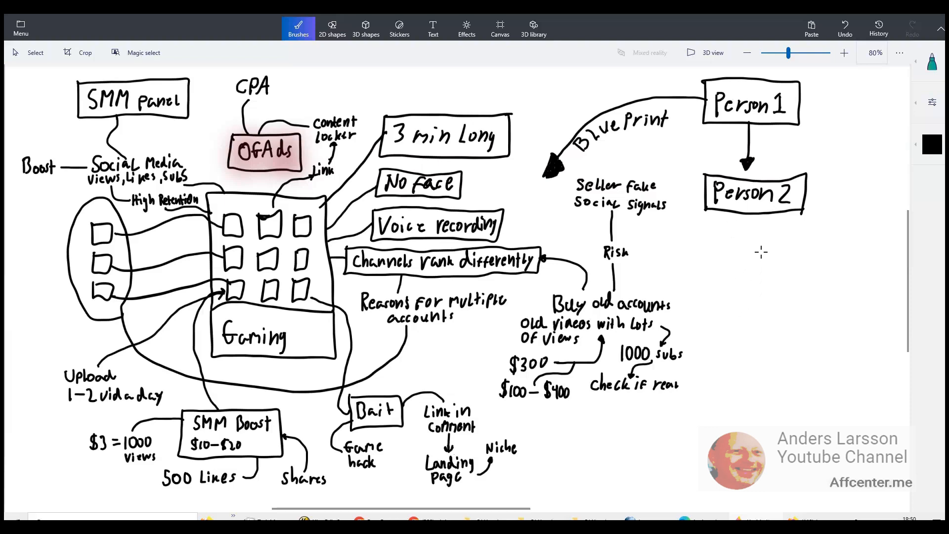
pyautogui.moveTo(764, 279)
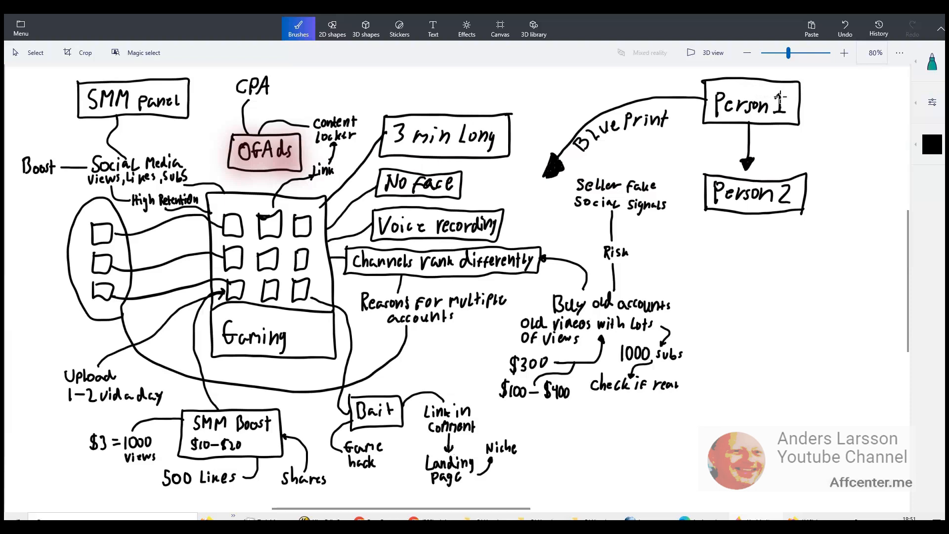
pyautogui.moveTo(768, 263)
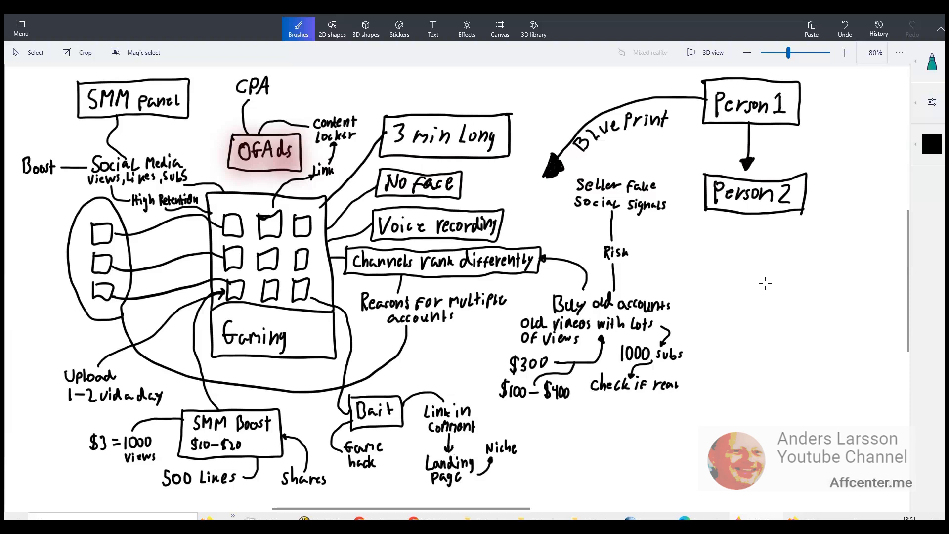
pyautogui.moveTo(748, 247)
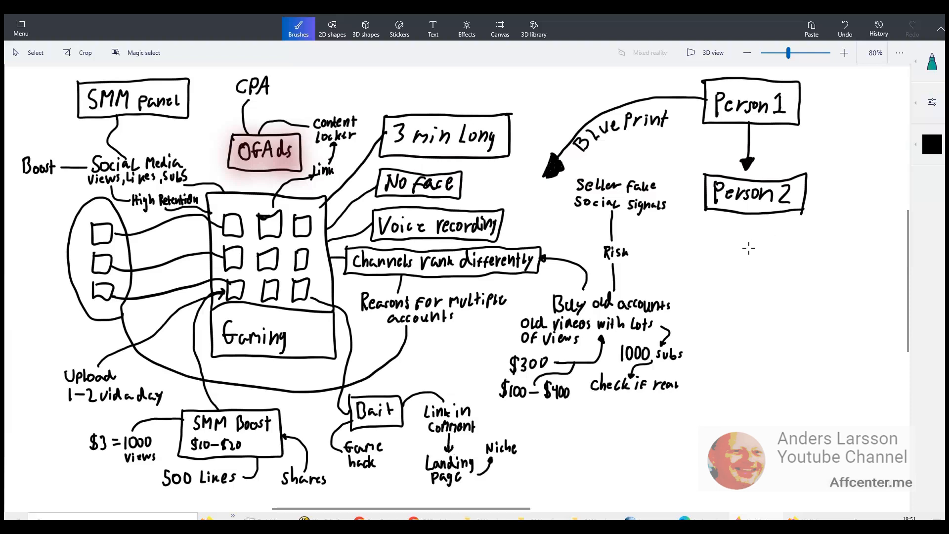
pyautogui.moveTo(761, 255)
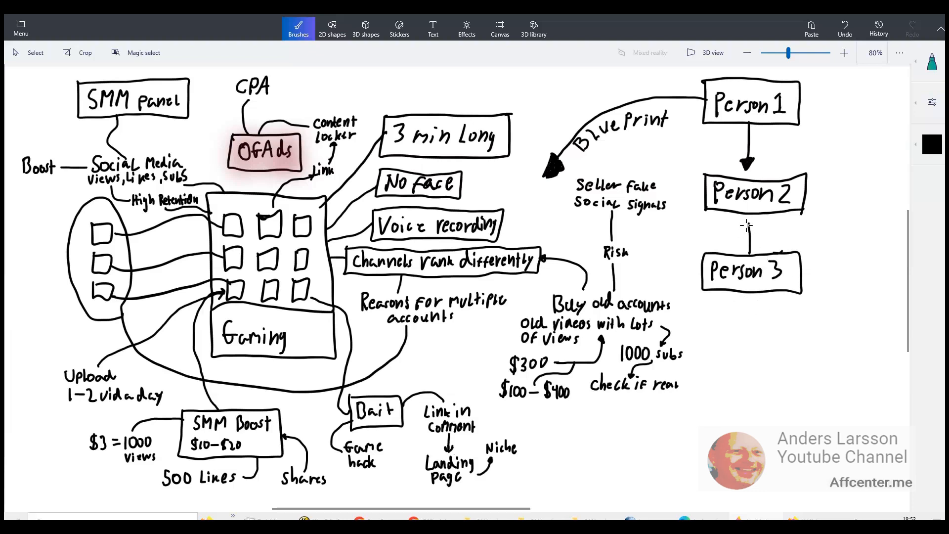
pyautogui.moveTo(748, 253)
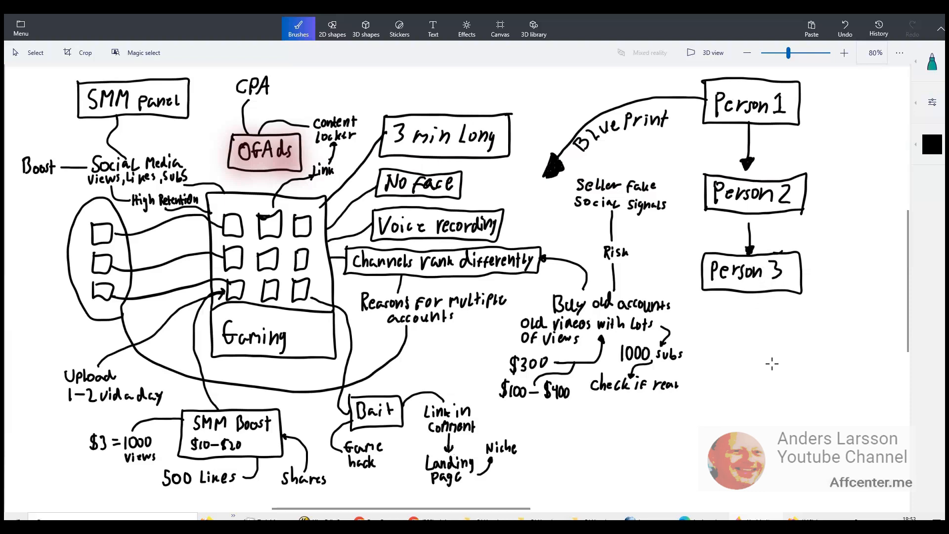
pyautogui.moveTo(775, 357)
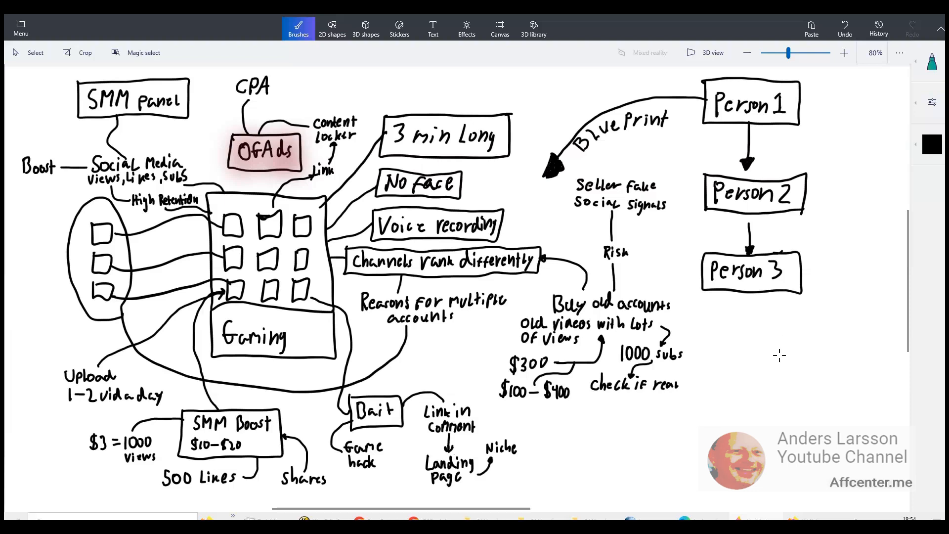
pyautogui.moveTo(780, 331)
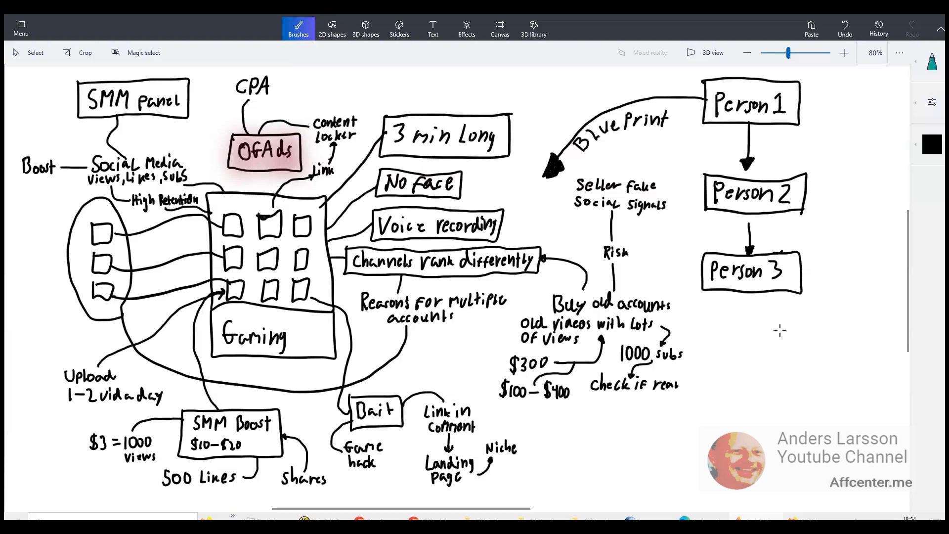
pyautogui.moveTo(558, 424)
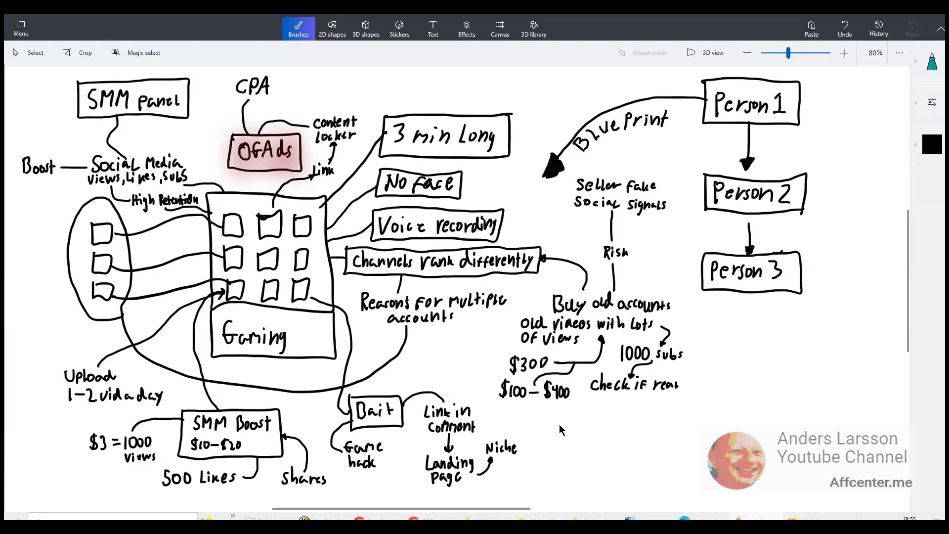
pyautogui.moveTo(570, 397)
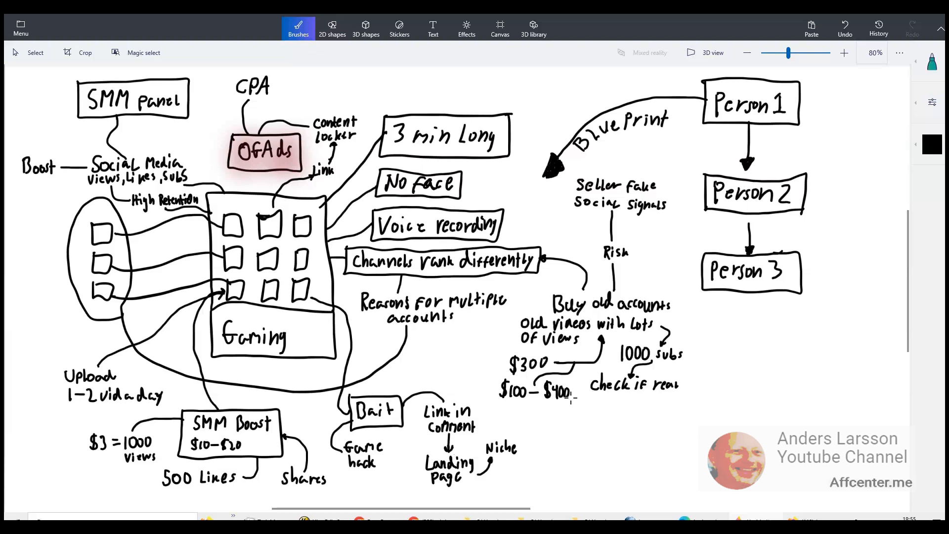
pyautogui.moveTo(570, 400)
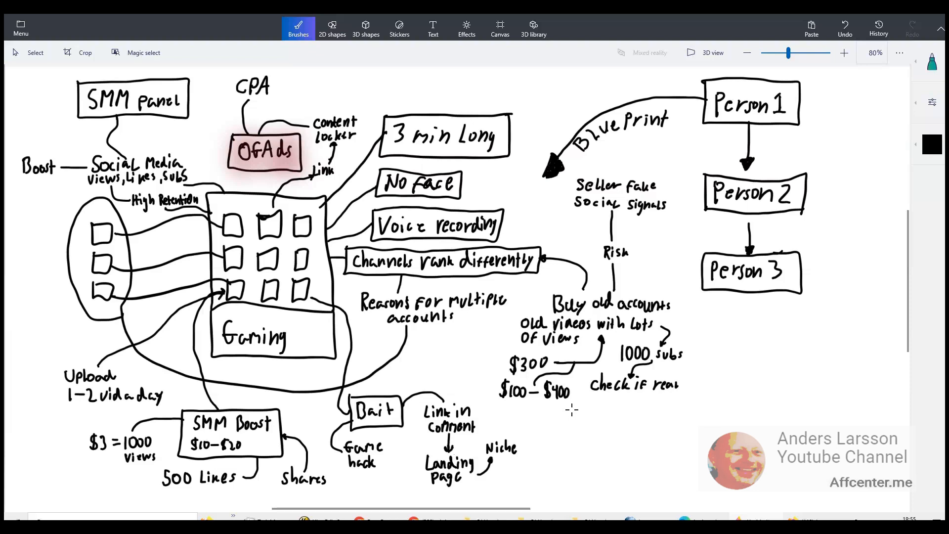
pyautogui.moveTo(574, 430)
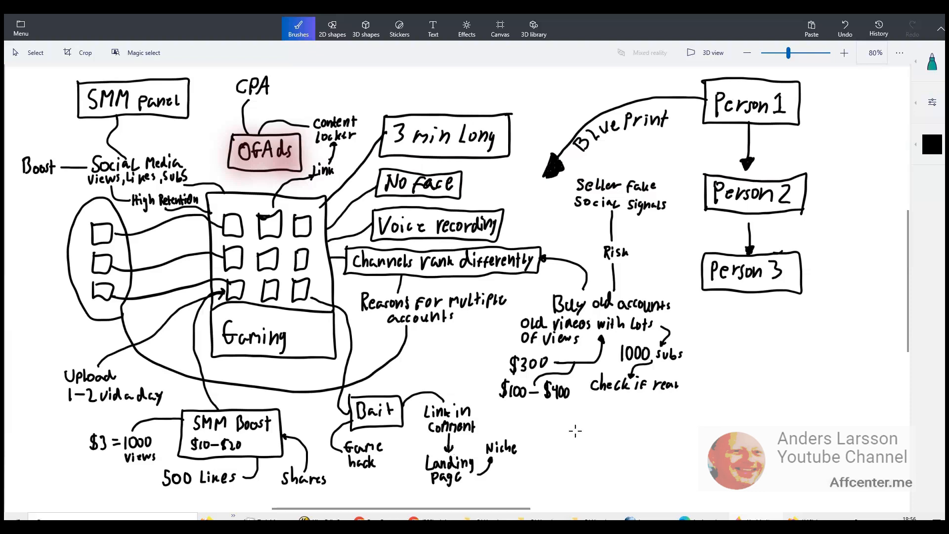
pyautogui.moveTo(574, 416)
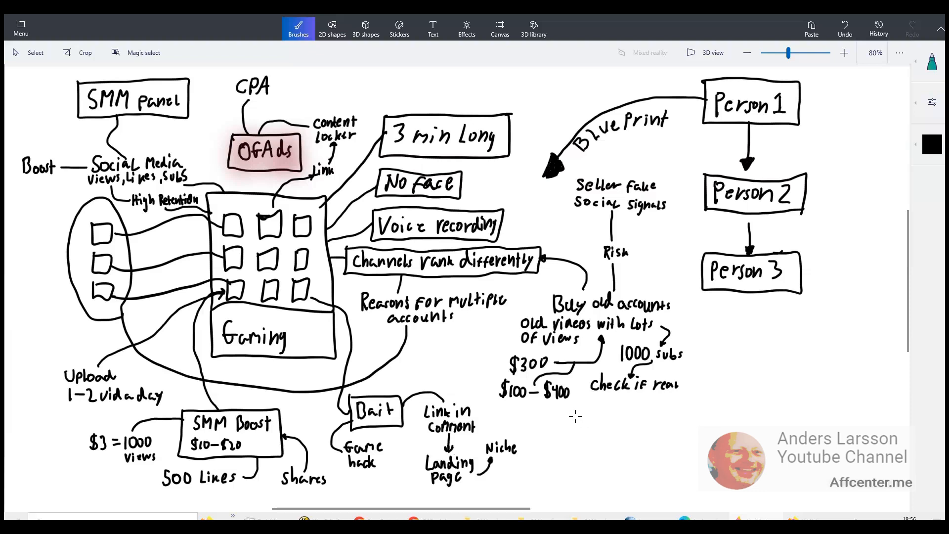
pyautogui.moveTo(575, 416)
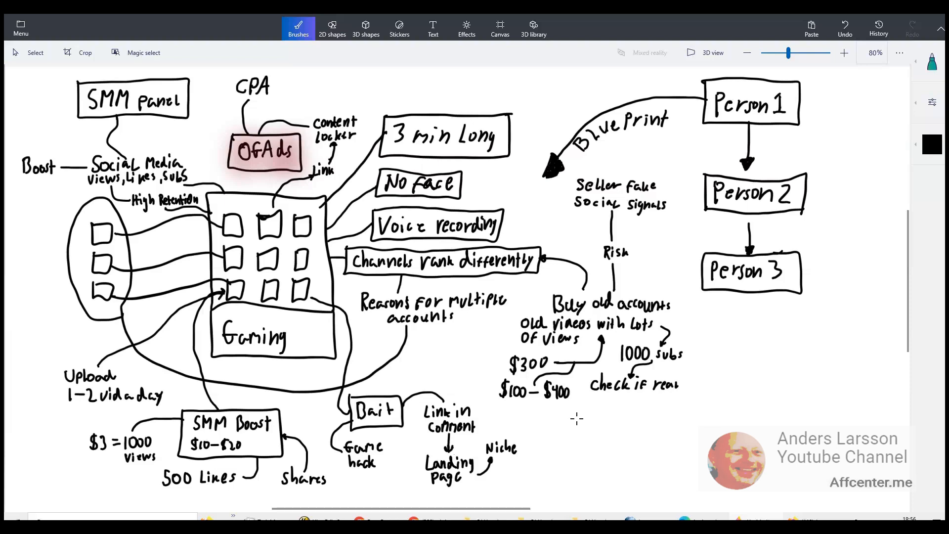
pyautogui.moveTo(576, 412)
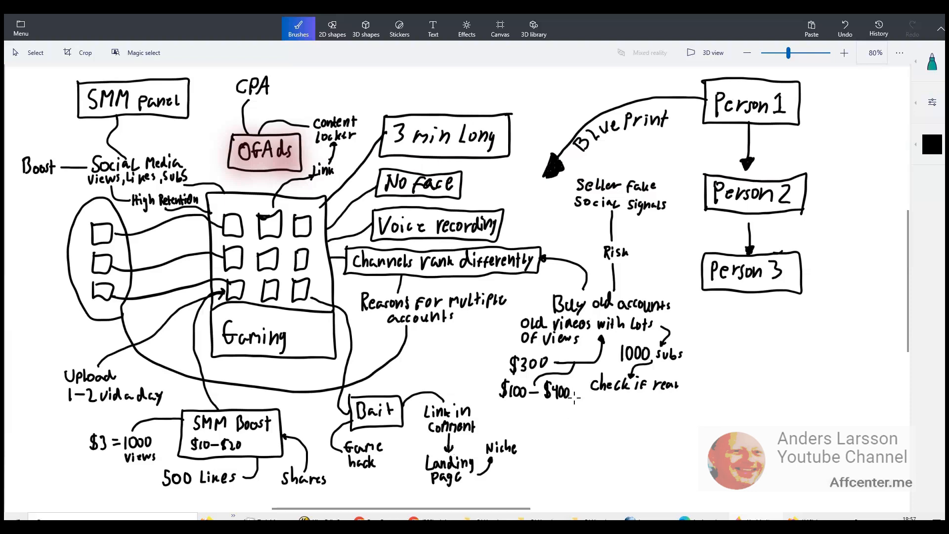
pyautogui.moveTo(572, 401)
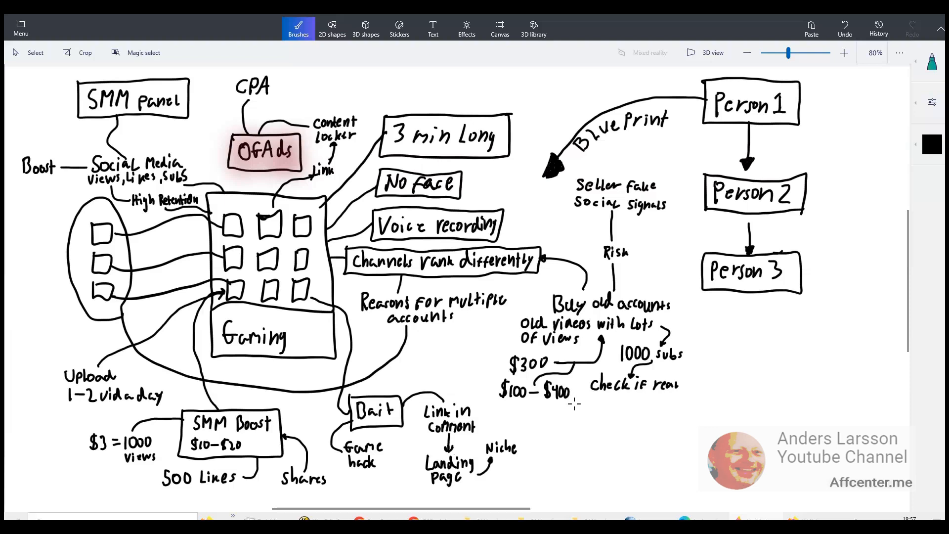
pyautogui.moveTo(729, 350)
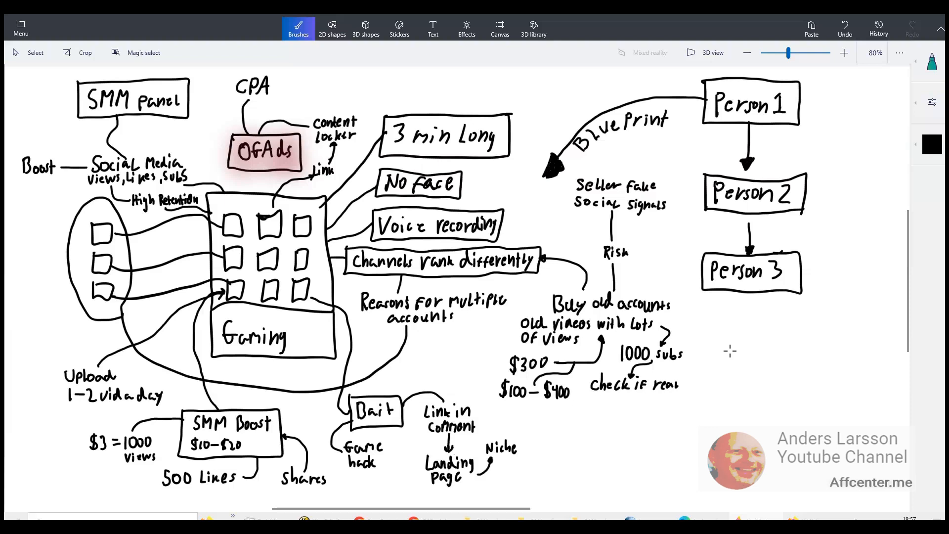
pyautogui.moveTo(758, 360)
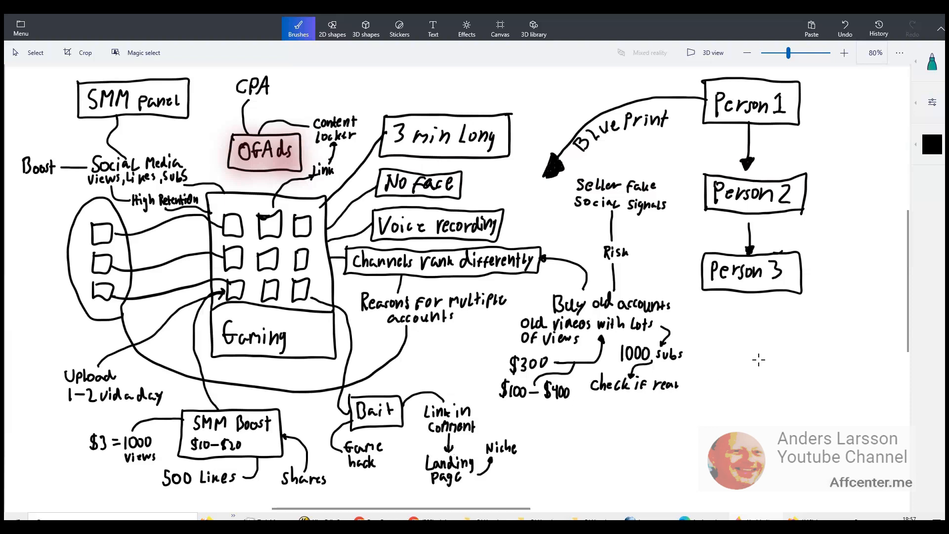
# - Handwrite 'Link in Description' beneath Person 3 with a filled downward arrow under it
pyautogui.moveTo(736, 330); pyautogui.dragTo(775, 411)
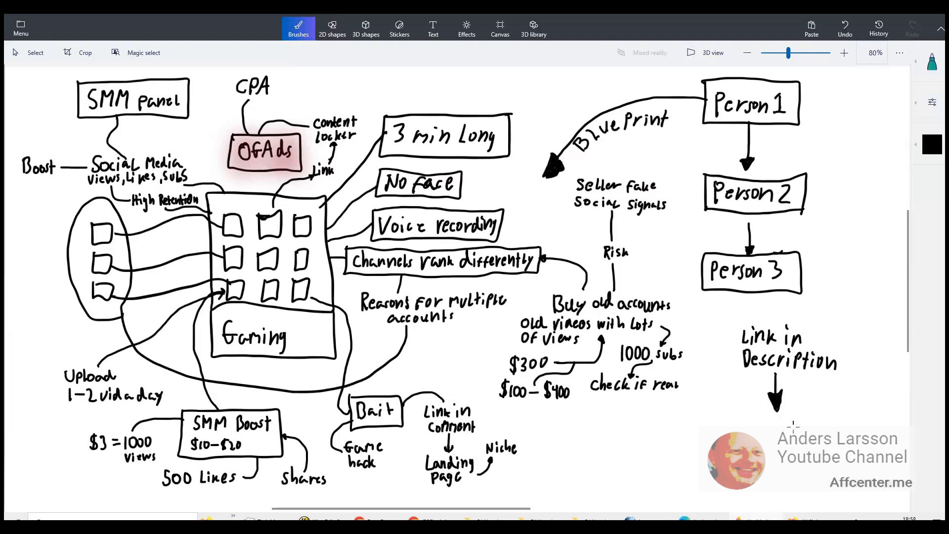
pyautogui.moveTo(772, 393)
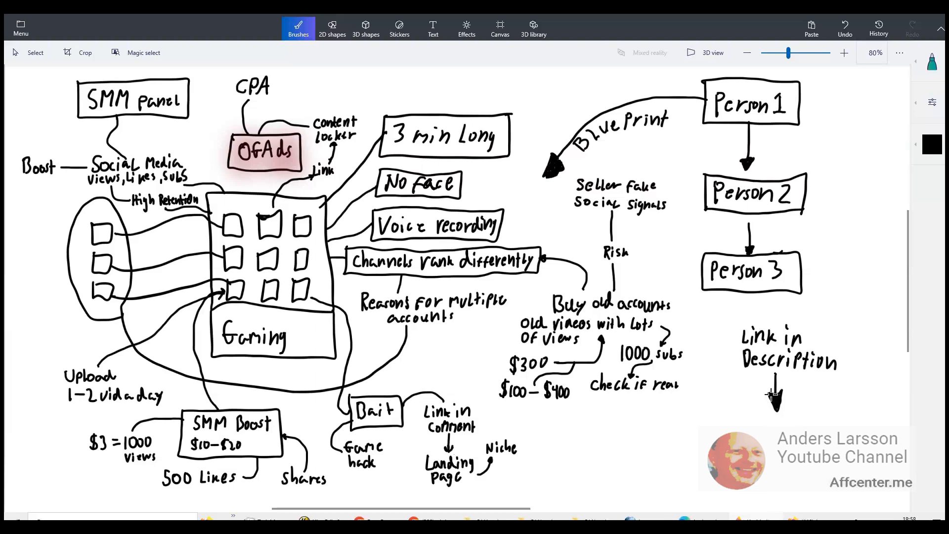
pyautogui.moveTo(776, 399)
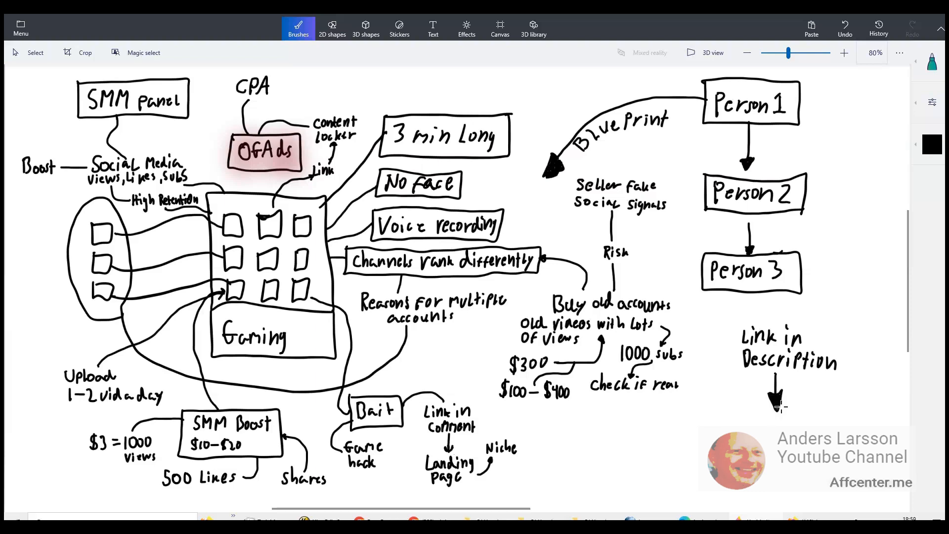
pyautogui.moveTo(778, 397)
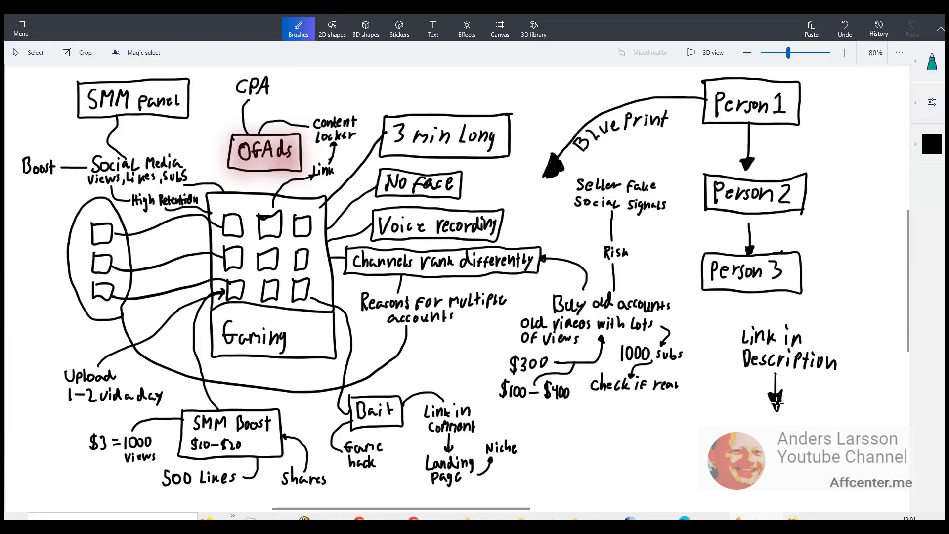
pyautogui.moveTo(777, 405)
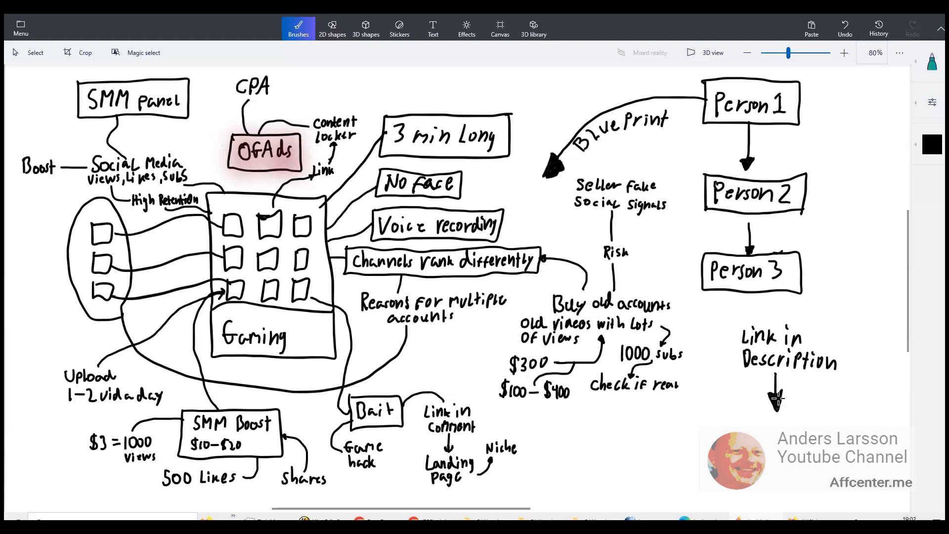
pyautogui.moveTo(777, 398)
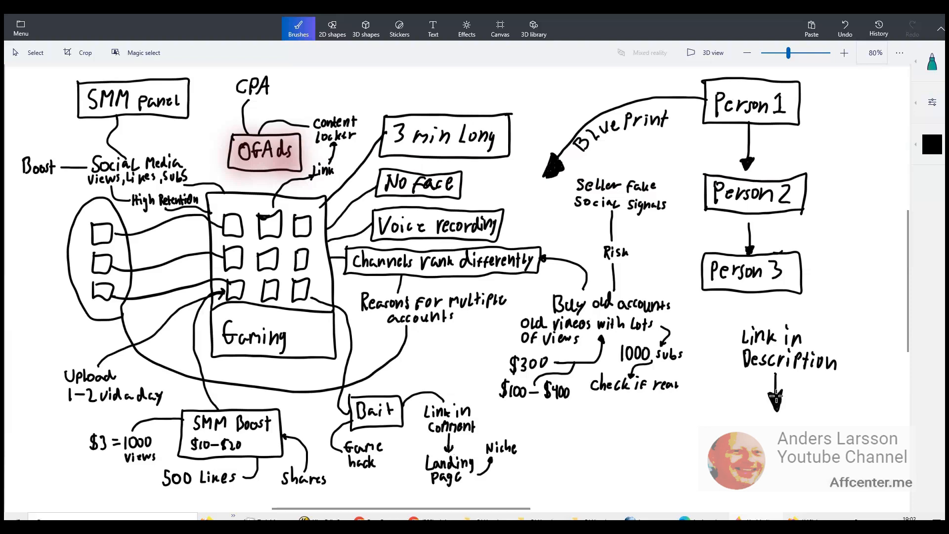
pyautogui.moveTo(777, 397)
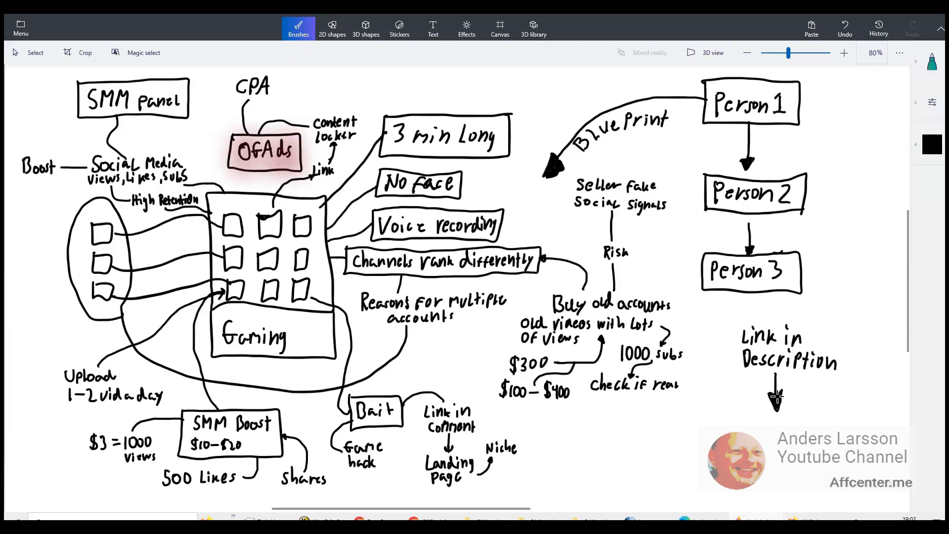